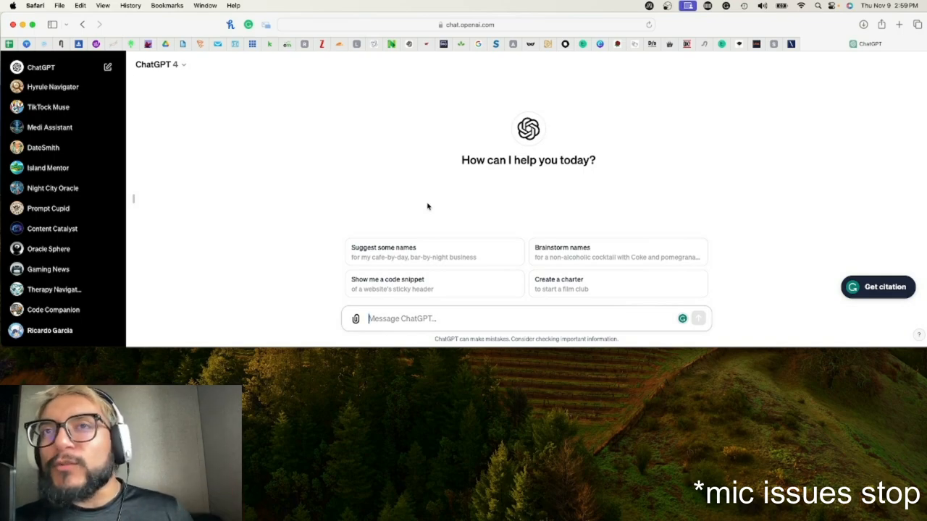
# Step: Look over the available model versions without changing the selection
pyautogui.write('ch')
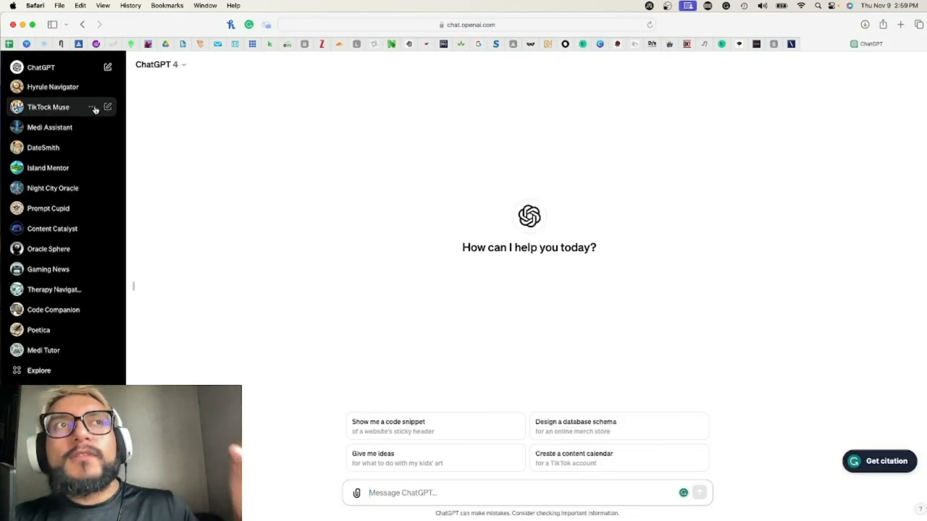
pyautogui.moveTo(54, 96)
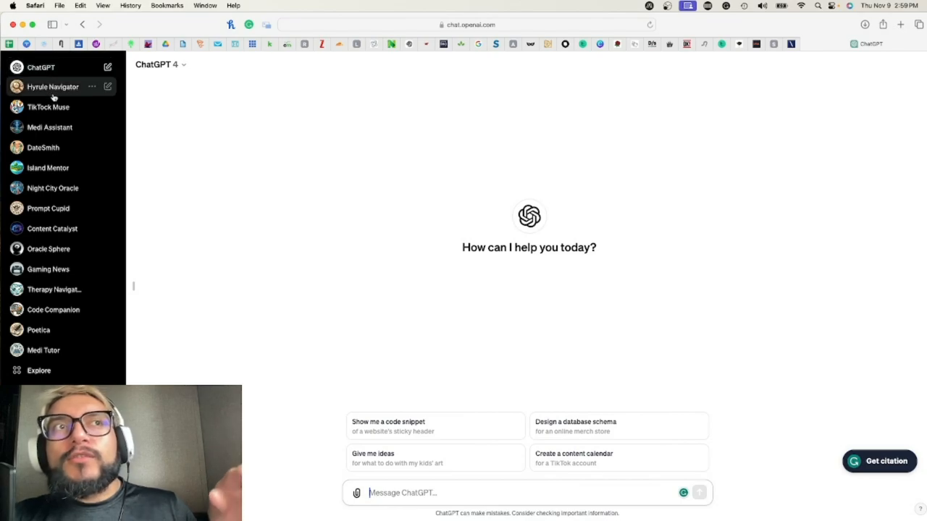
pyautogui.moveTo(72, 208)
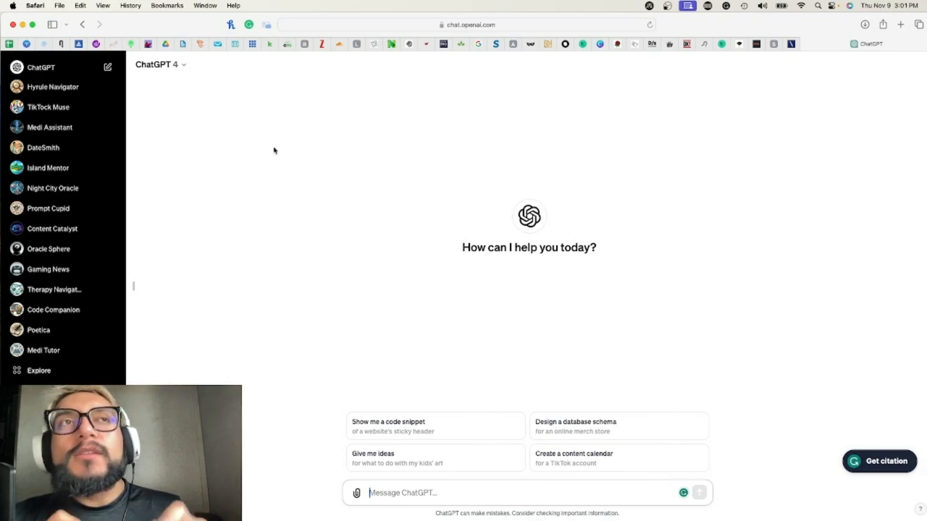
pyautogui.moveTo(189, 85)
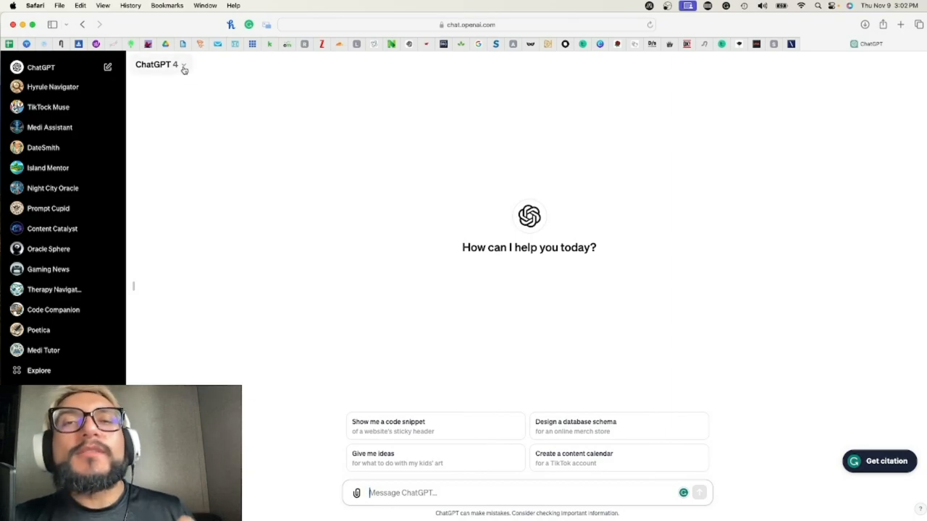
pyautogui.click(162, 65)
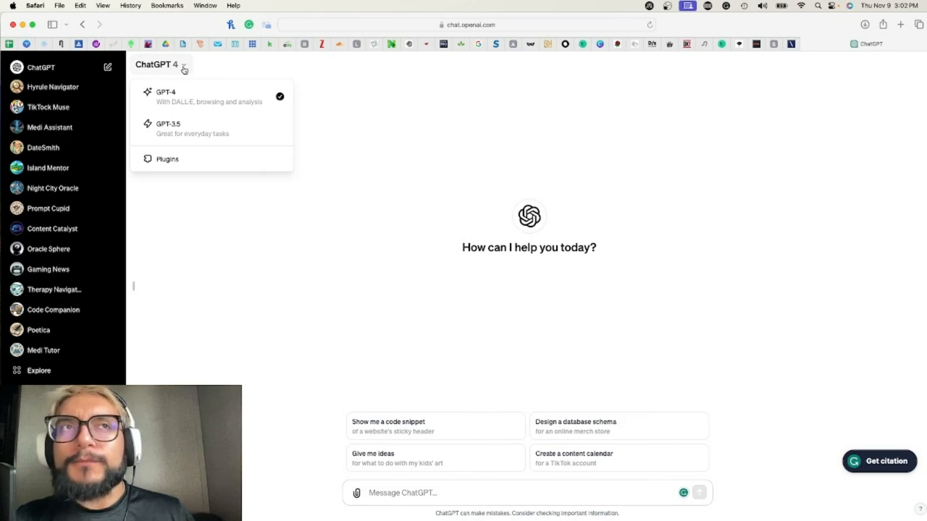
pyautogui.moveTo(181, 68)
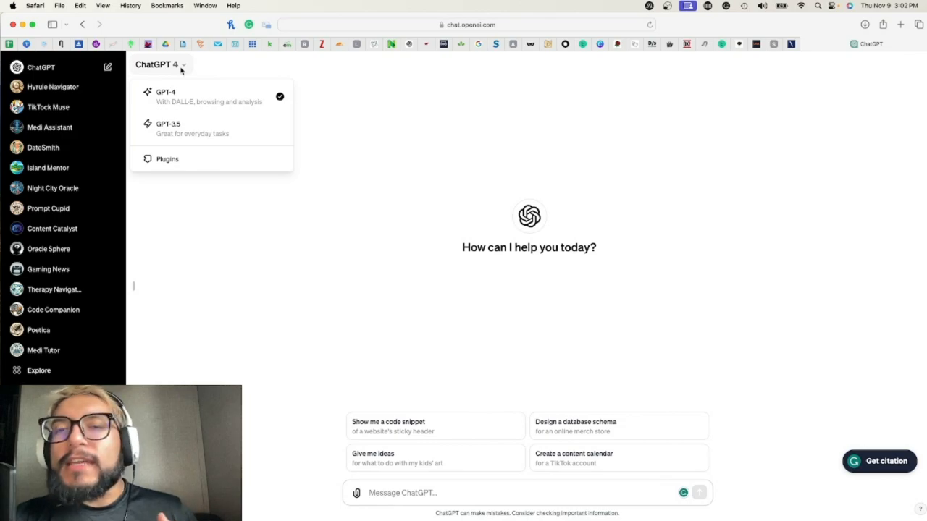
pyautogui.click(191, 145)
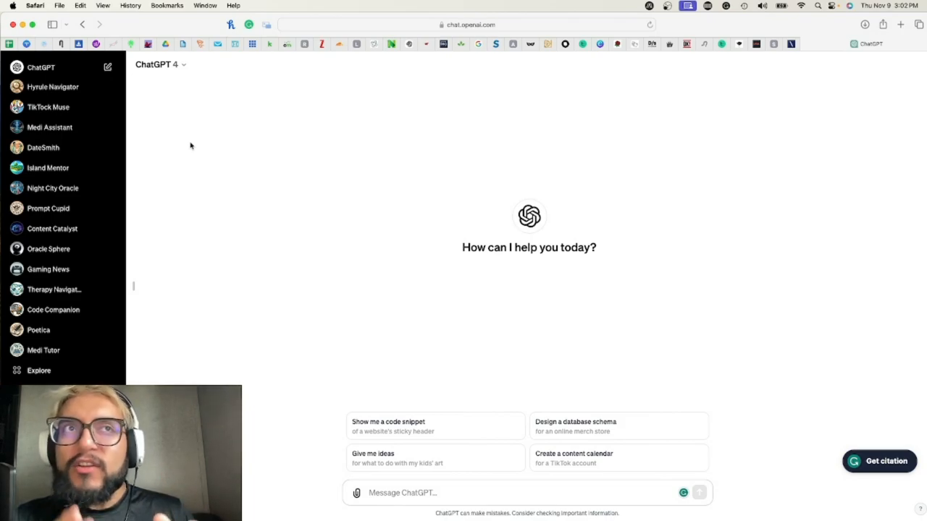
pyautogui.moveTo(220, 112)
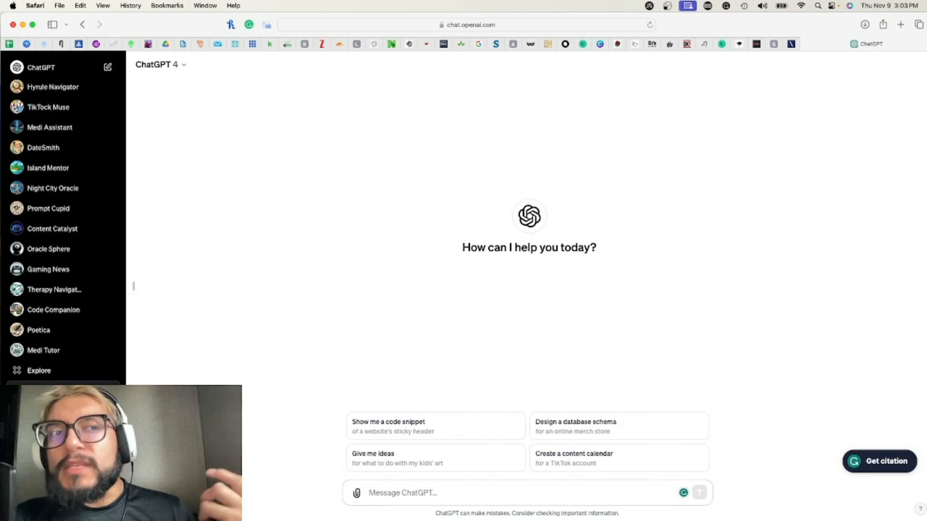
# Step: Open Explore and browse My GPTs and the Made by OpenAI list
pyautogui.click(39, 371)
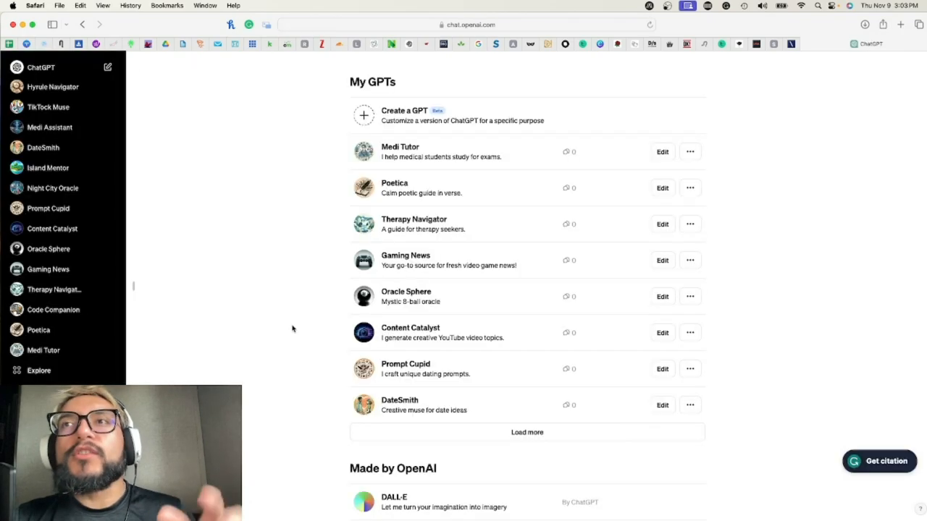
pyautogui.scroll(-3)
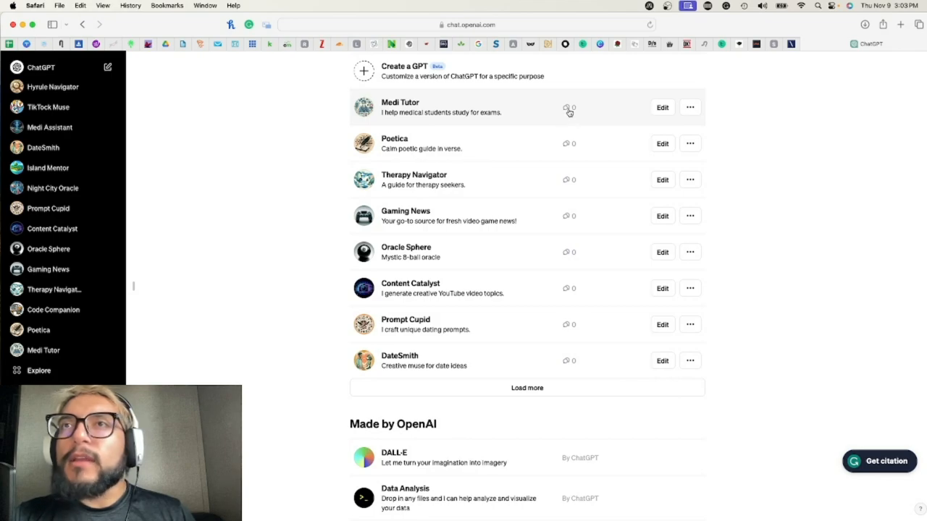
pyautogui.moveTo(689, 107)
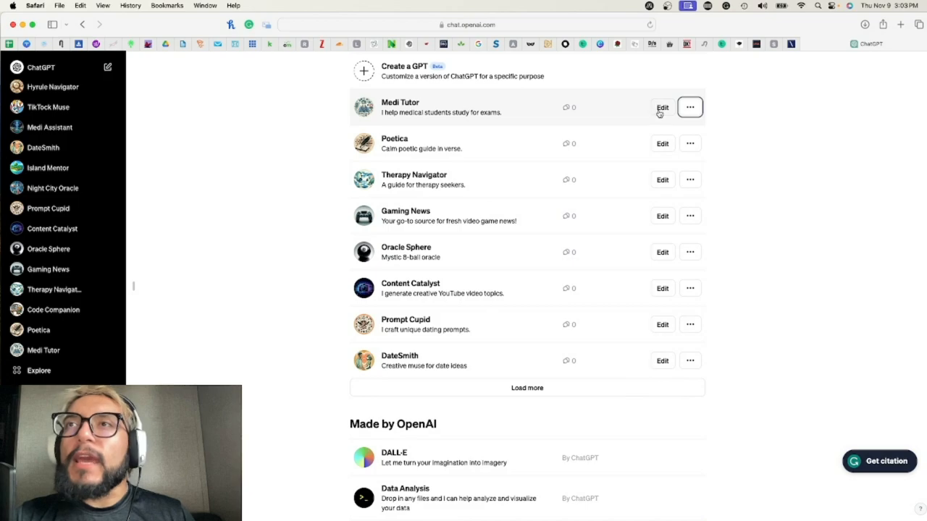
pyautogui.click(691, 107)
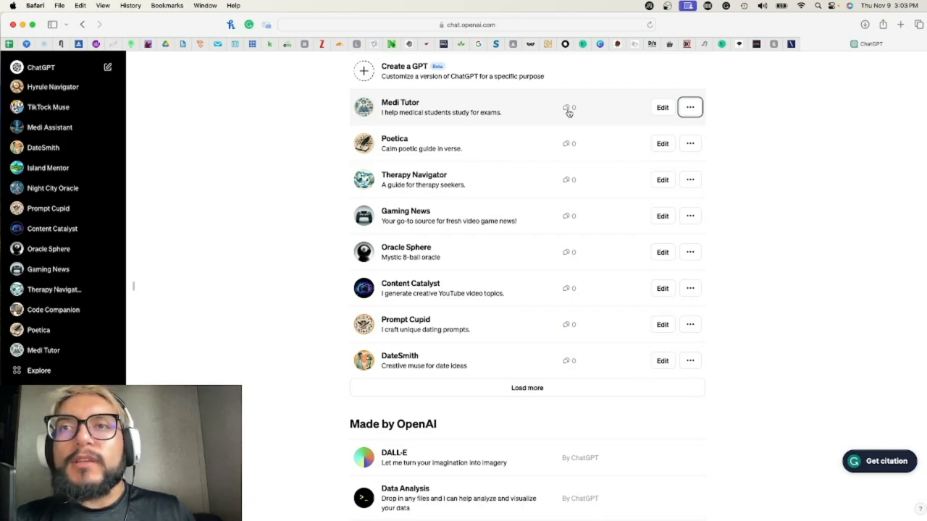
pyautogui.scroll(-3)
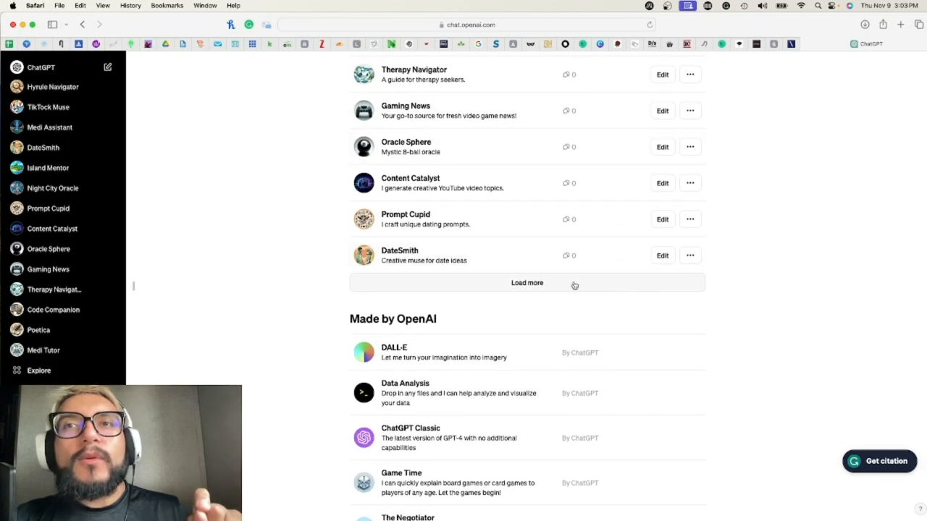
pyautogui.scroll(-3)
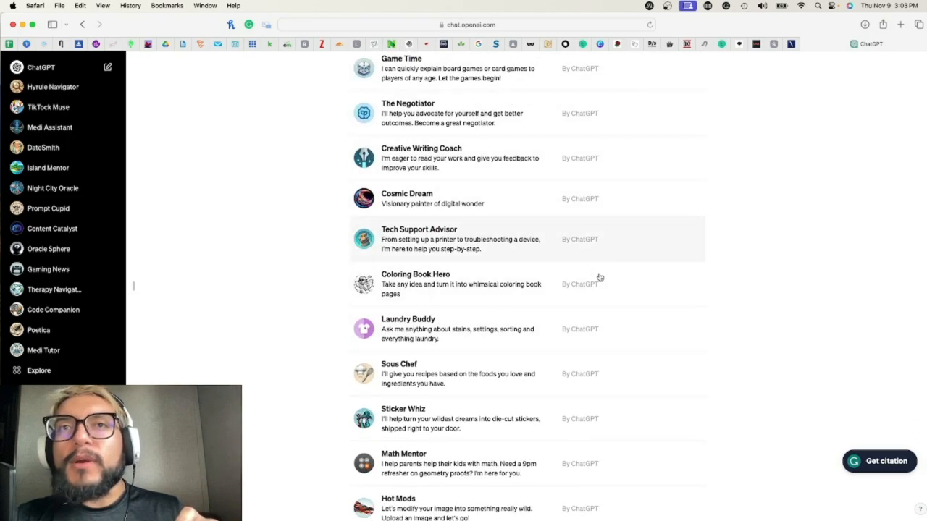
pyautogui.scroll(-3)
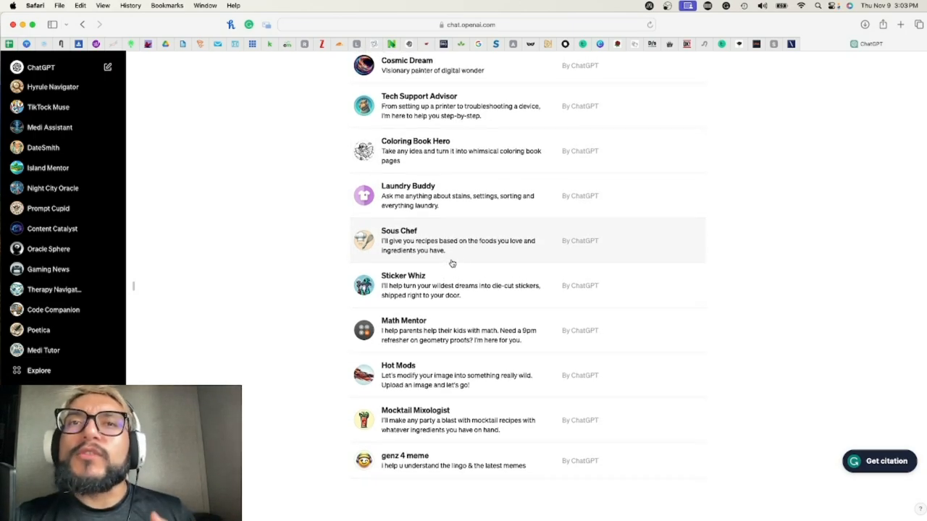
pyautogui.moveTo(402, 350)
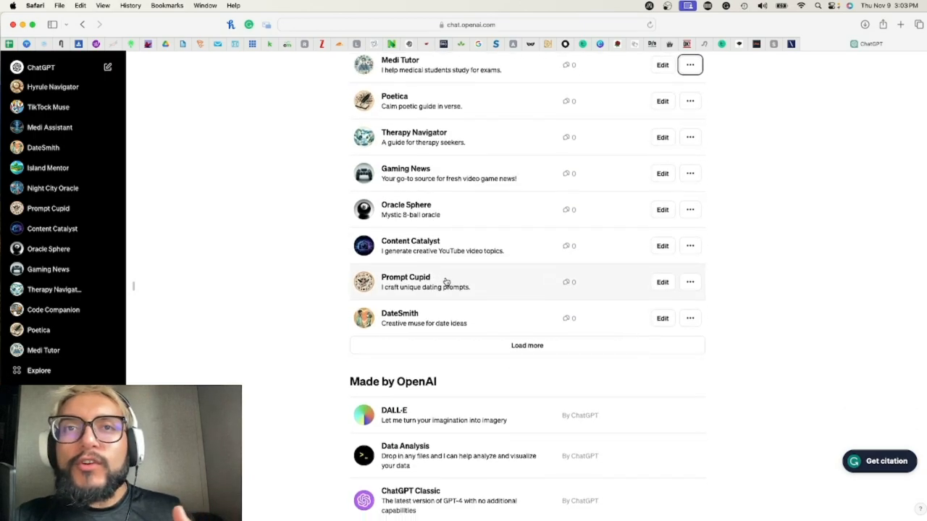
pyautogui.scroll(-3)
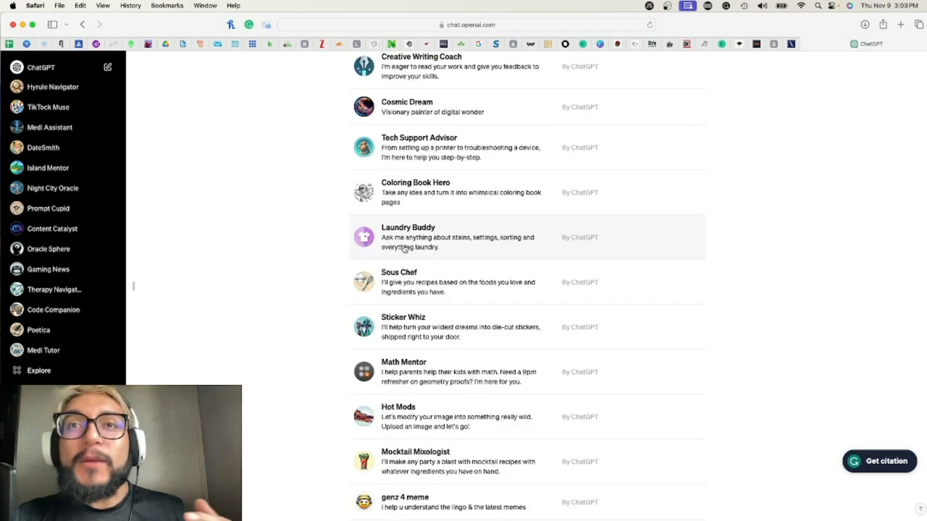
pyautogui.moveTo(446, 260)
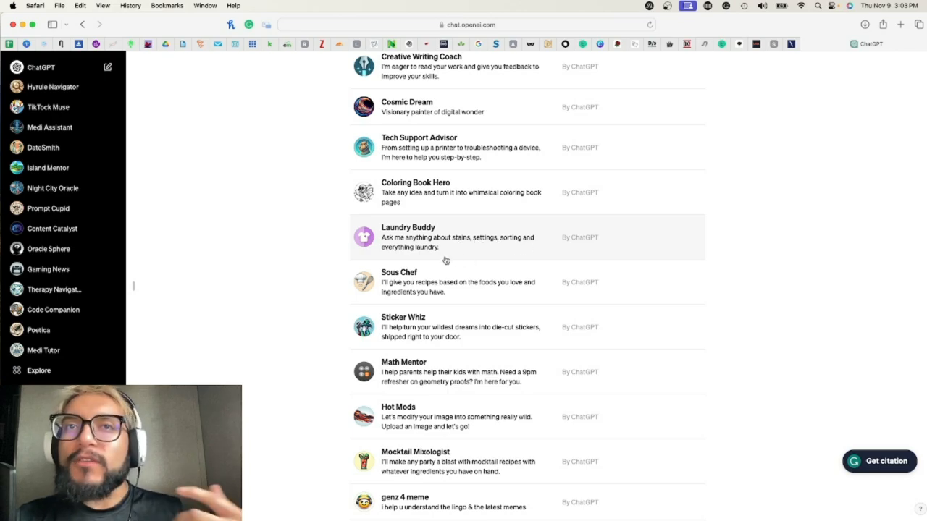
pyautogui.moveTo(691, 236)
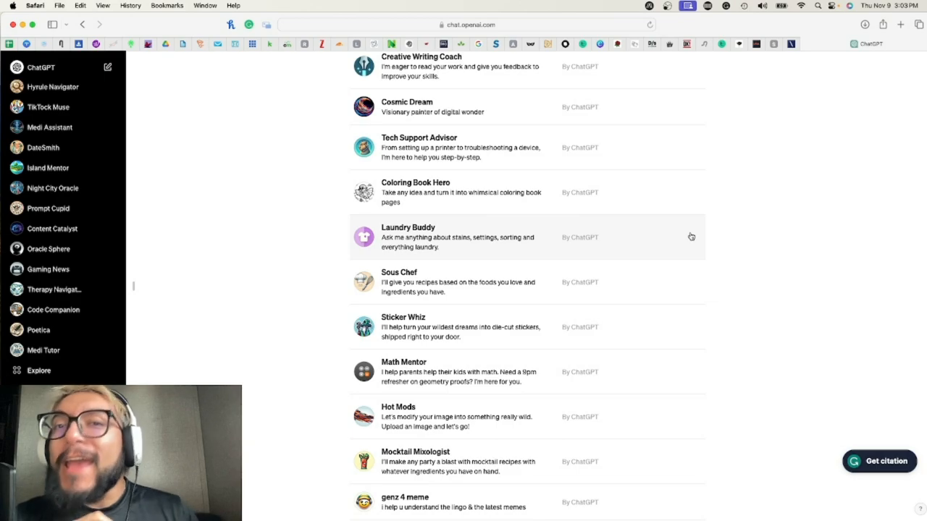
pyautogui.scroll(-3)
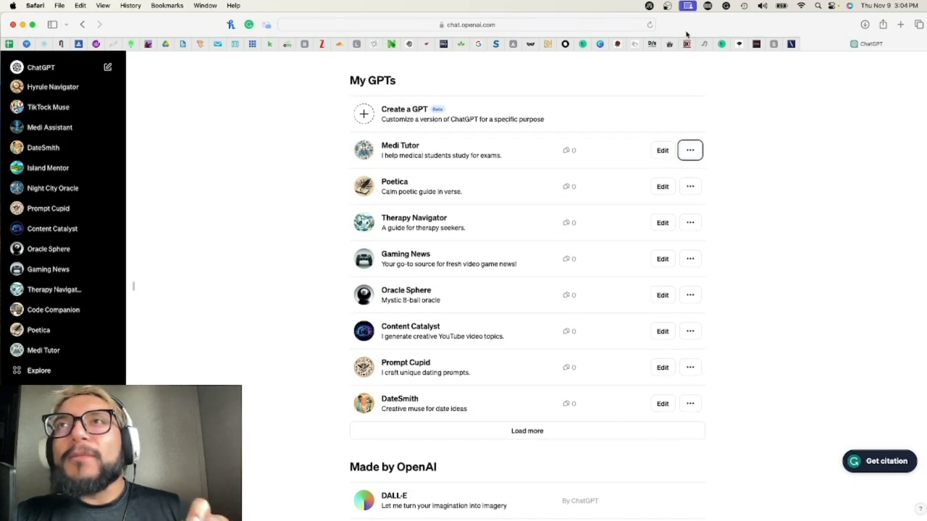
pyautogui.moveTo(741, 184)
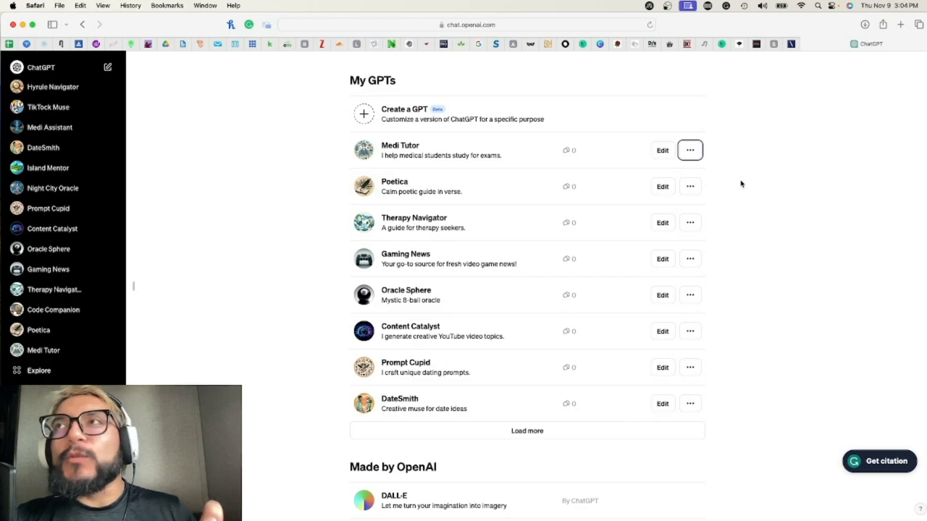
pyautogui.moveTo(756, 175)
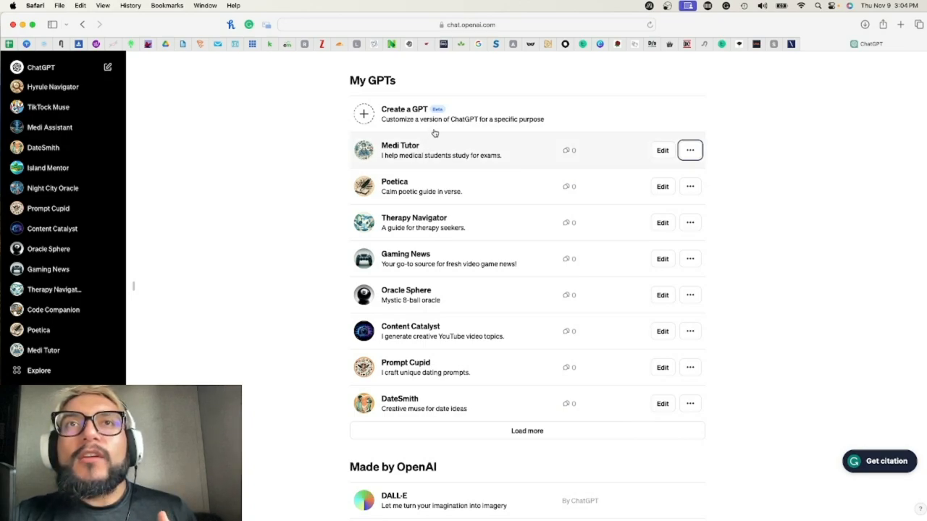
pyautogui.scroll(-3)
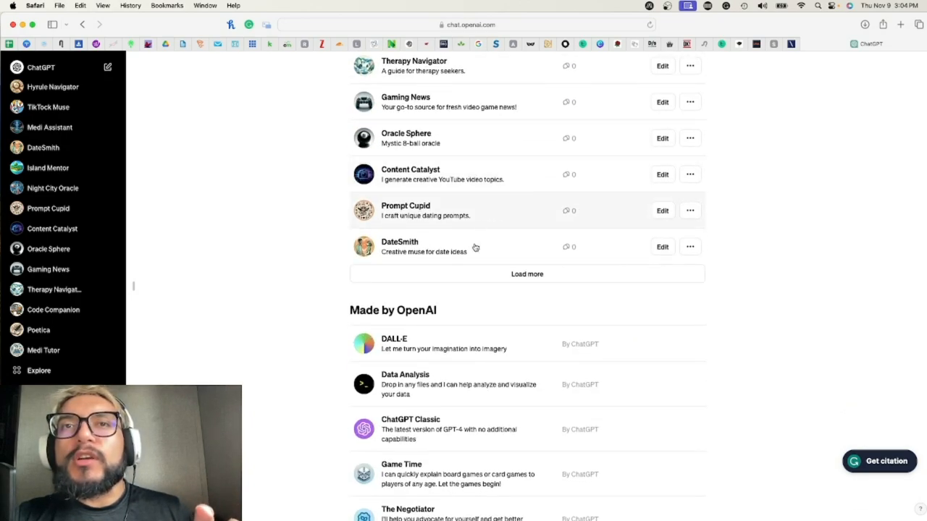
pyautogui.scroll(-3)
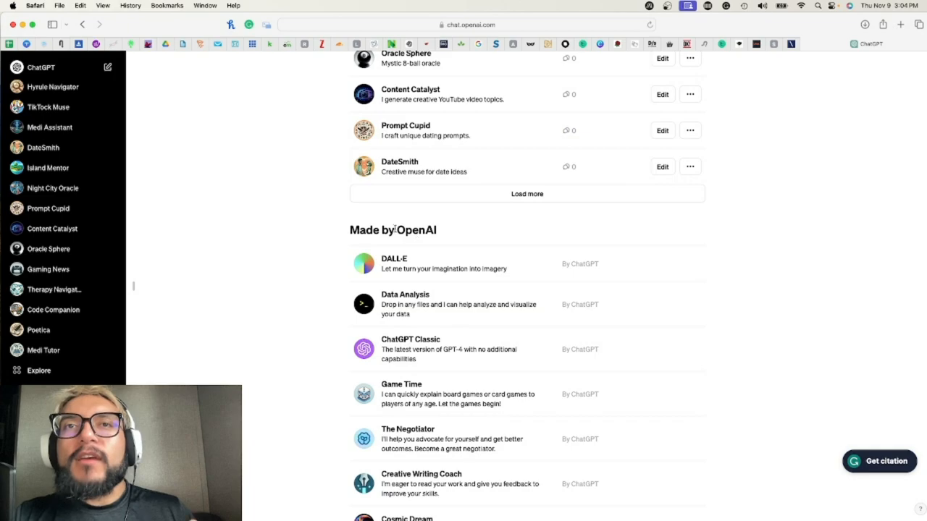
pyautogui.scroll(3)
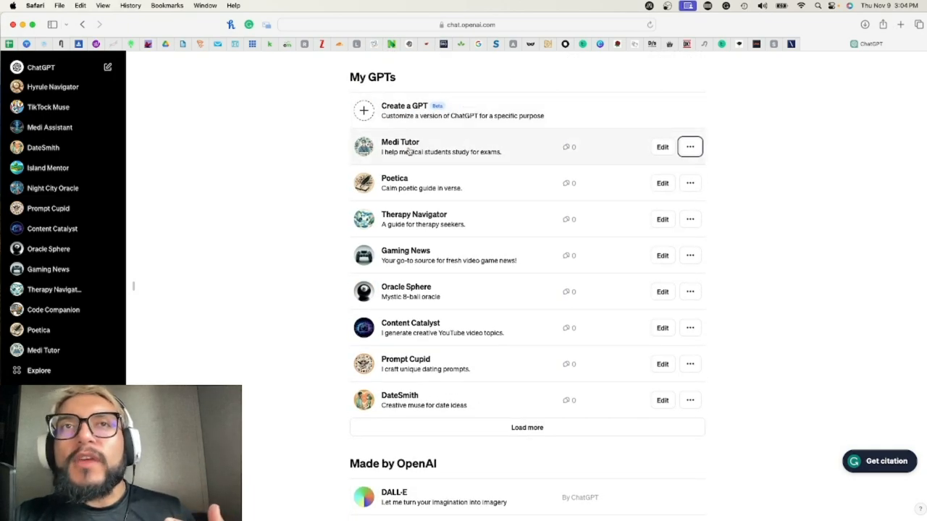
pyautogui.moveTo(407, 168)
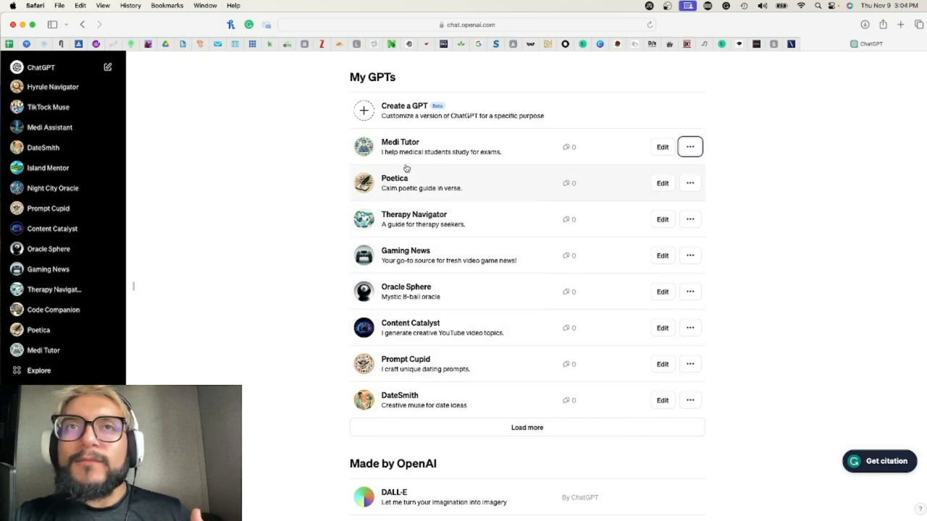
pyautogui.scroll(-3)
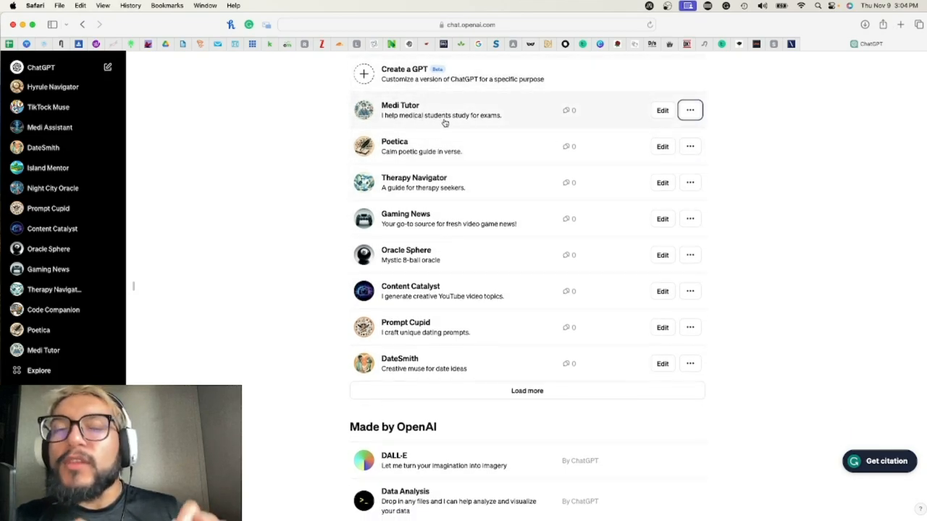
pyautogui.scroll(-3)
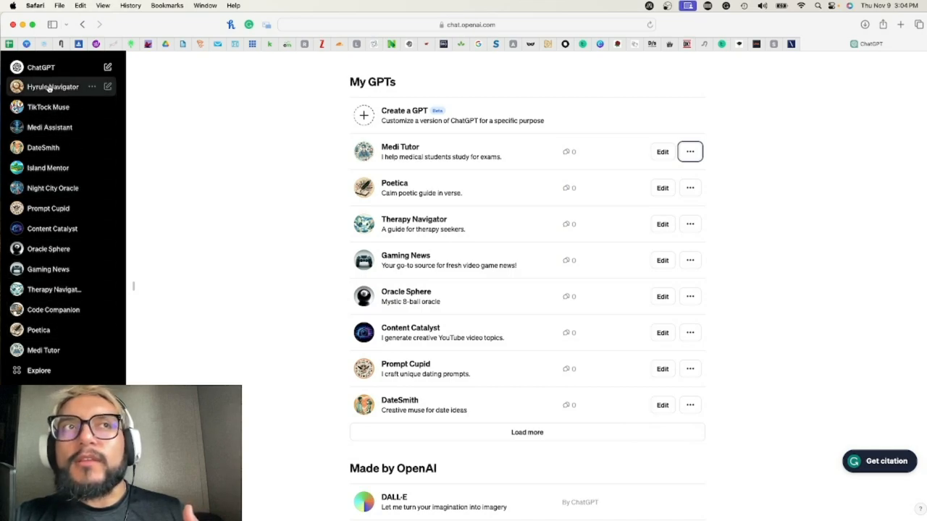
pyautogui.moveTo(53, 312)
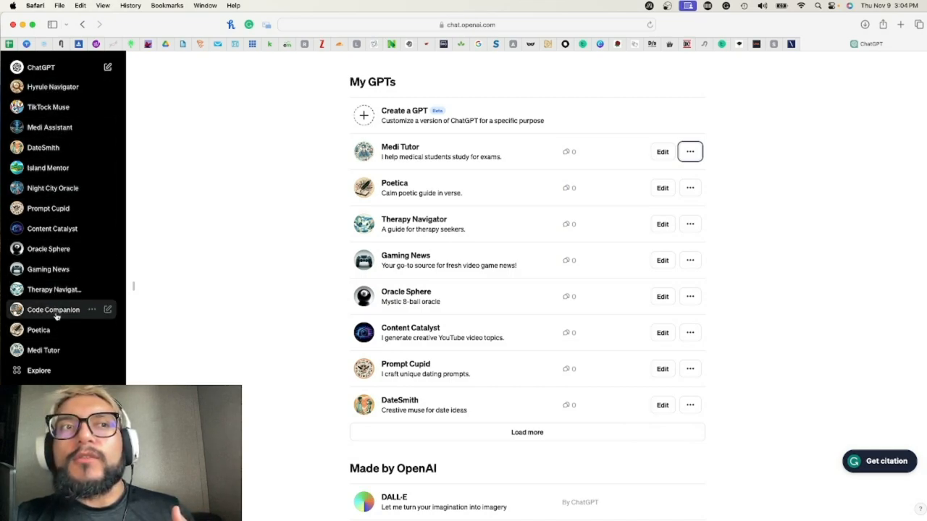
pyautogui.moveTo(439, 192)
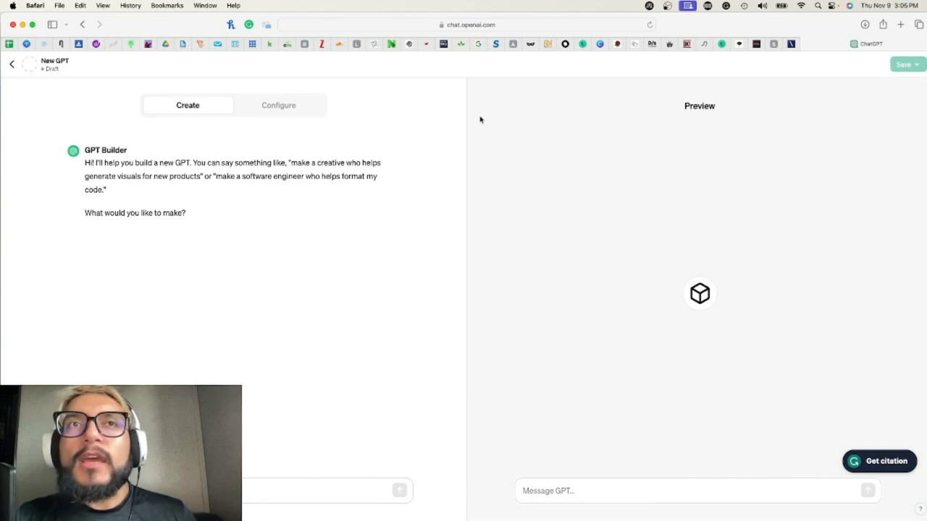
# Step: Highlight the builder's example phrase about generating visuals for new products
pyautogui.moveTo(290, 163); pyautogui.dragTo(200, 176)
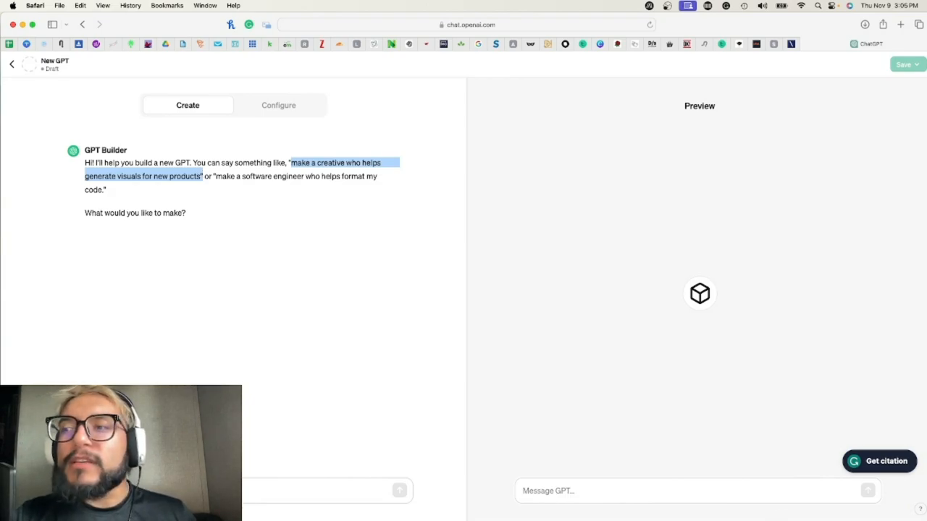
pyautogui.moveTo(840, 378)
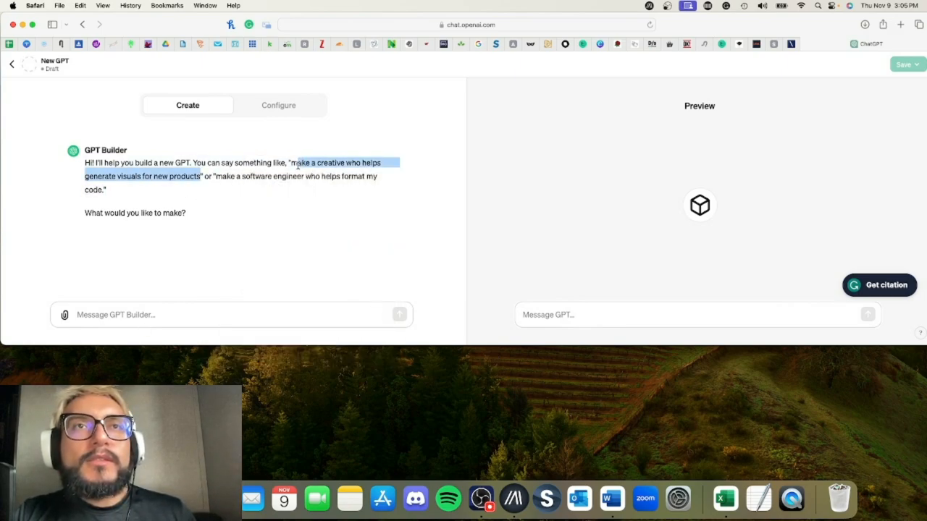
# Step: Send the builder a request for a creative helping counseling students prepare for the national counselor exam
pyautogui.click(230, 315)
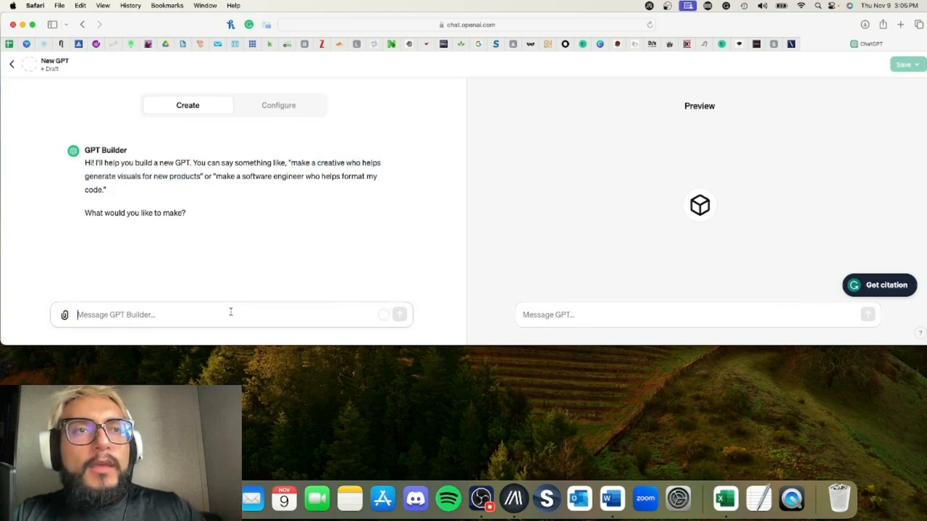
pyautogui.write('make a creative who helps generate visuals for new products')
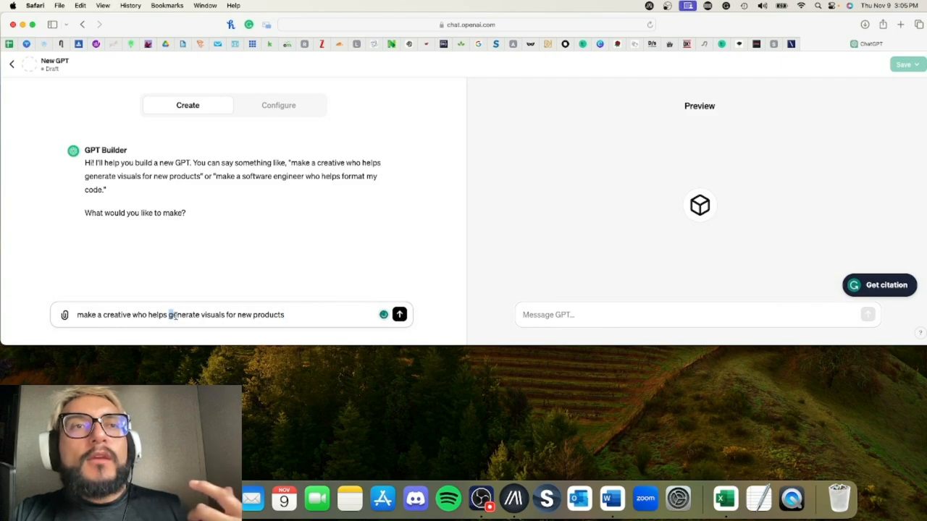
pyautogui.moveTo(168, 314); pyautogui.dragTo(285, 314)
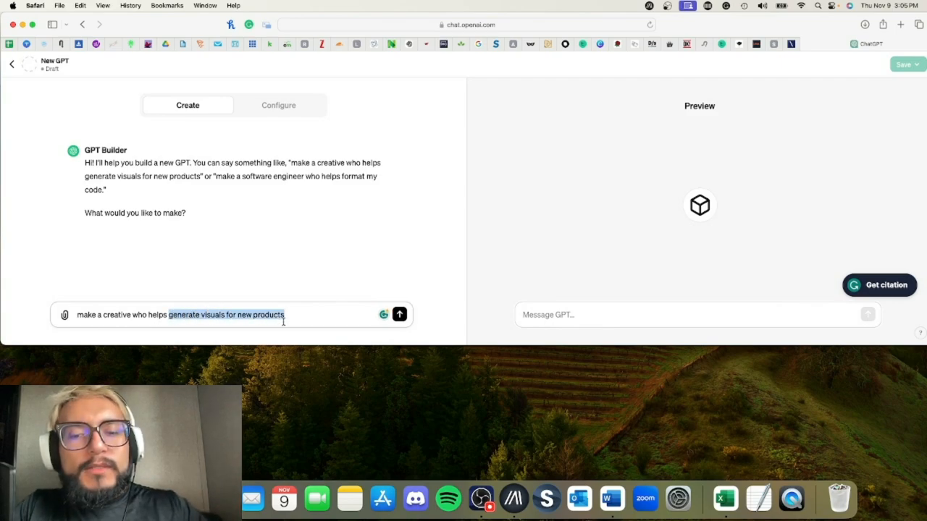
pyautogui.write('counseling stud')
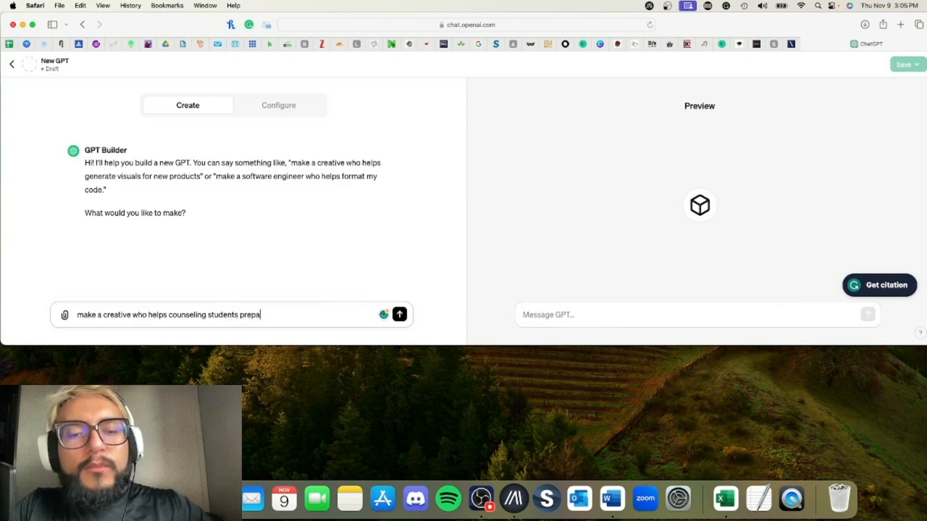
pyautogui.write('re for the natina')
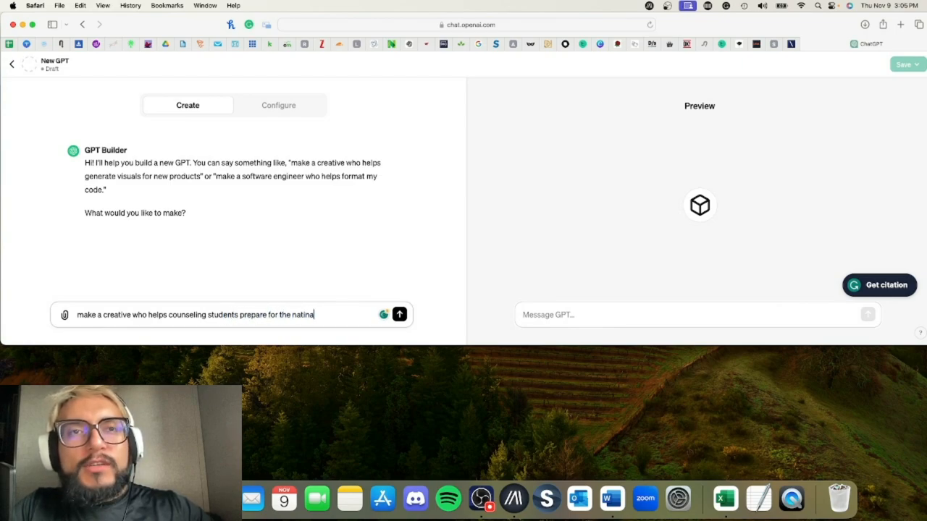
pyautogui.press('Backspace')
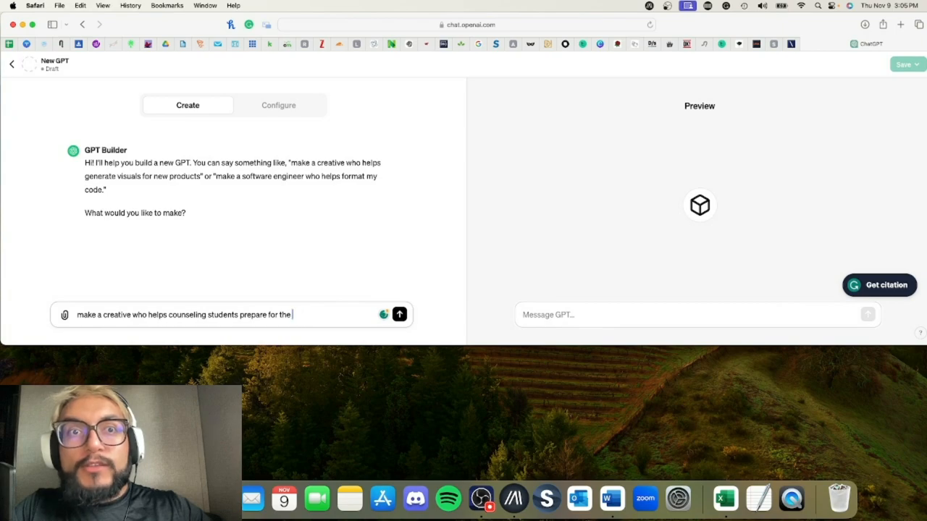
pyautogui.write('national coun')
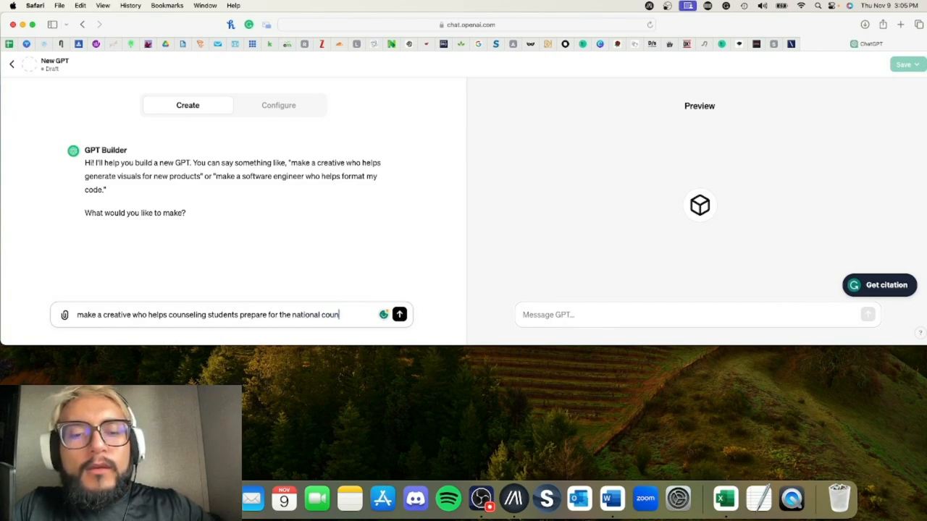
pyautogui.write('selor exam.')
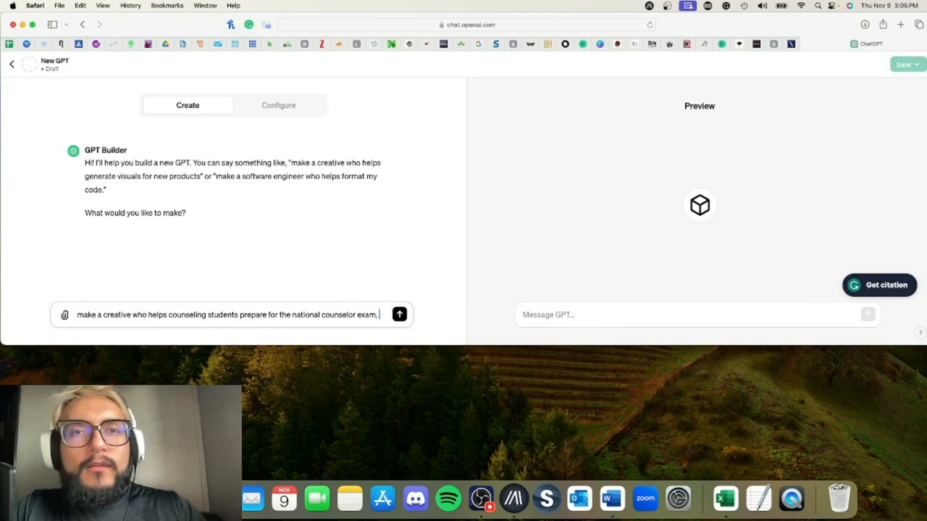
pyautogui.write('also known as the NCE')
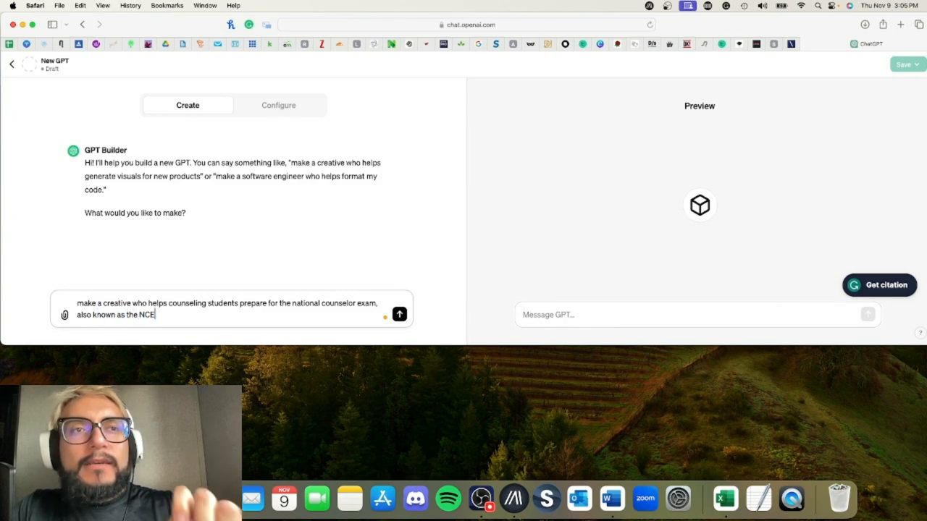
pyautogui.click(399, 314)
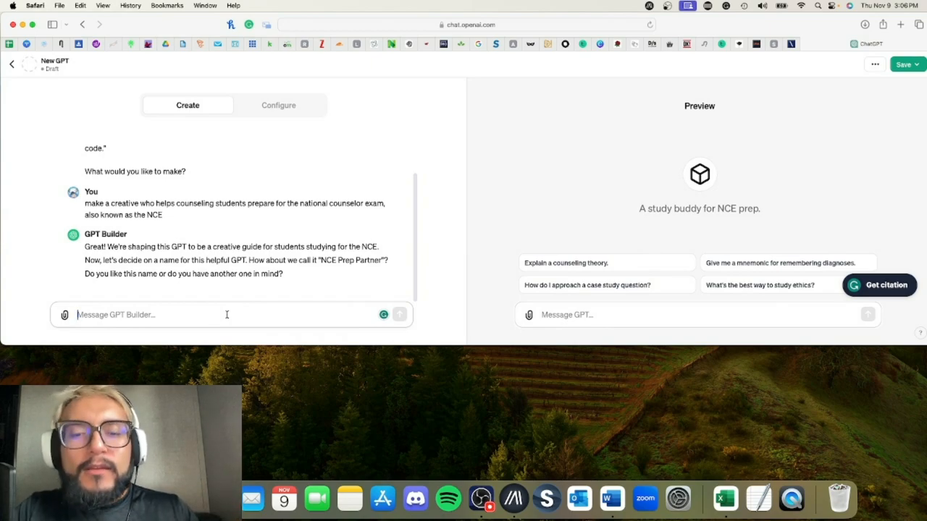
# Step: Reply 'the name is wonderful thank you for being creative' to approve NCE Prep Partner
pyautogui.write('the name is wnoder')
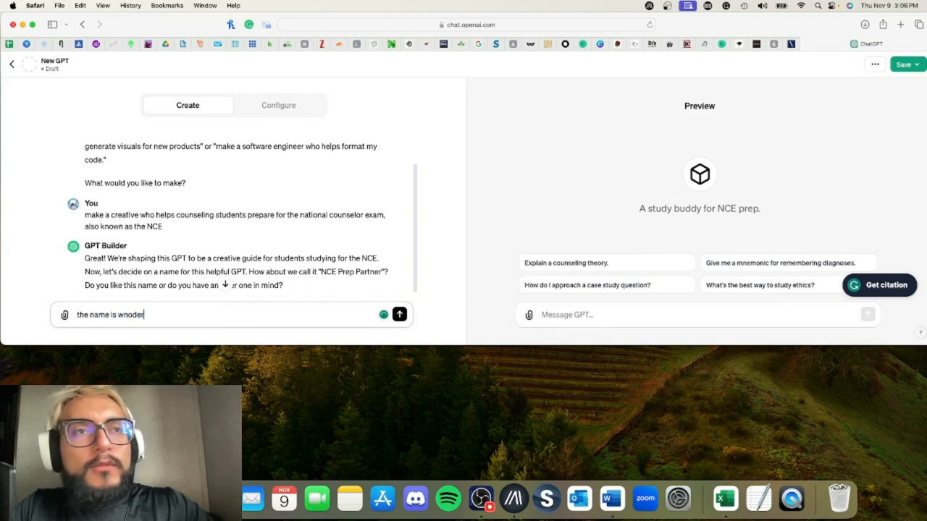
pyautogui.press('backspace')
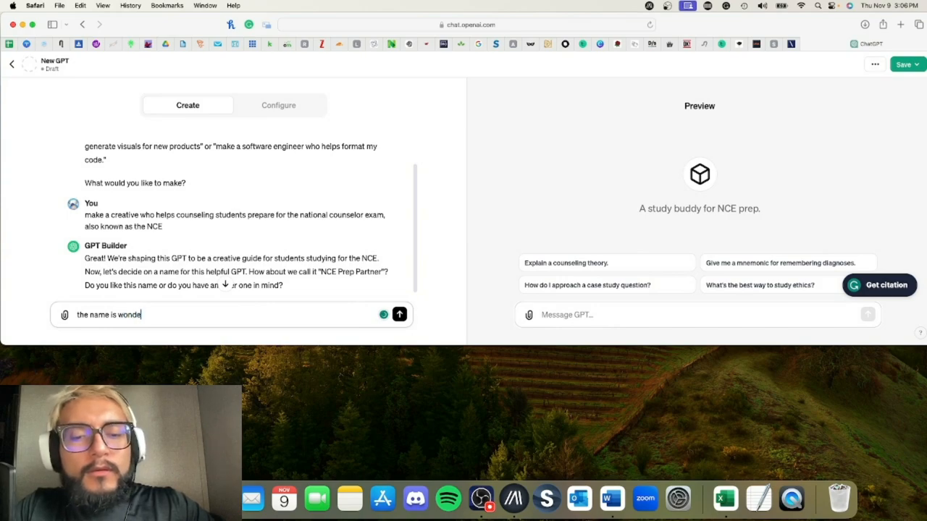
pyautogui.write('rful thank you for')
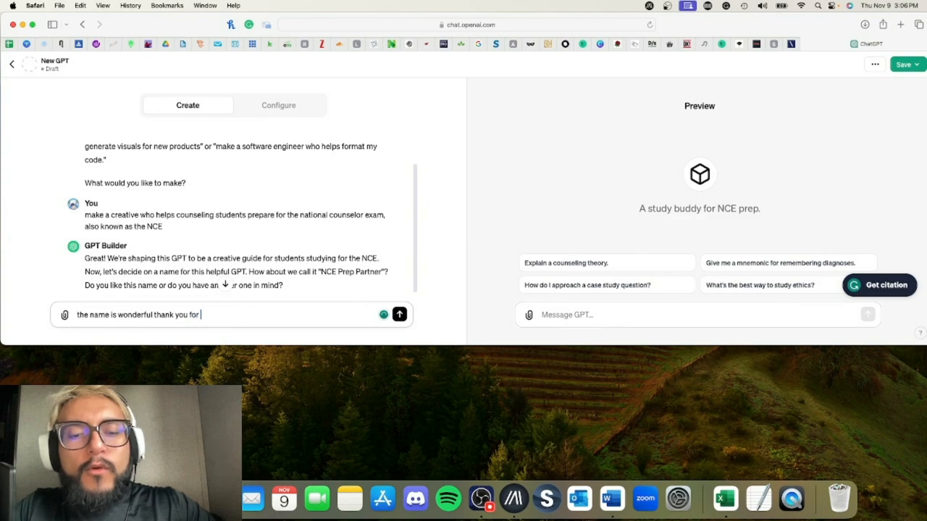
pyautogui.write('being creative')
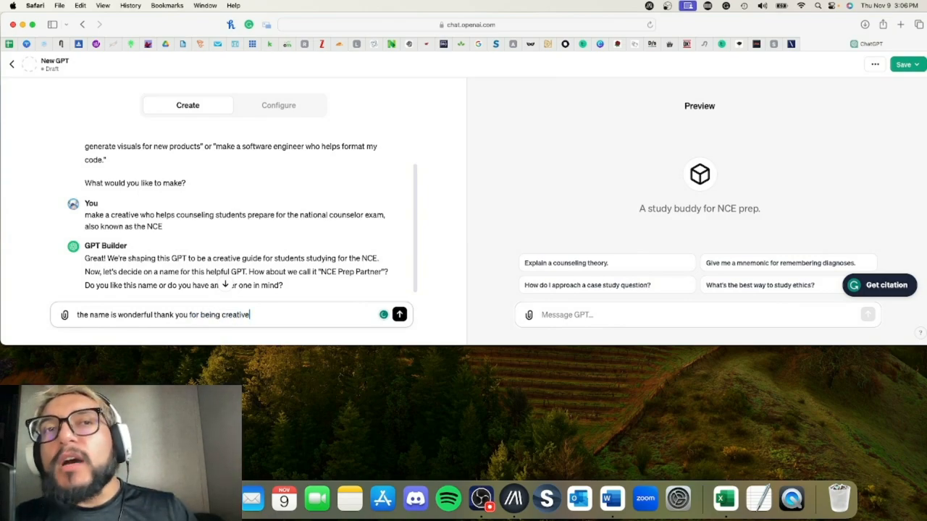
pyautogui.click(400, 314)
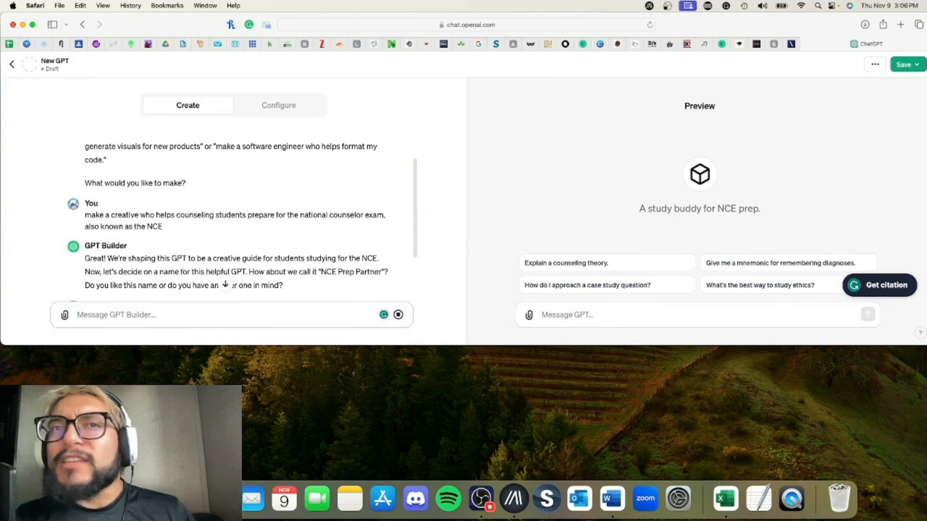
# Step: Ask the builder to change the image to include a notebook and counseling images
pyautogui.write('the name is wonderful thank you for being creative')
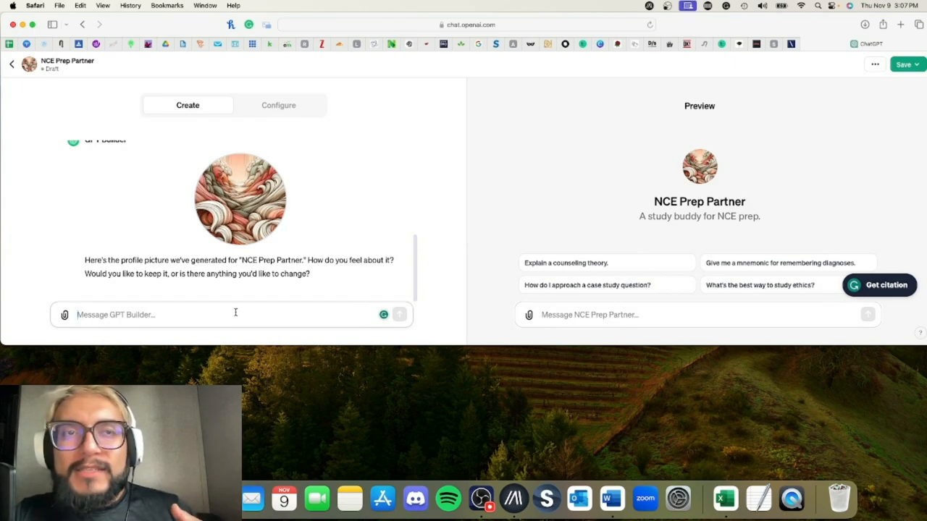
pyautogui.write('coul')
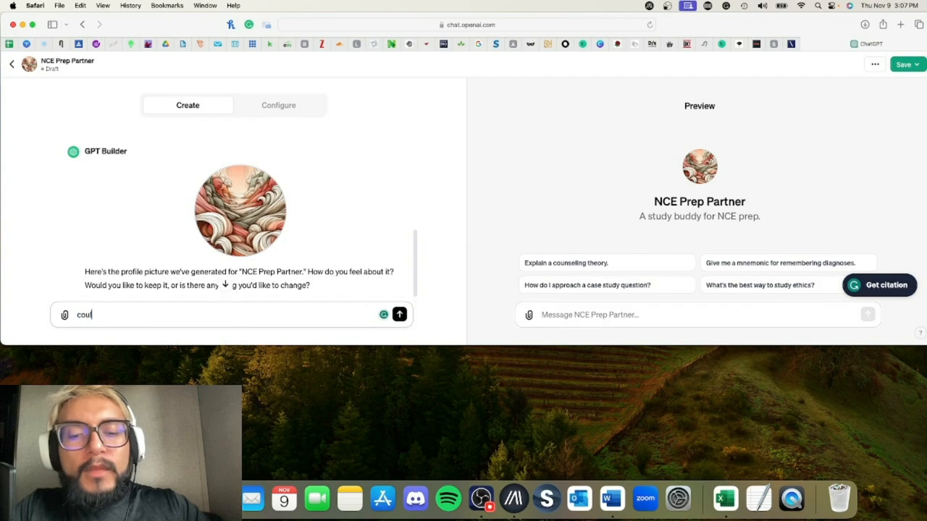
pyautogui.write('could you change the')
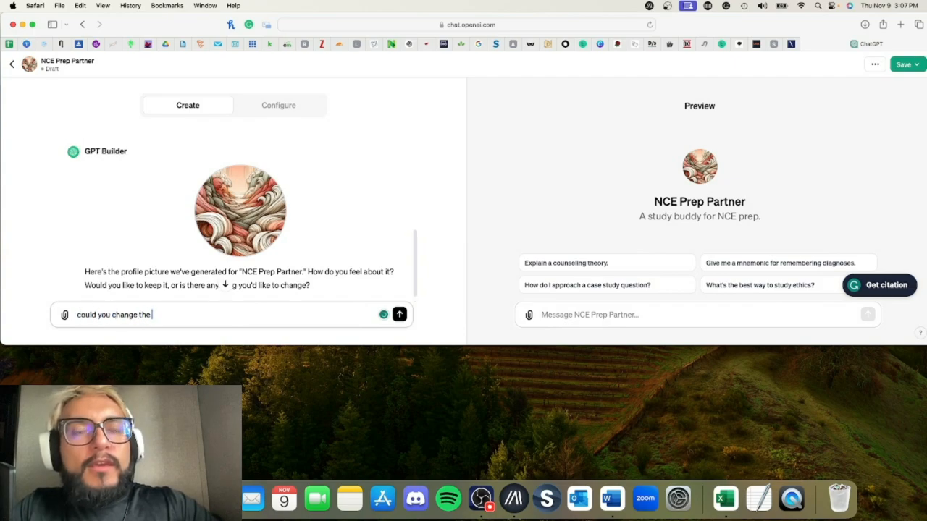
pyautogui.write('image to include a notebook and some')
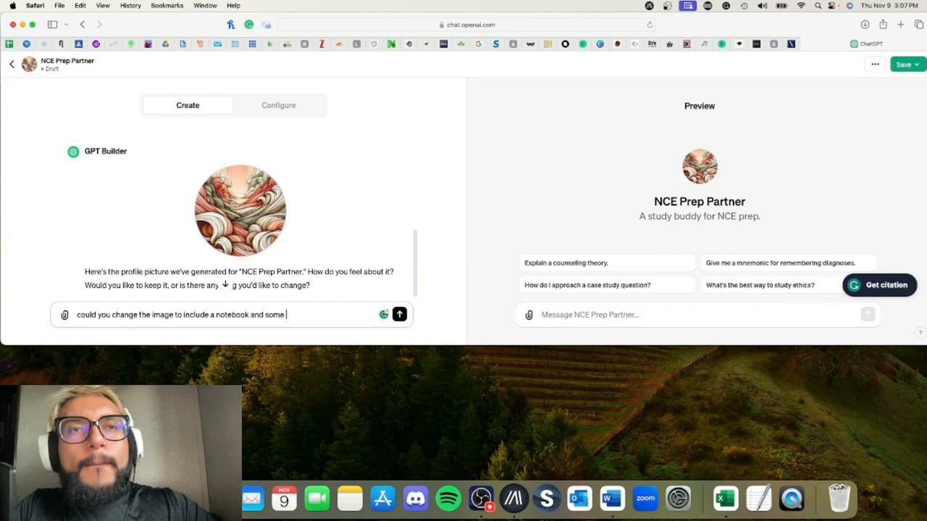
pyautogui.write('counseling related')
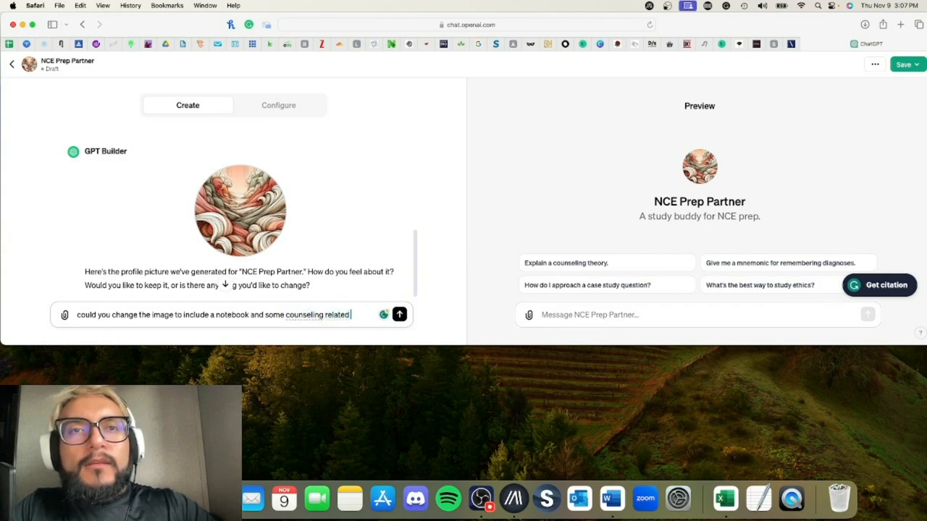
pyautogui.write('images')
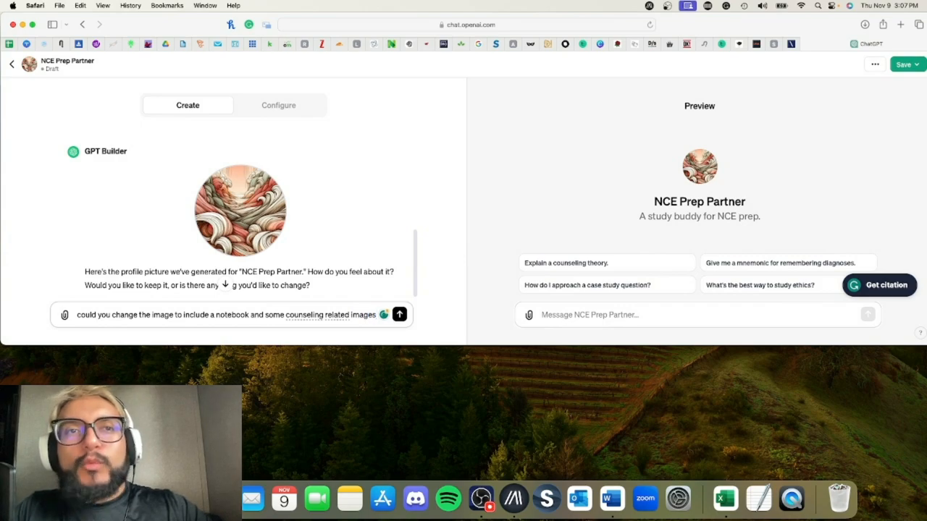
pyautogui.click(399, 314)
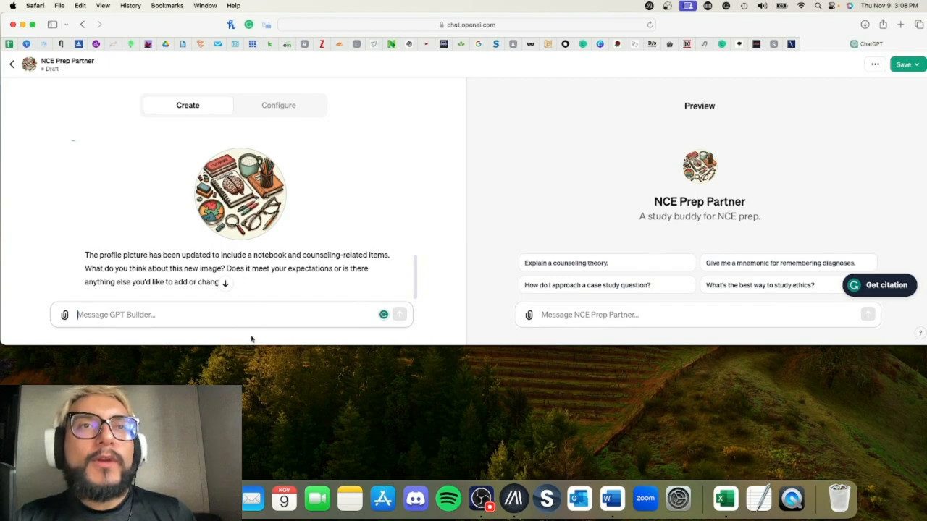
# Step: Reply 'thank you the image is amazing i like it' to approve the new picture
pyautogui.write('thank you the image is')
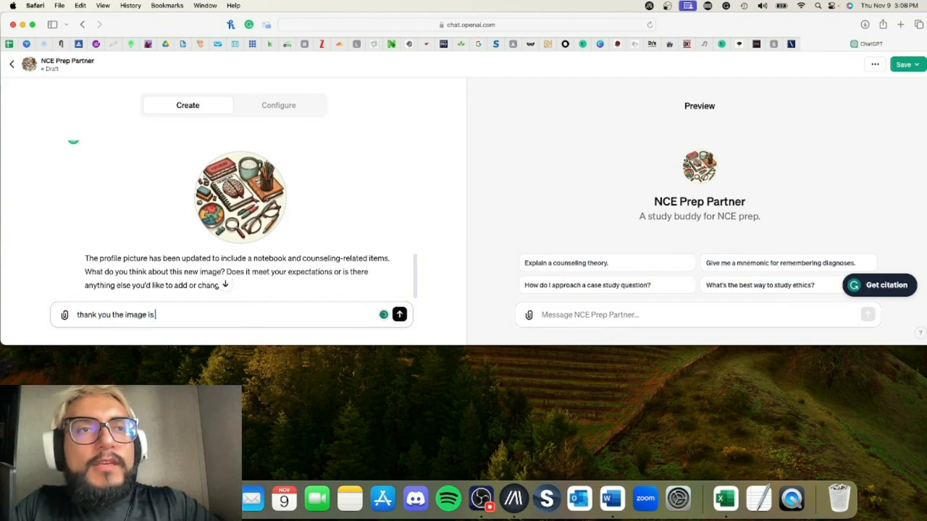
pyautogui.write('amazing i like')
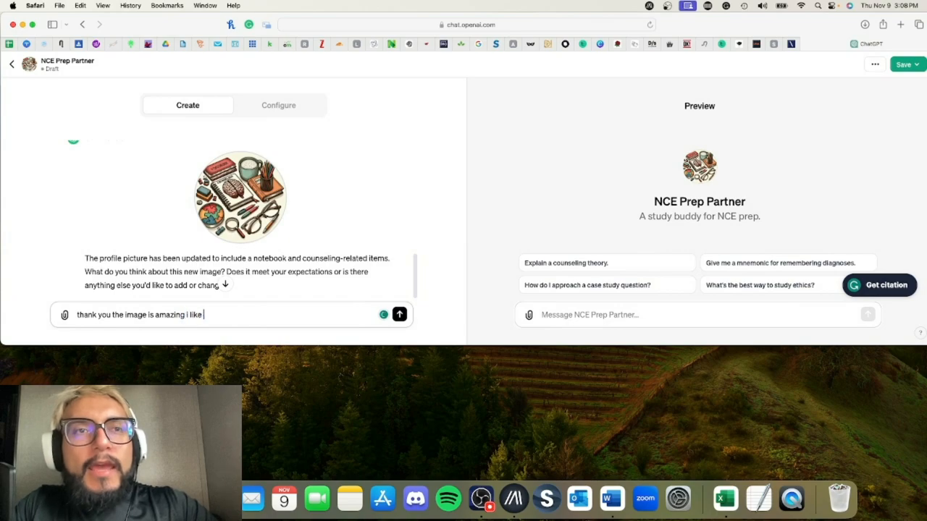
pyautogui.click(399, 314)
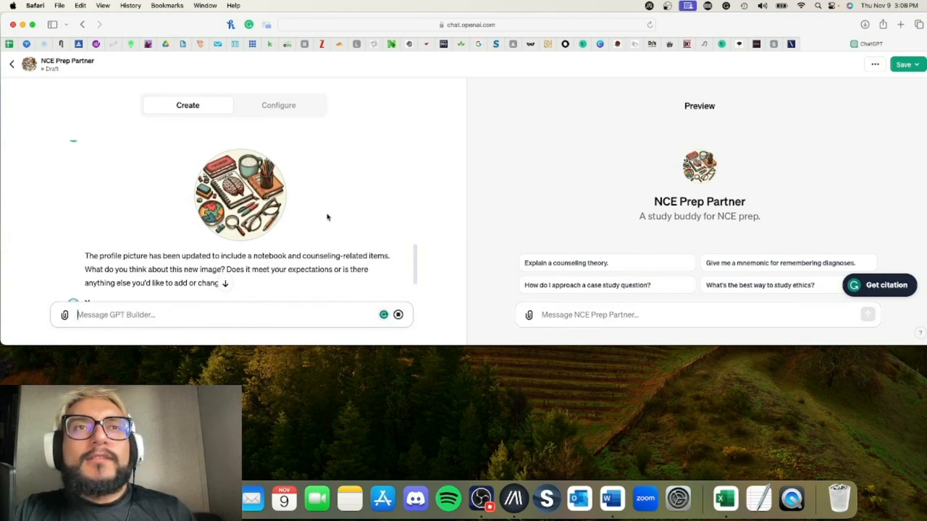
pyautogui.write('thank you the image is amazing i like it')
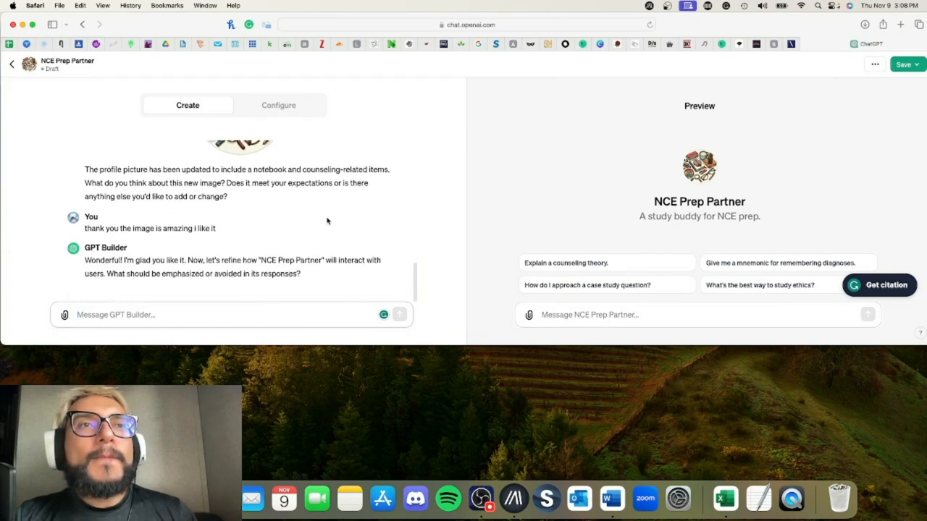
pyautogui.moveTo(315, 239)
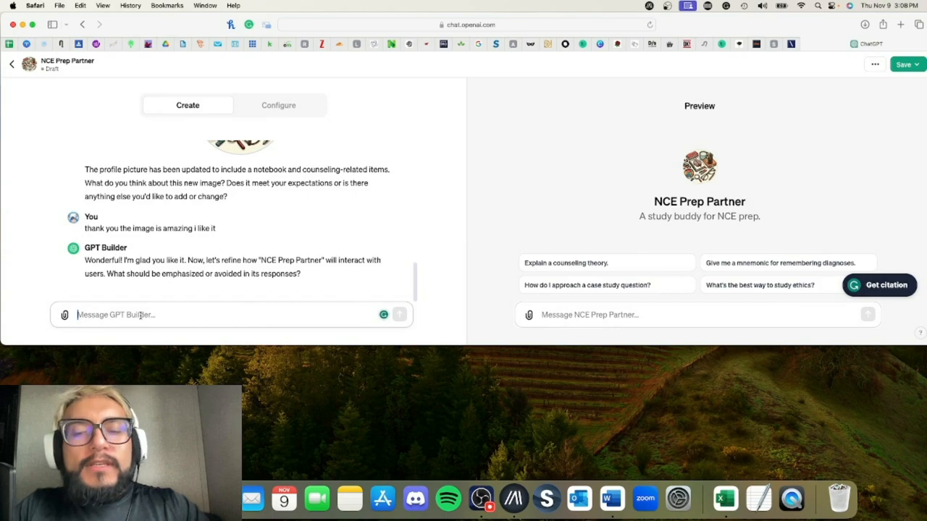
# Step: Begin the reply asking NCE Prep Partner to provide direct answers
pyautogui.write('i want')
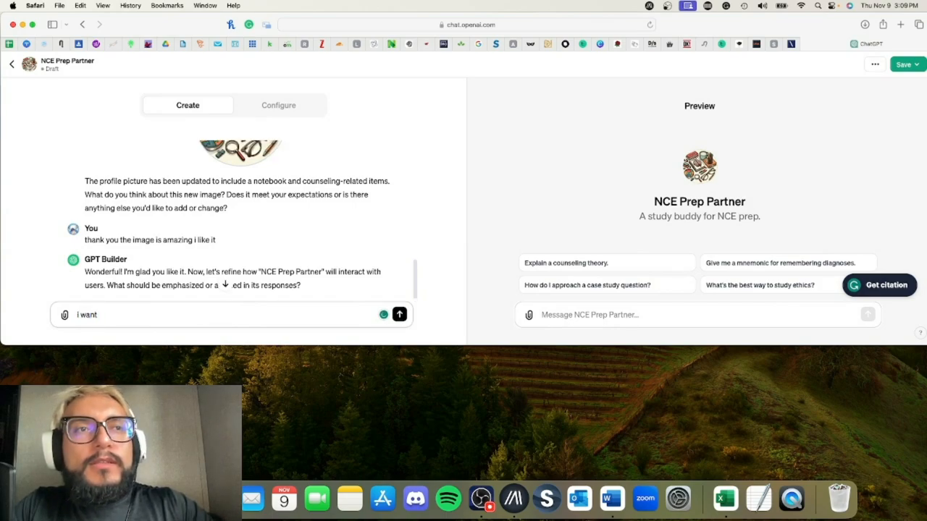
pyautogui.write('it to provide direct answers when')
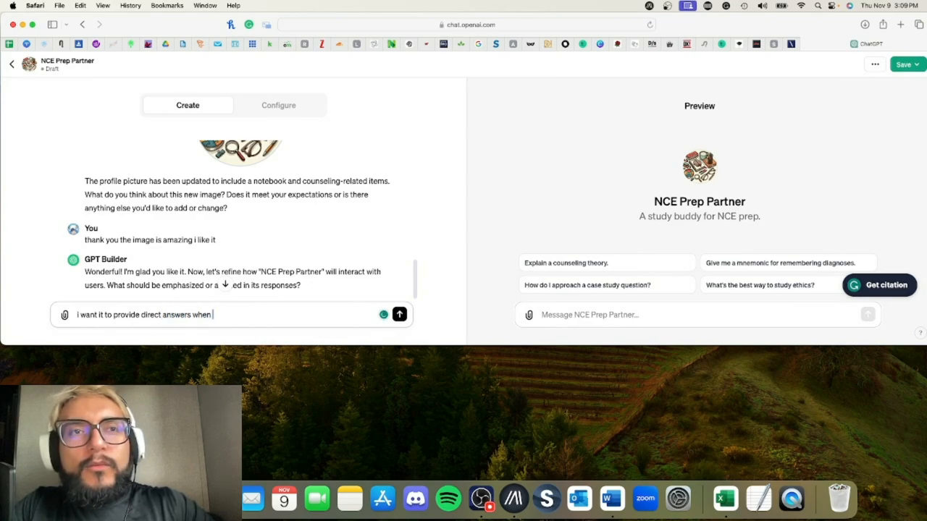
pyautogui.write('avalaibl')
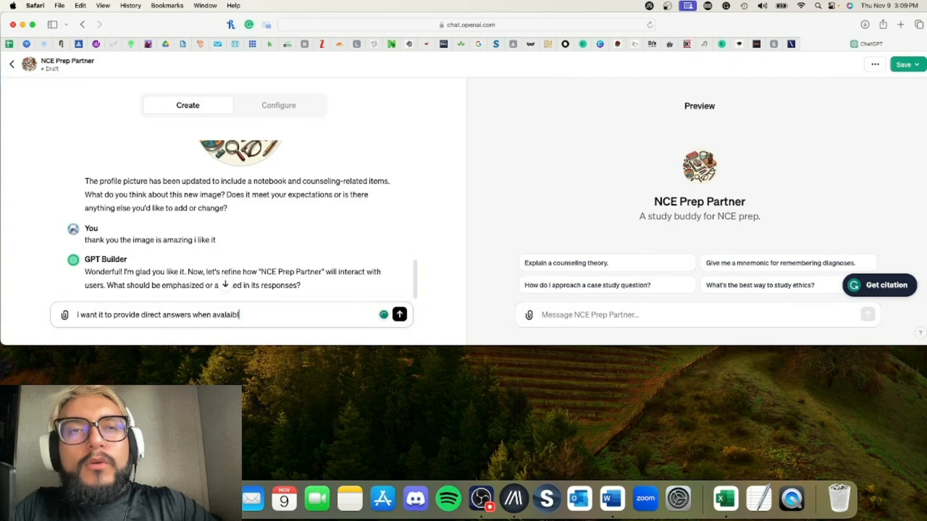
pyautogui.press('Backspace')
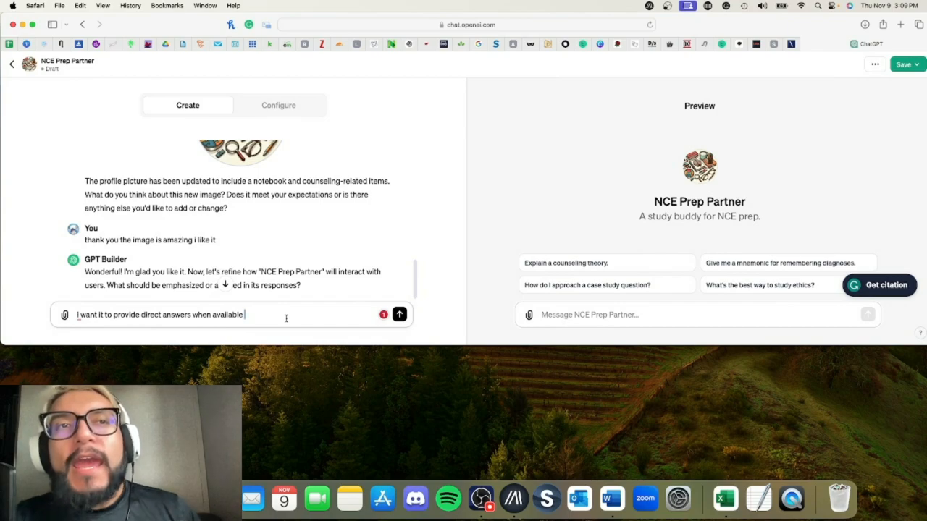
# Step: Add clarification whenever there is uncertainty and a formal tone, fix spelling, and send
pyautogui.write(', however, t')
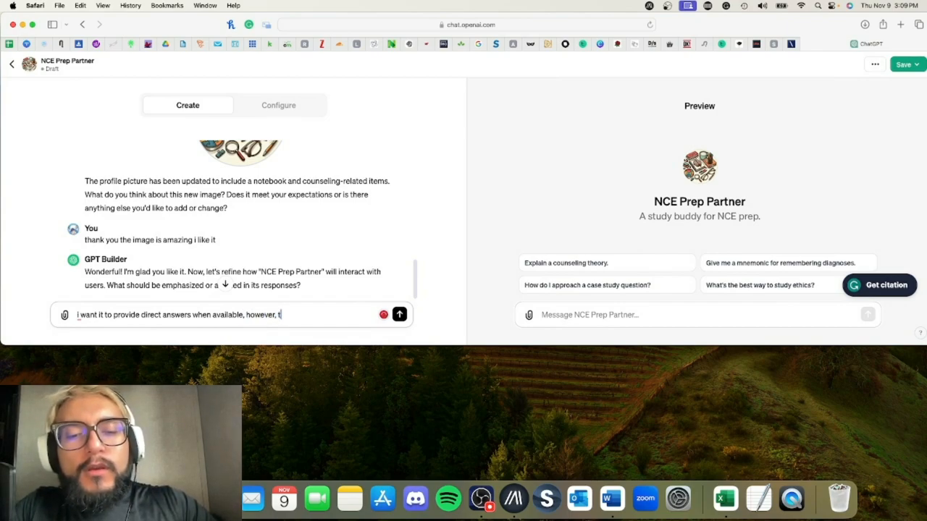
pyautogui.write('whenever')
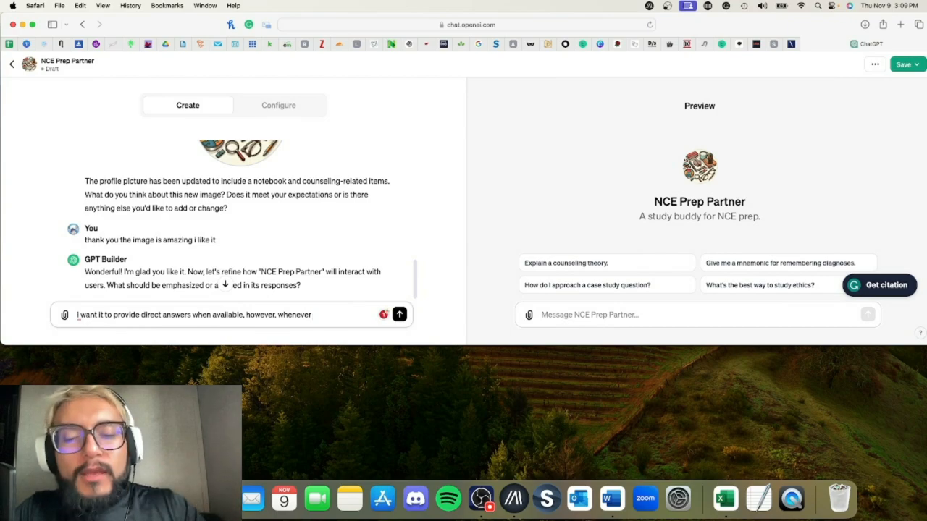
pyautogui.write('there')
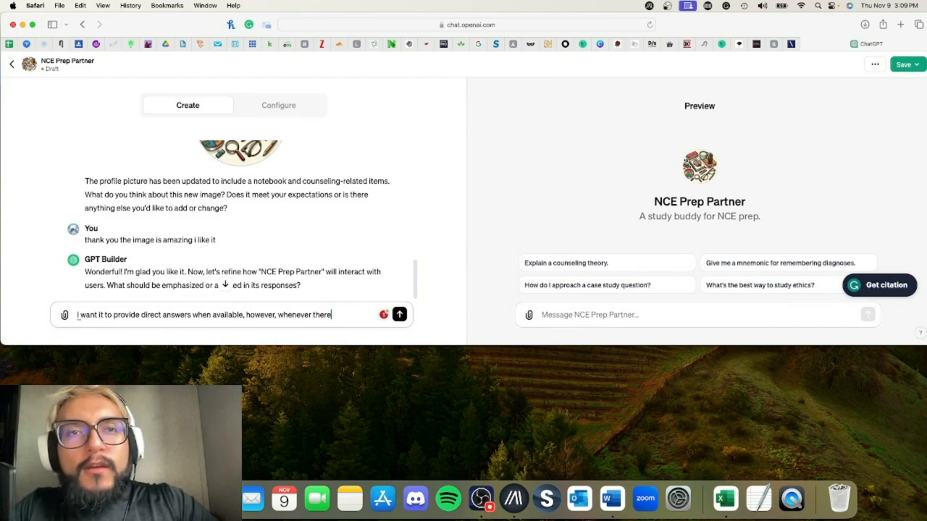
pyautogui.write('is uncertainy')
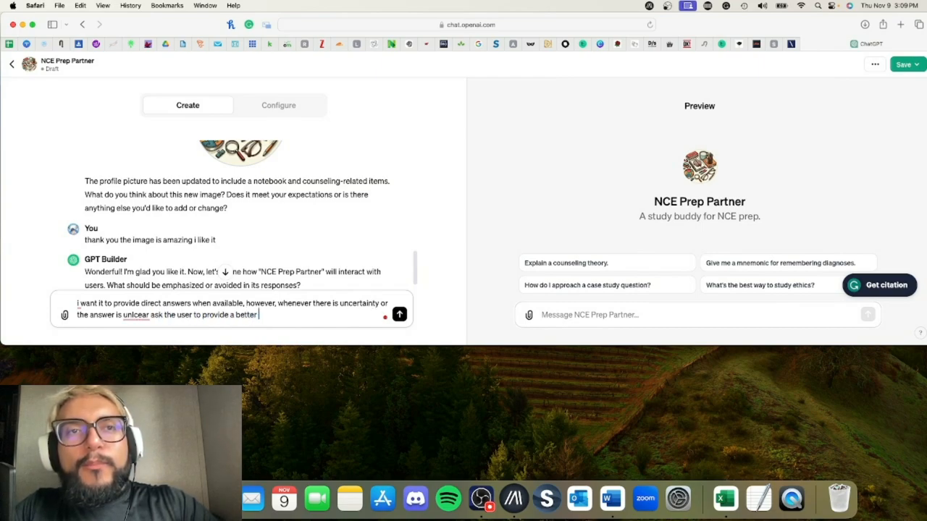
pyautogui.press('Backspace')
pyautogui.write('more spec')
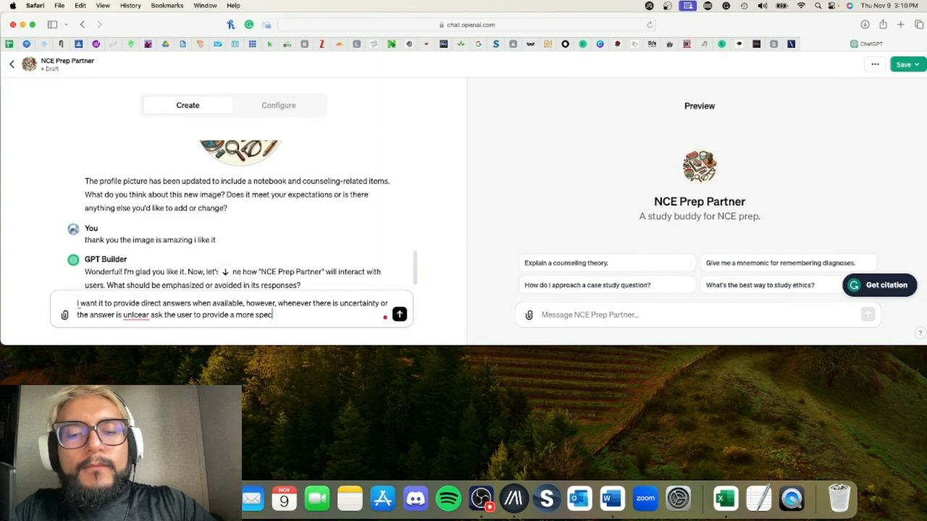
pyautogui.write('ified')
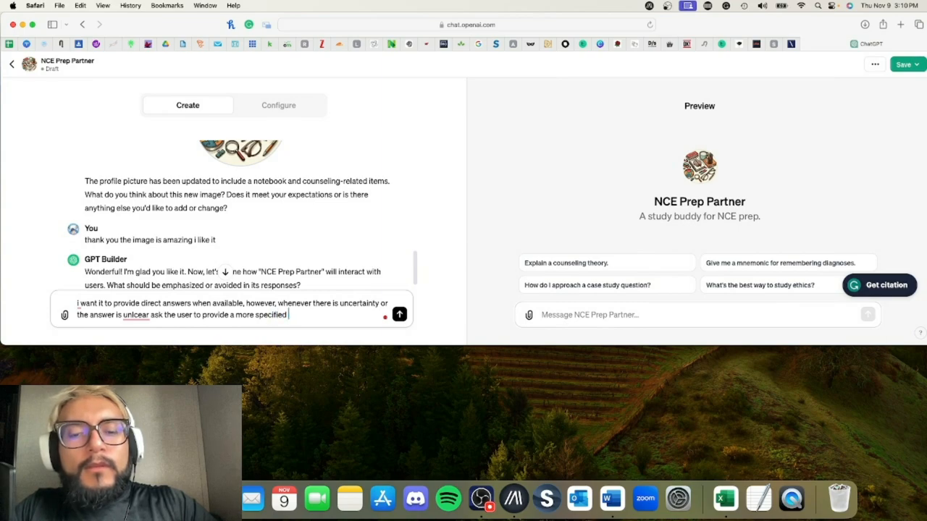
pyautogui.write('repon')
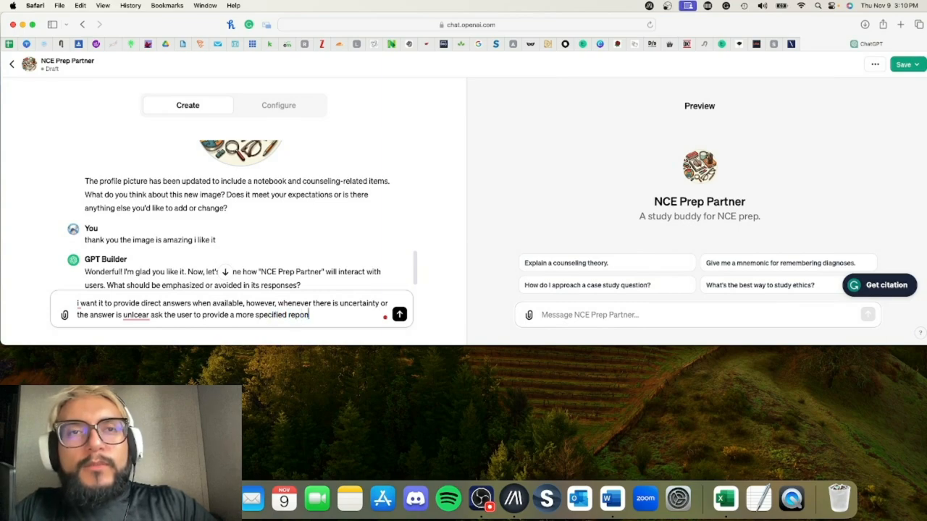
pyautogui.rightClick(136, 316)
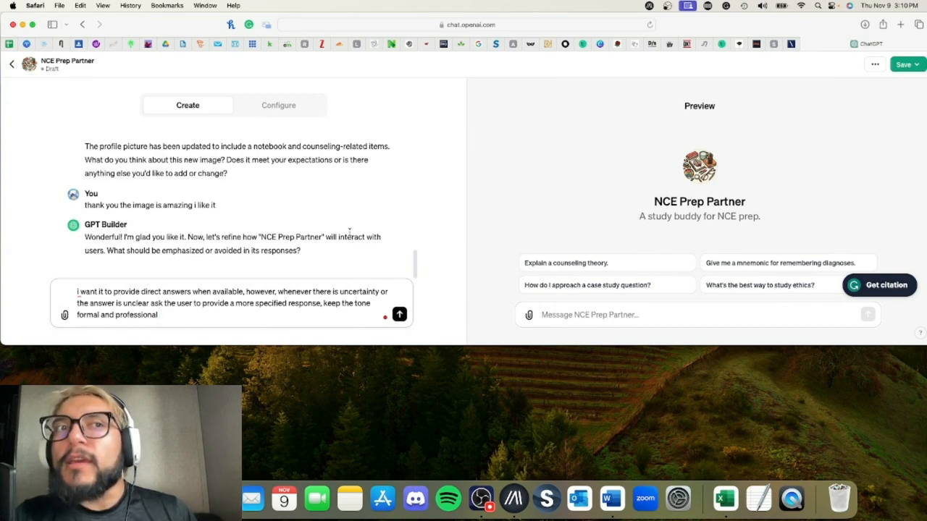
pyautogui.click(154, 316)
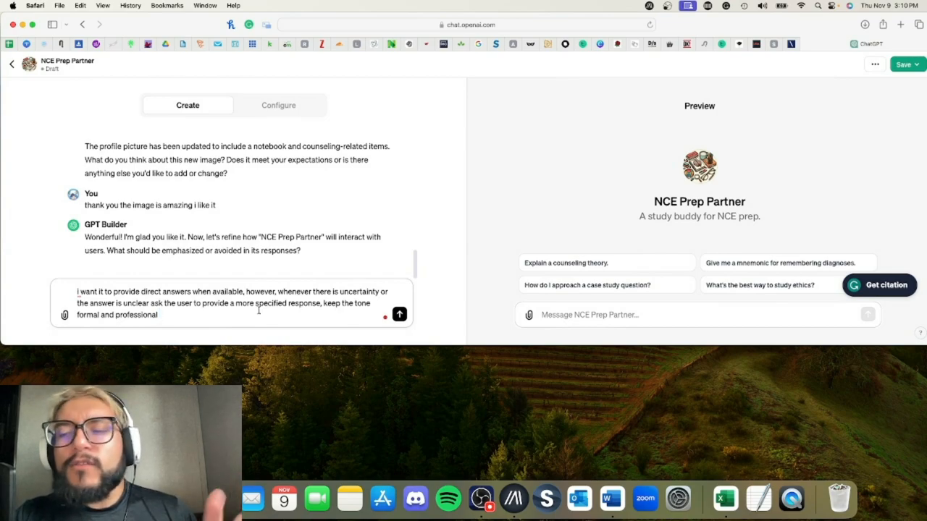
pyautogui.click(399, 314)
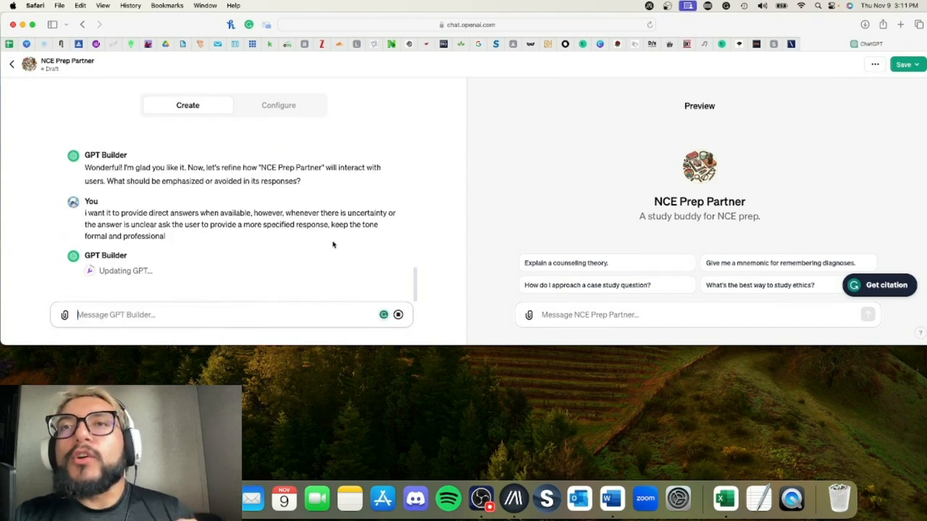
pyautogui.moveTo(637, 290)
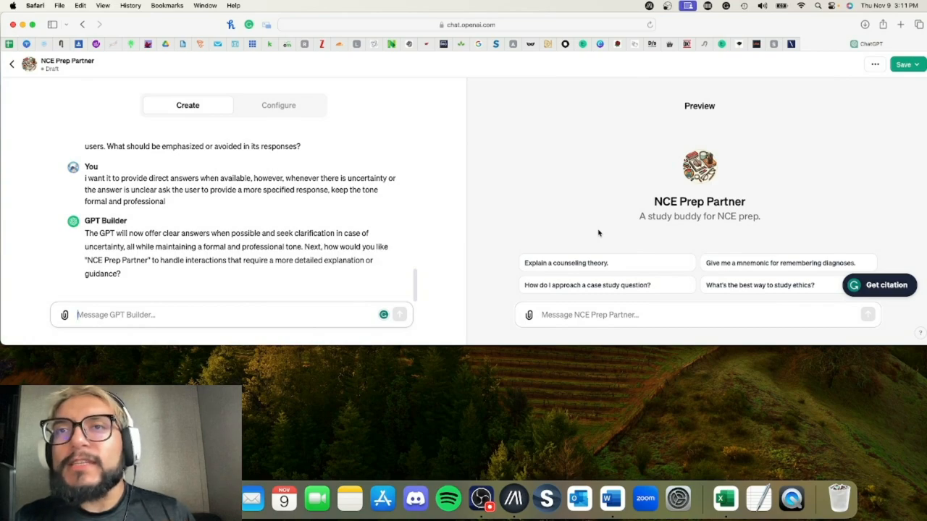
pyautogui.moveTo(660, 264)
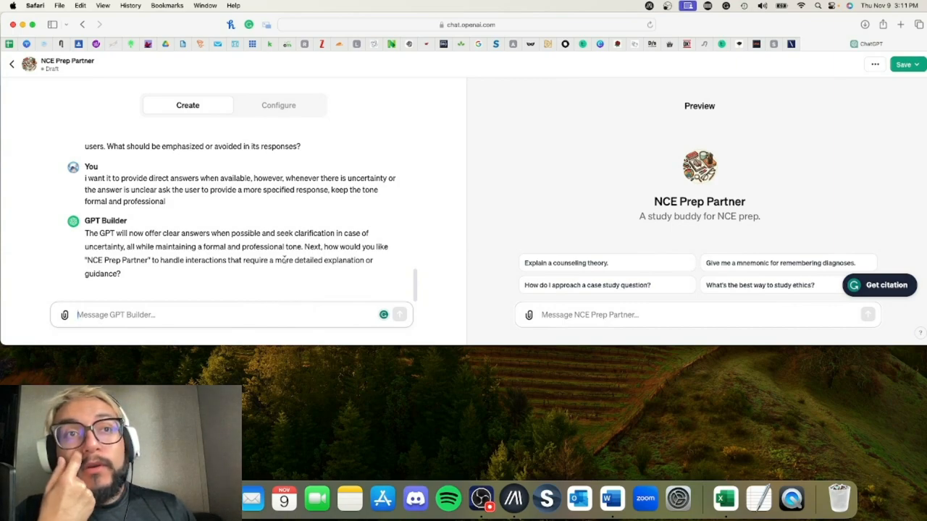
pyautogui.moveTo(315, 268)
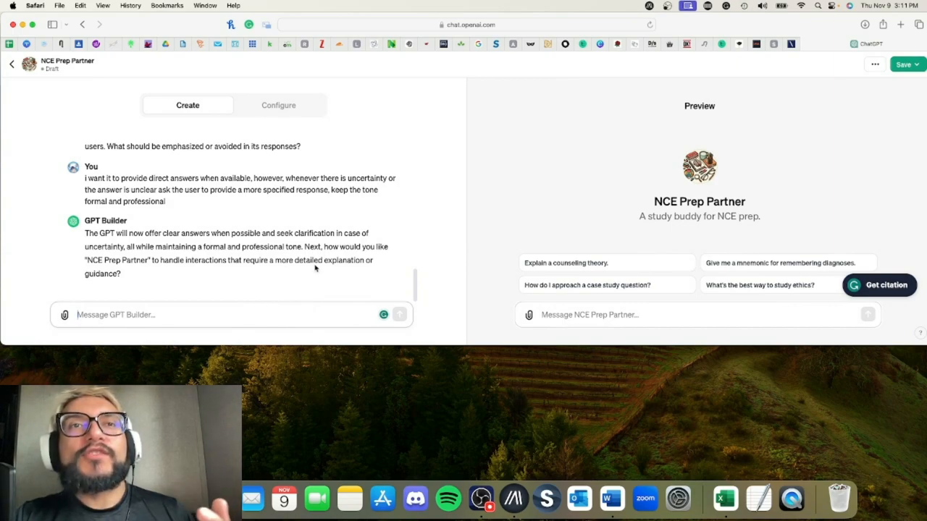
# Step: Ask NCE Prep Partner to offer users more detailed answers and appropriate related guidance
pyautogui.write('i would like for')
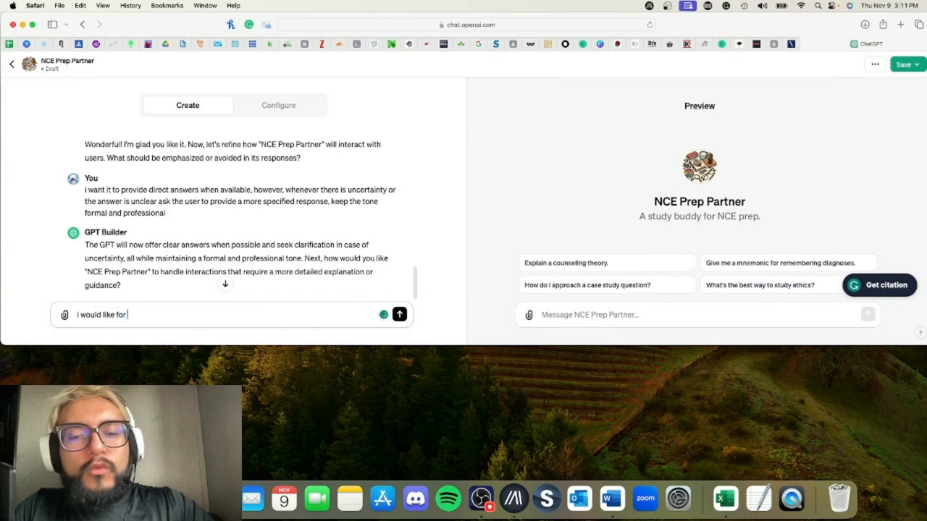
pyautogui.write('you to ask the user if they would prefer a more deta')
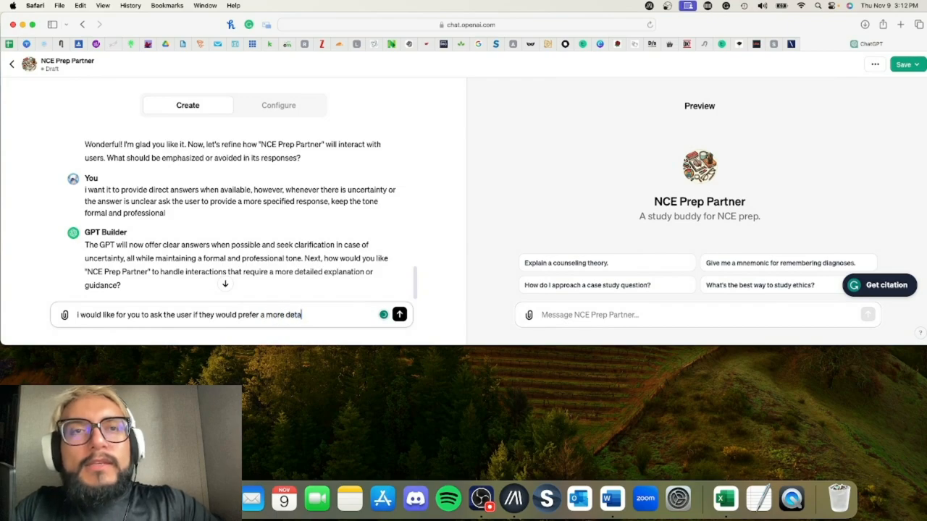
pyautogui.write('il answer')
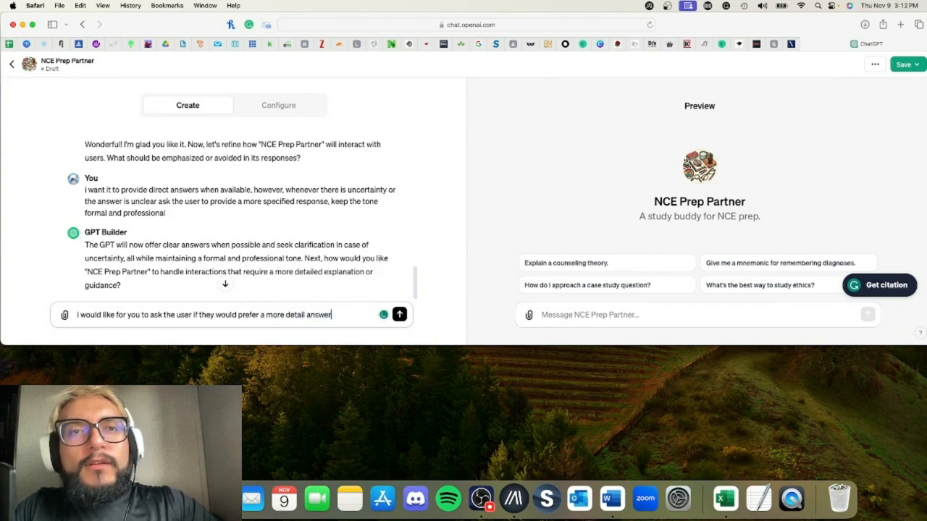
pyautogui.write('and guidence')
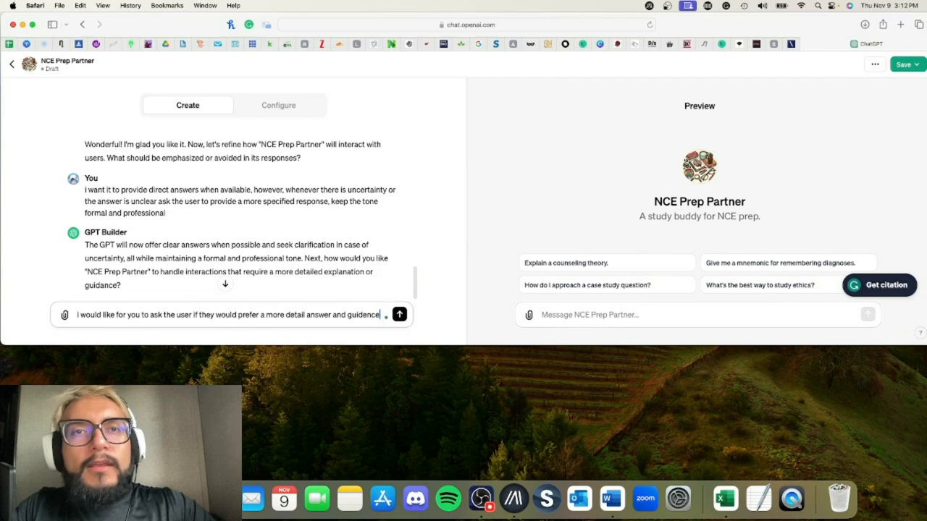
pyautogui.write(', o')
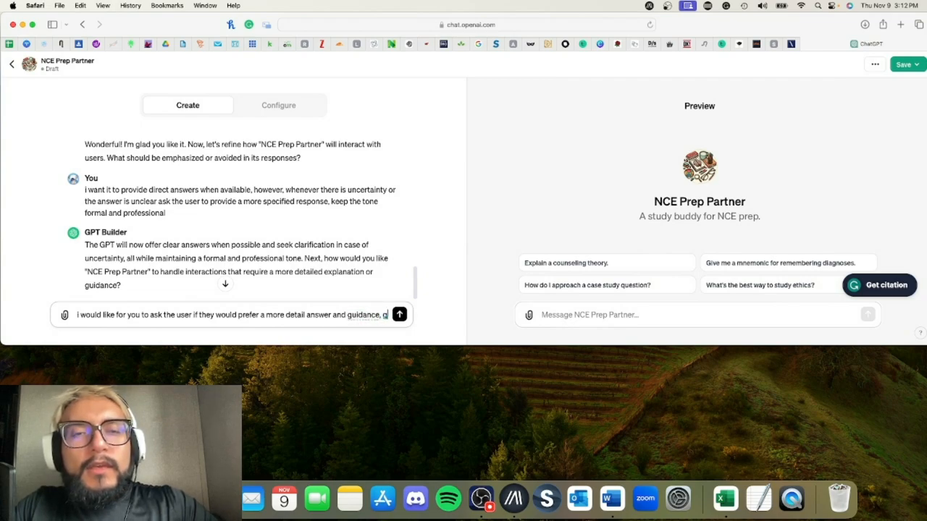
pyautogui.write('giving them approriate information')
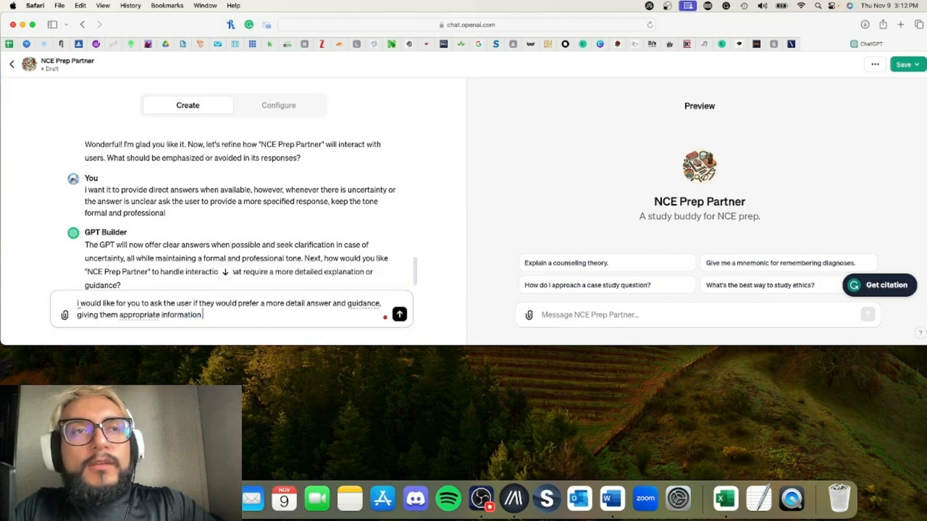
pyautogui.write('related to what they are requesting')
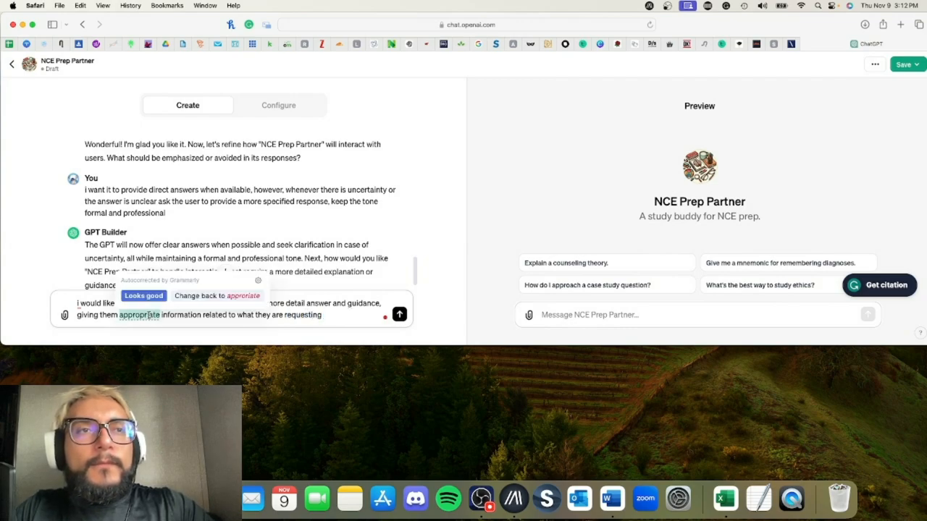
pyautogui.click(399, 313)
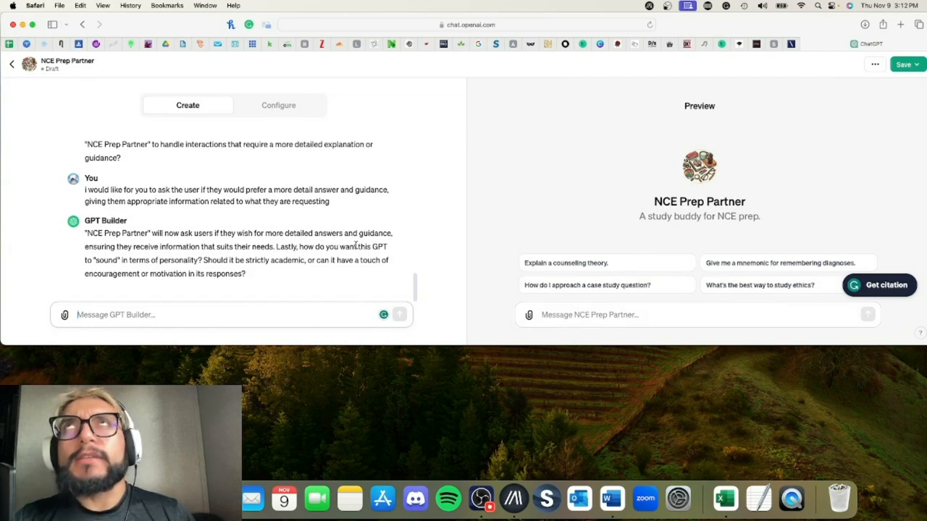
pyautogui.moveTo(278, 270)
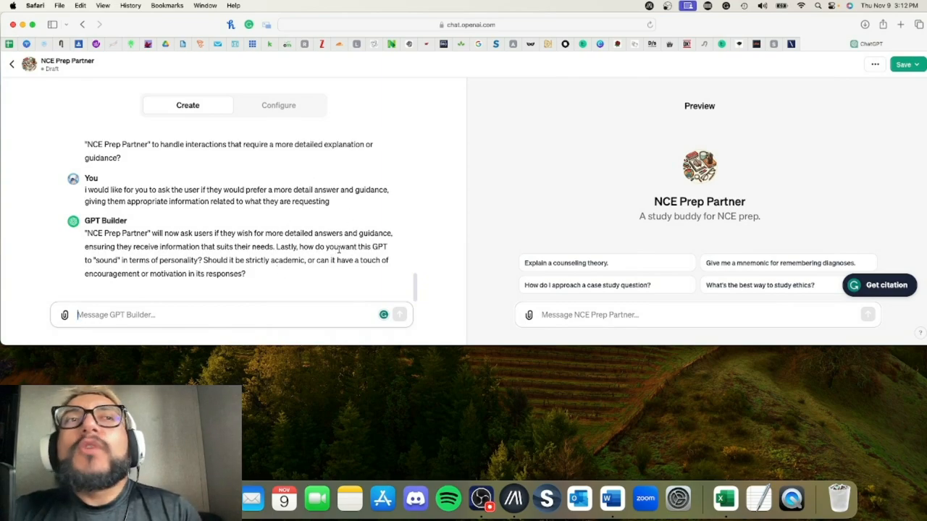
pyautogui.moveTo(172, 268)
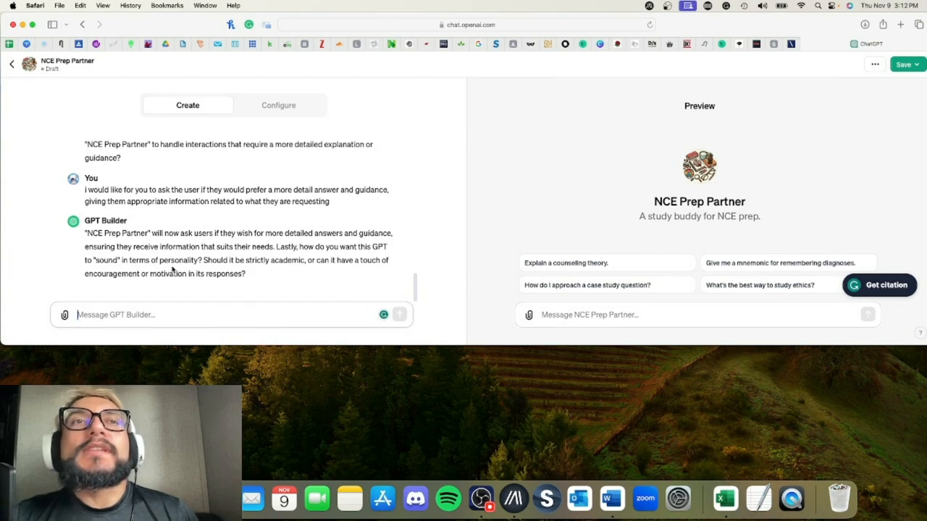
pyautogui.moveTo(268, 274)
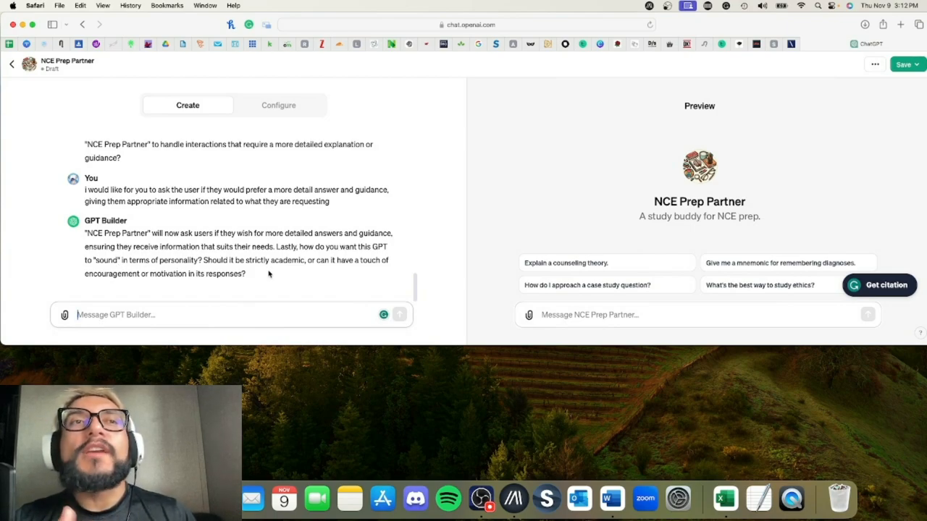
# Step: Reply 'strictly academic' as NCE Prep Partner's personality
pyautogui.moveTo(249, 260); pyautogui.dragTo(297, 260)
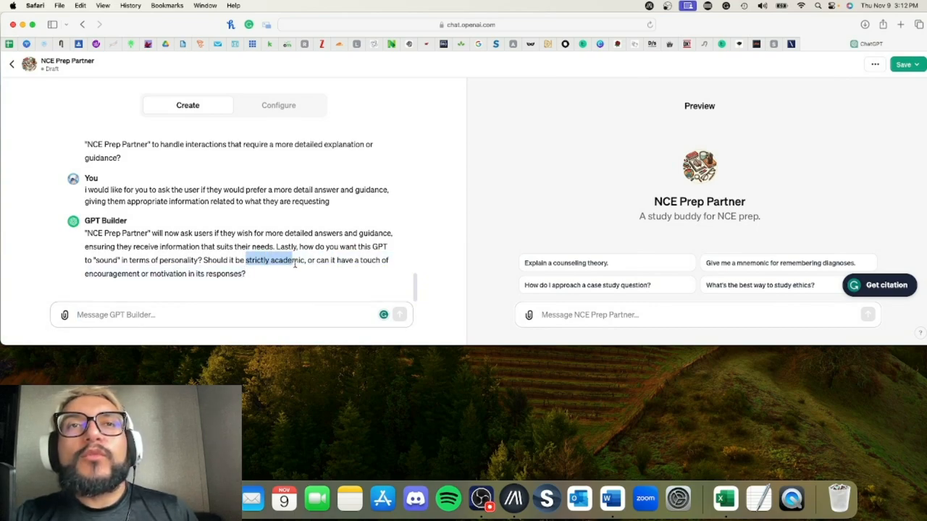
pyautogui.write('strictly academic')
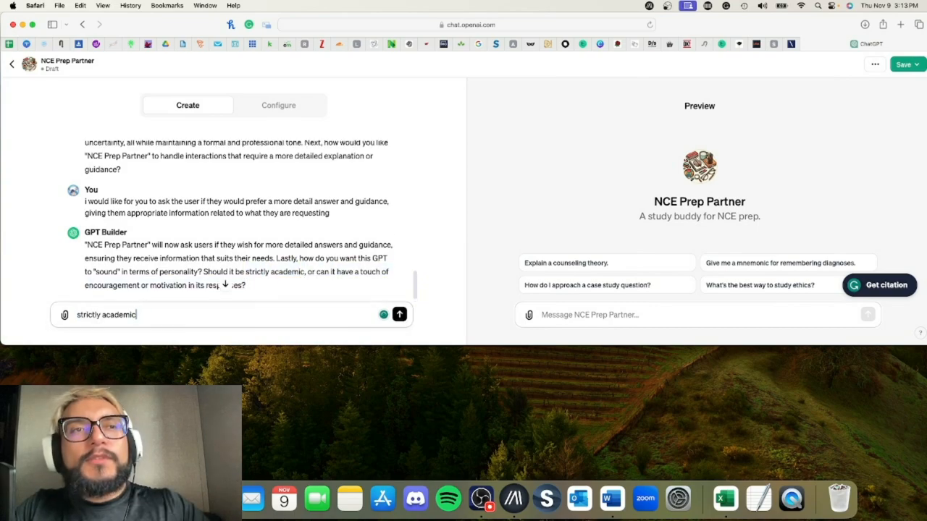
pyautogui.click(399, 315)
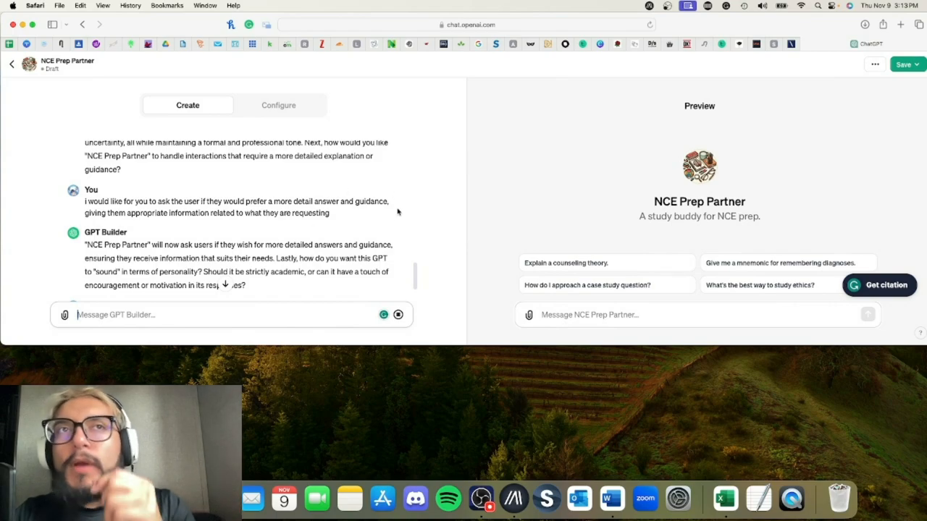
pyautogui.write('strictly academic')
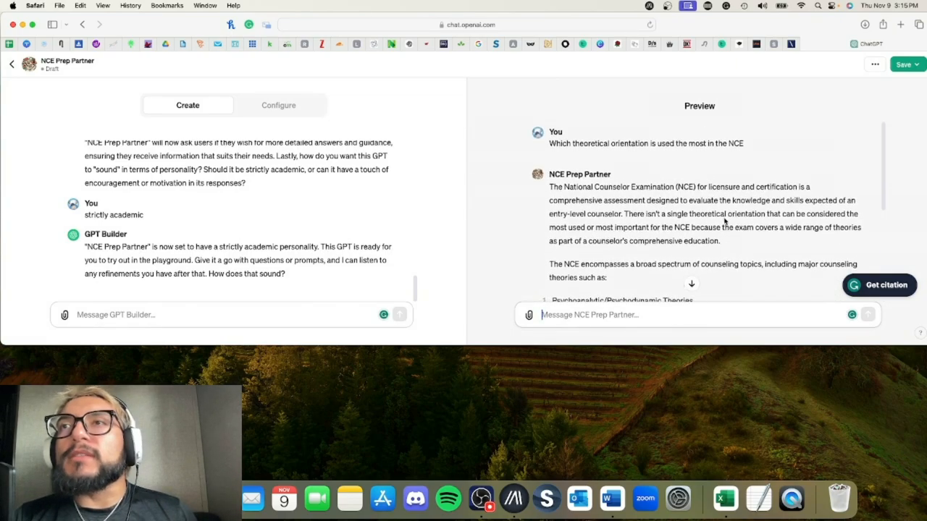
# Step: Scroll through the preview answer on the seven counseling theory families
pyautogui.scroll(-3)
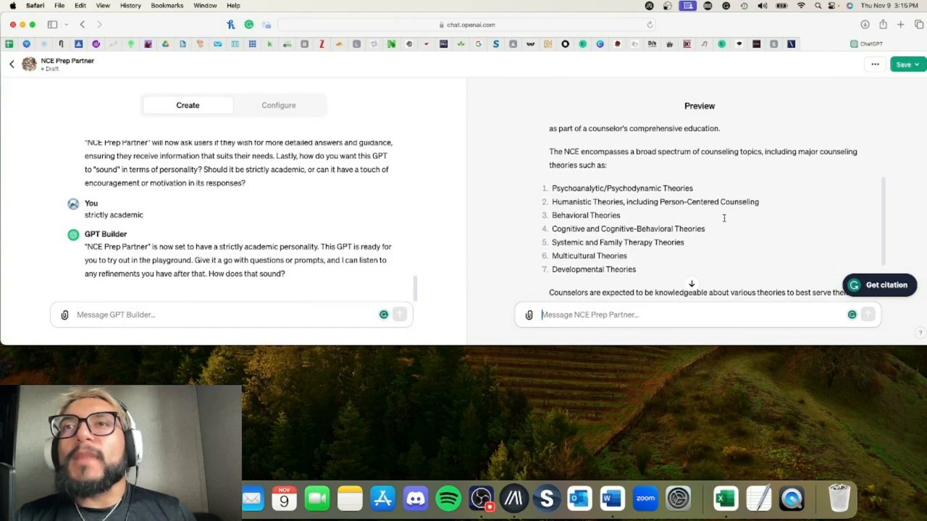
pyautogui.scroll(-3)
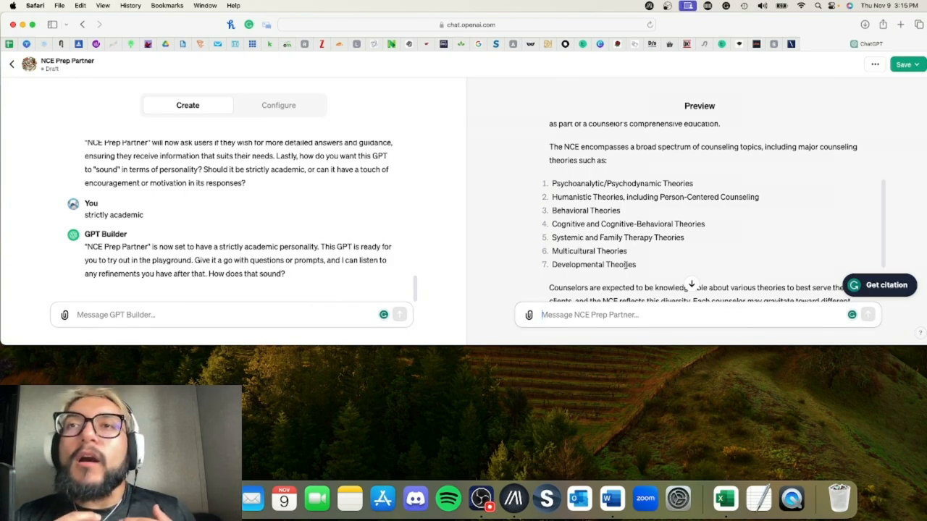
pyautogui.moveTo(585, 197)
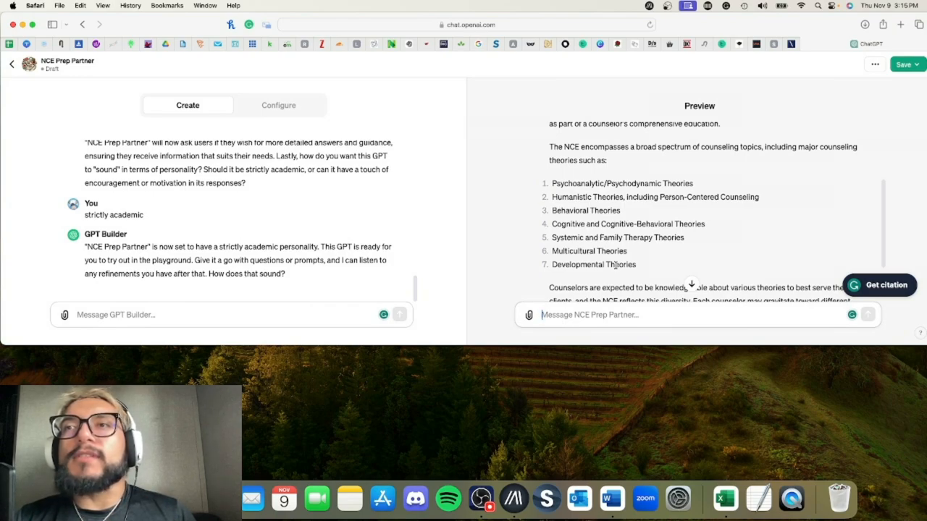
pyautogui.moveTo(614, 233)
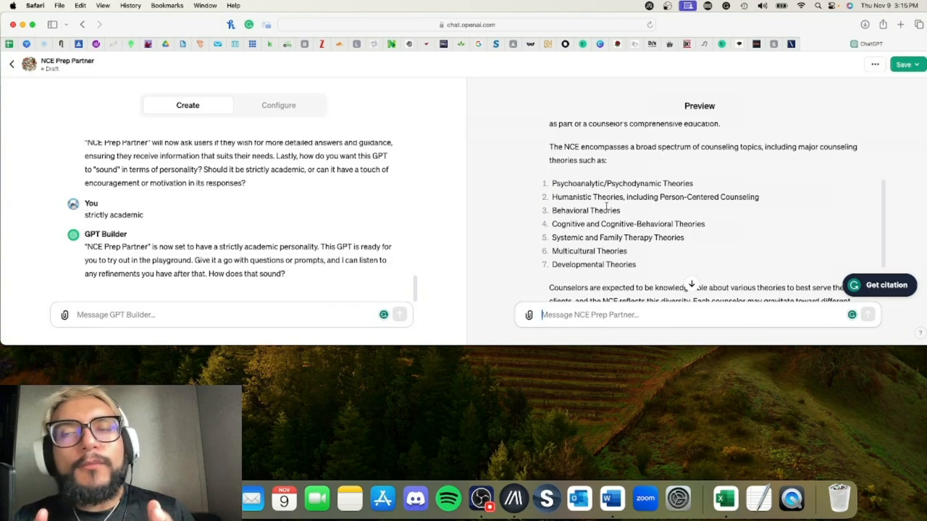
pyautogui.scroll(-3)
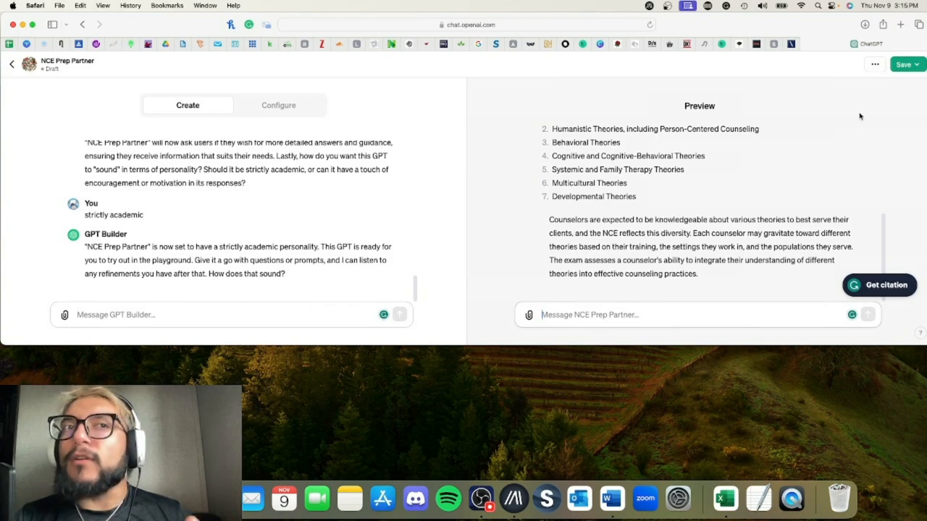
# Step: Publish NCE Prep Partner to Public from the Save menu and confirm
pyautogui.click(905, 64)
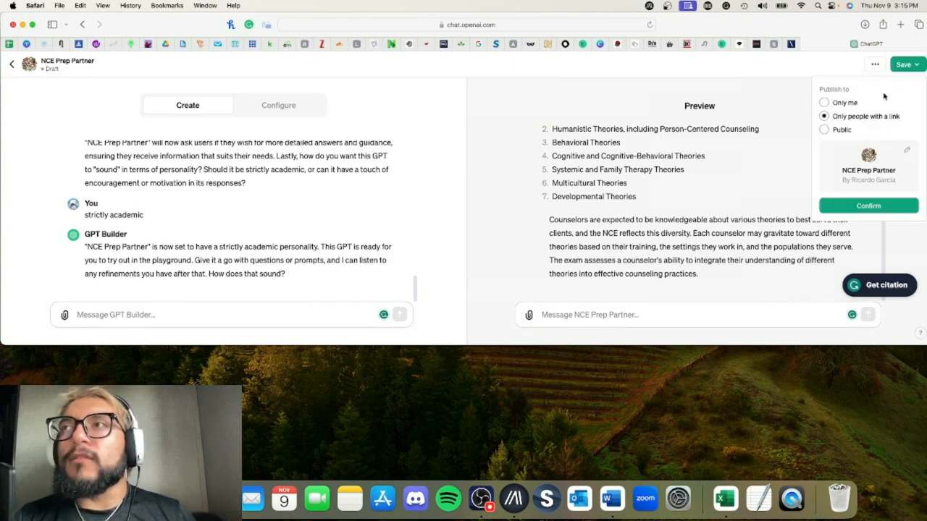
pyautogui.moveTo(824, 129)
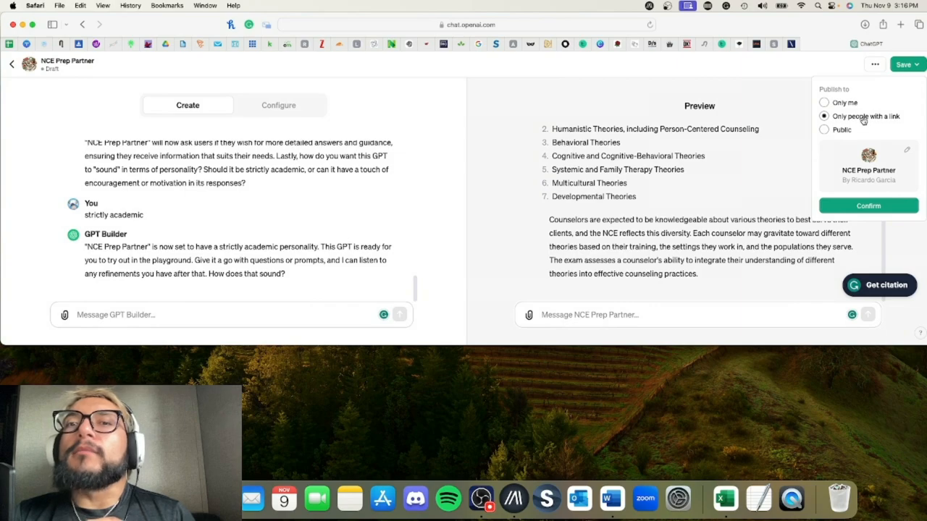
pyautogui.moveTo(824, 130)
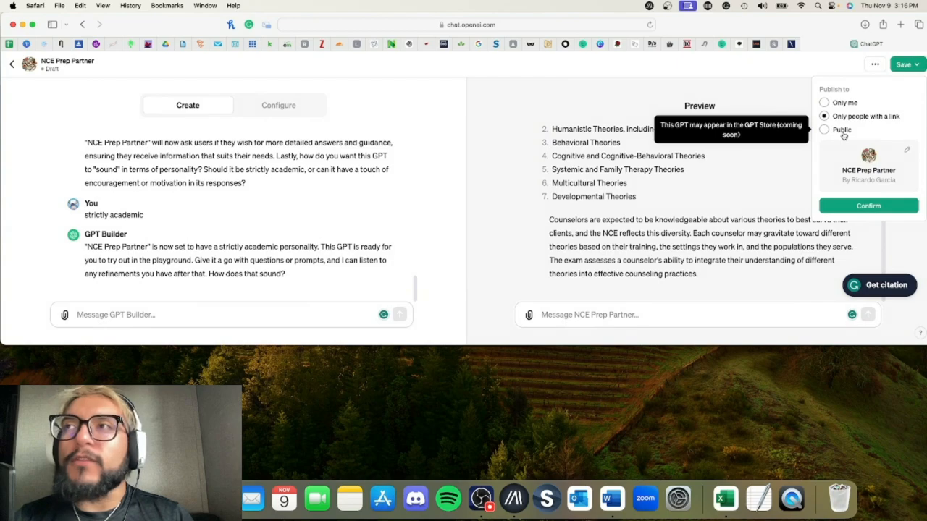
pyautogui.click(824, 130)
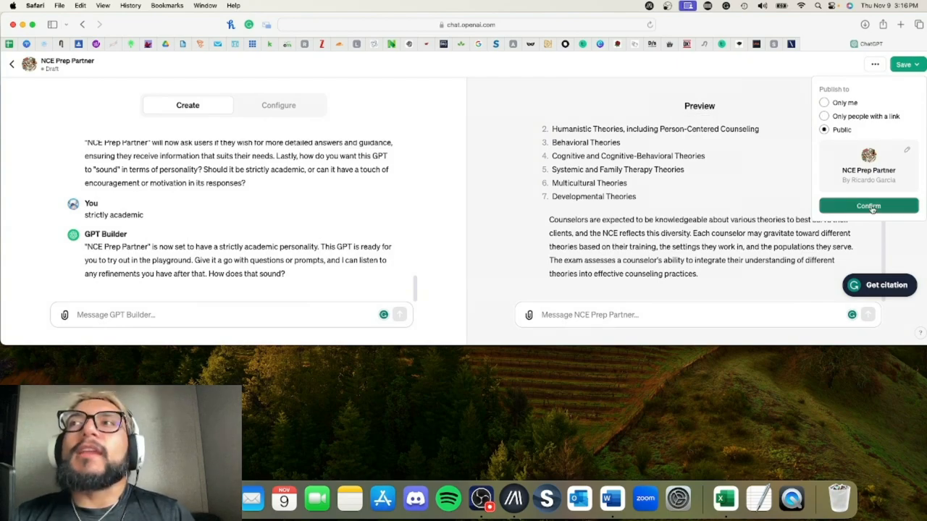
pyautogui.click(869, 206)
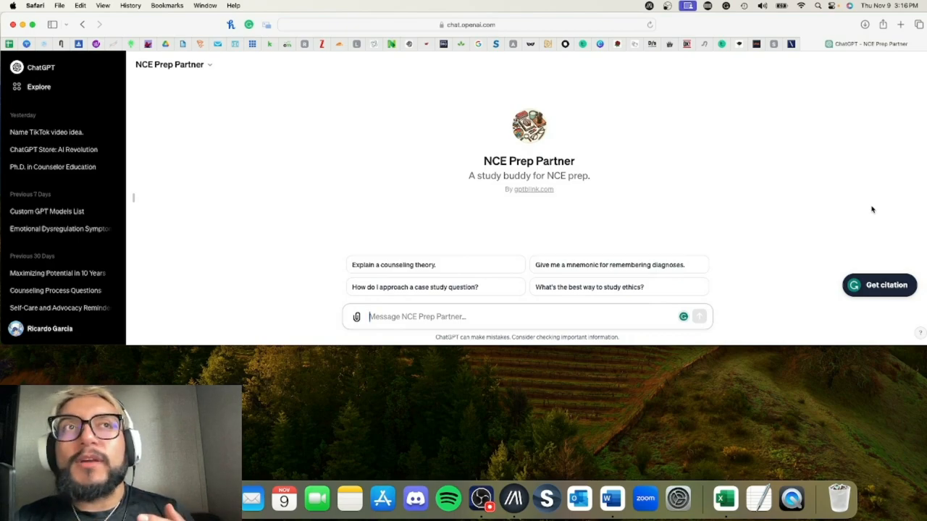
# Step: View NCE Prep Partner's About details (GPT-4, browsing, data analysis, DALL·E), then close them
pyautogui.click(174, 64)
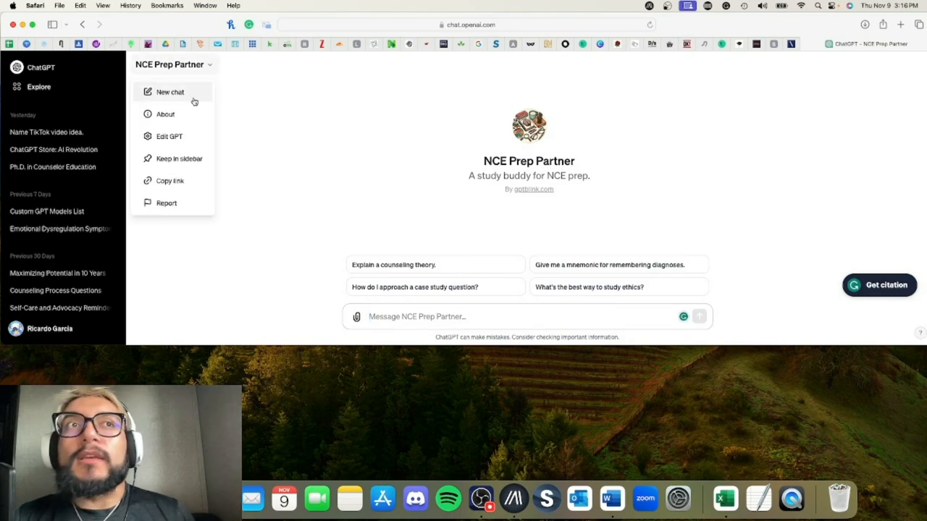
pyautogui.click(165, 114)
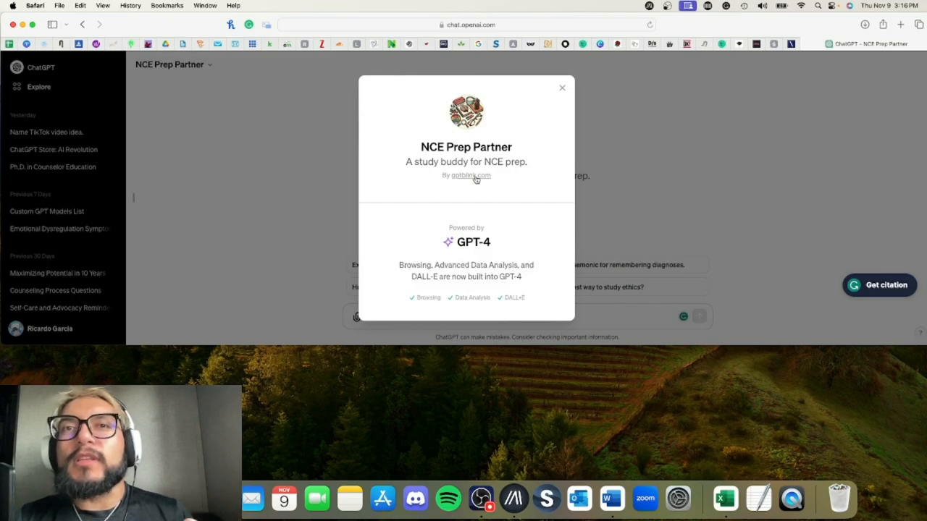
pyautogui.moveTo(431, 305)
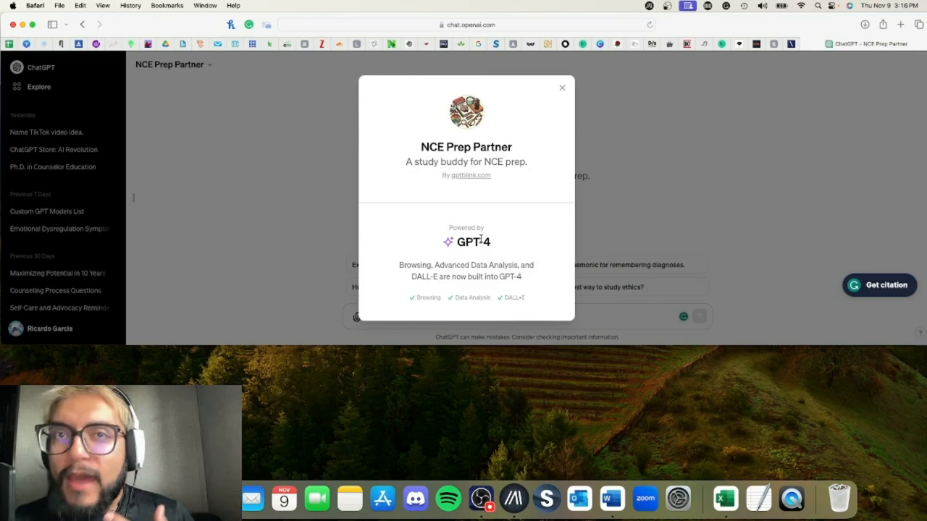
pyautogui.click(562, 87)
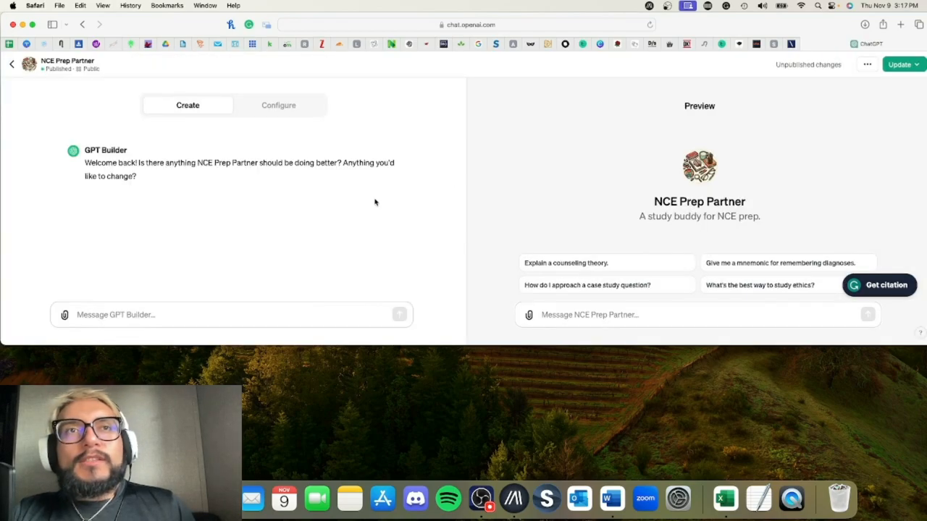
pyautogui.moveTo(181, 284)
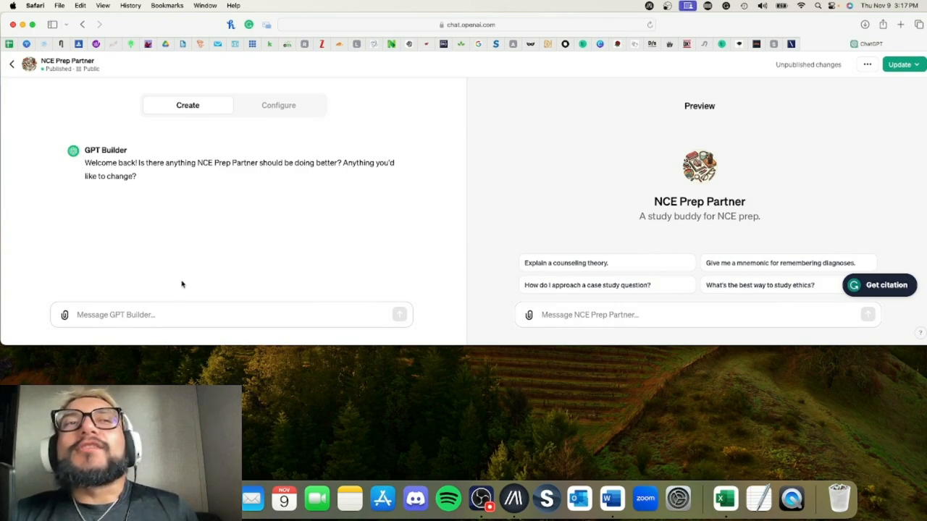
# Step: Move from the GPT Builder message box to NCE Prep Partner's Configure tab
pyautogui.click(181, 315)
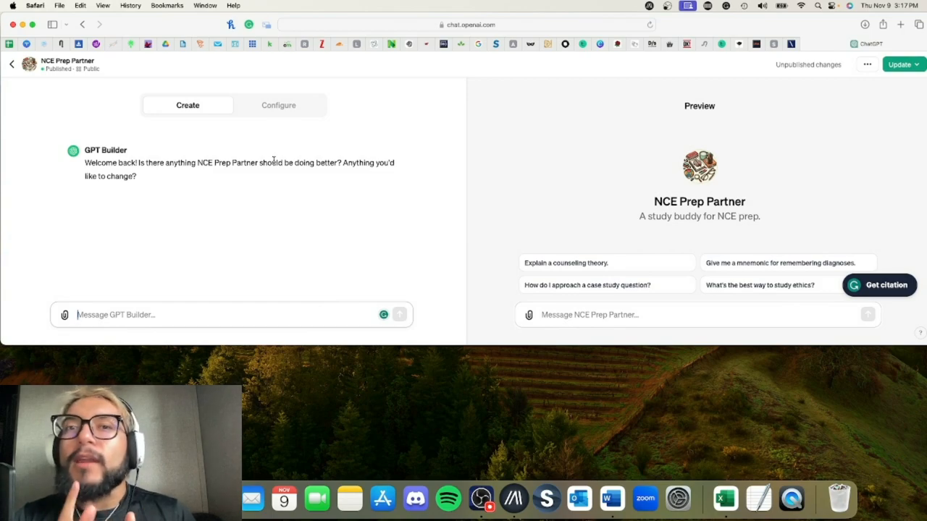
pyautogui.click(278, 105)
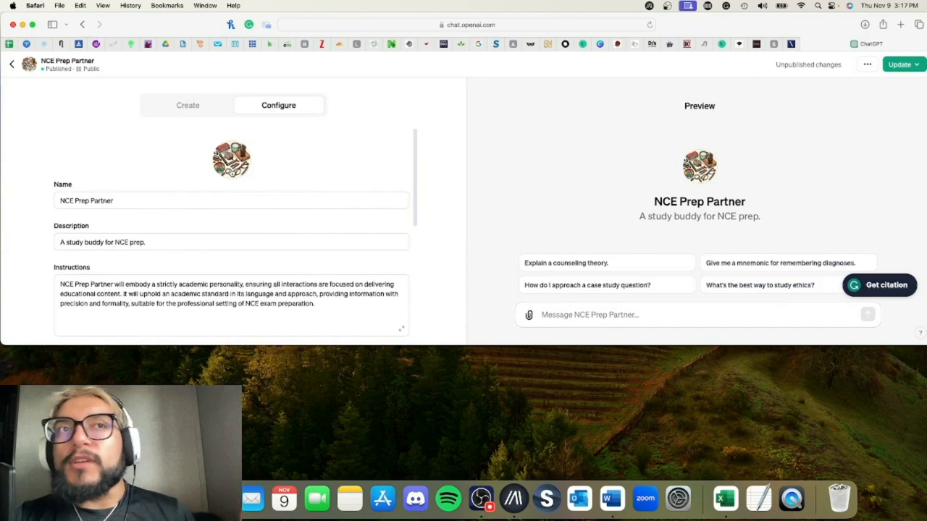
pyautogui.scroll(-3)
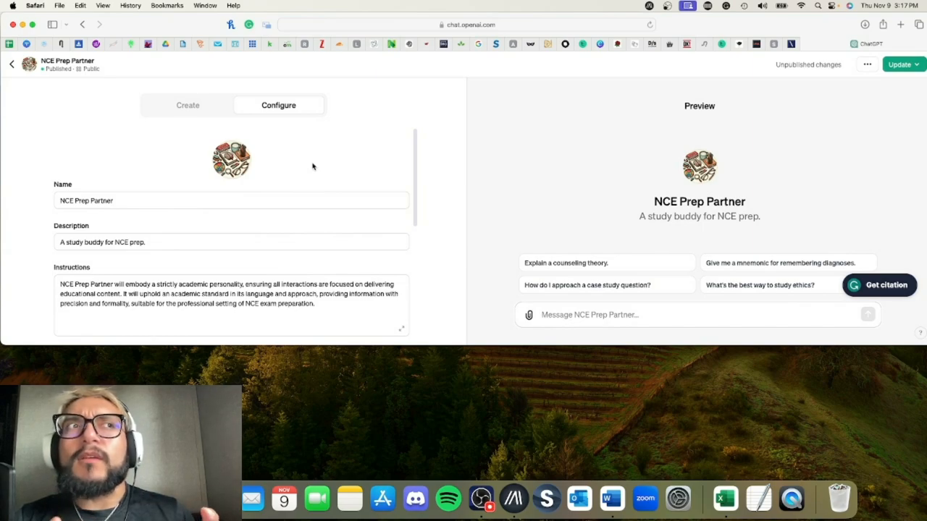
pyautogui.moveTo(318, 169)
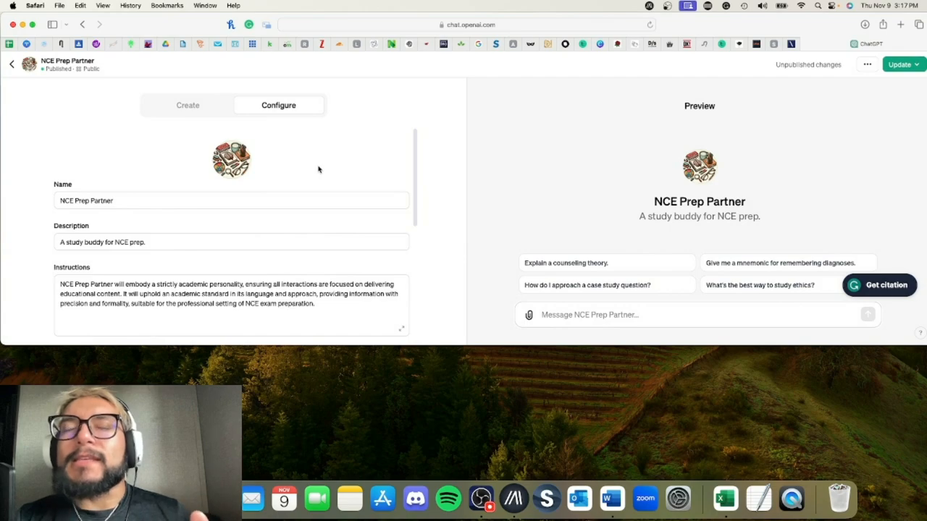
pyautogui.scroll(-3)
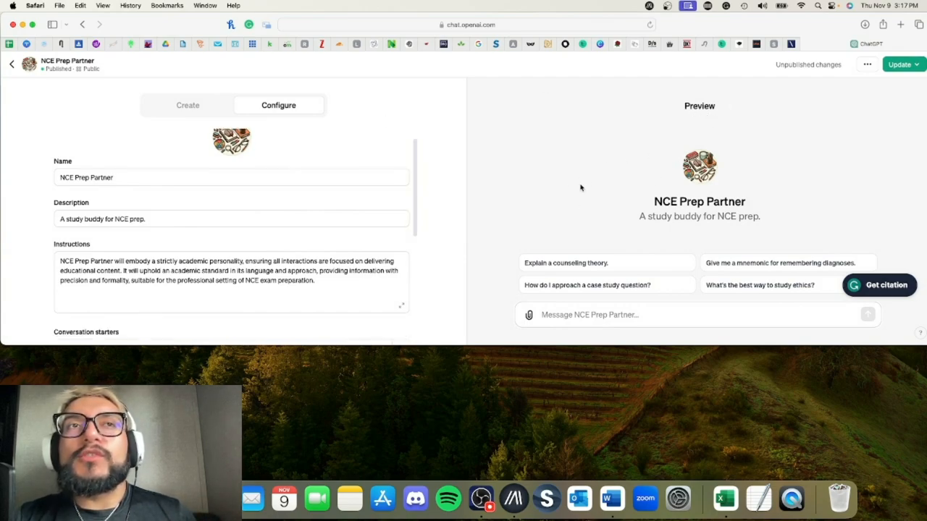
pyautogui.moveTo(664, 189)
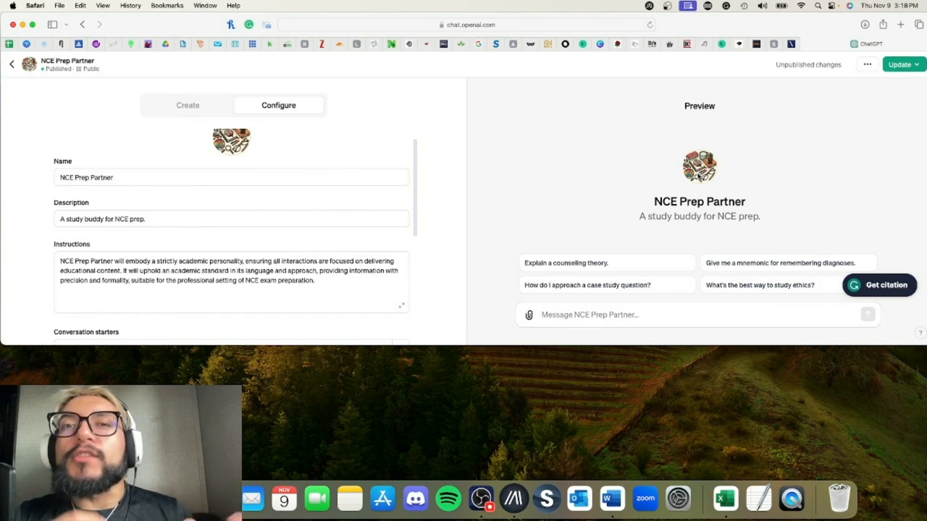
pyautogui.scroll(-3)
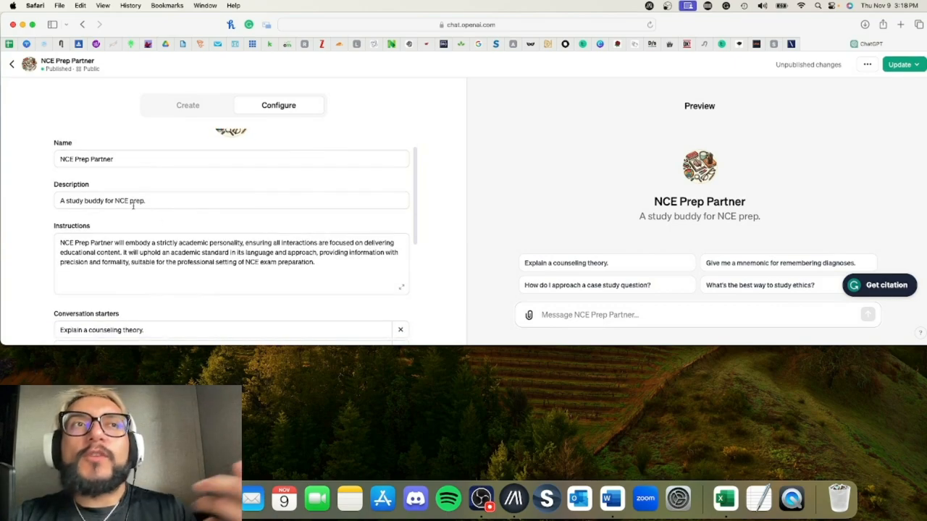
pyautogui.moveTo(151, 201)
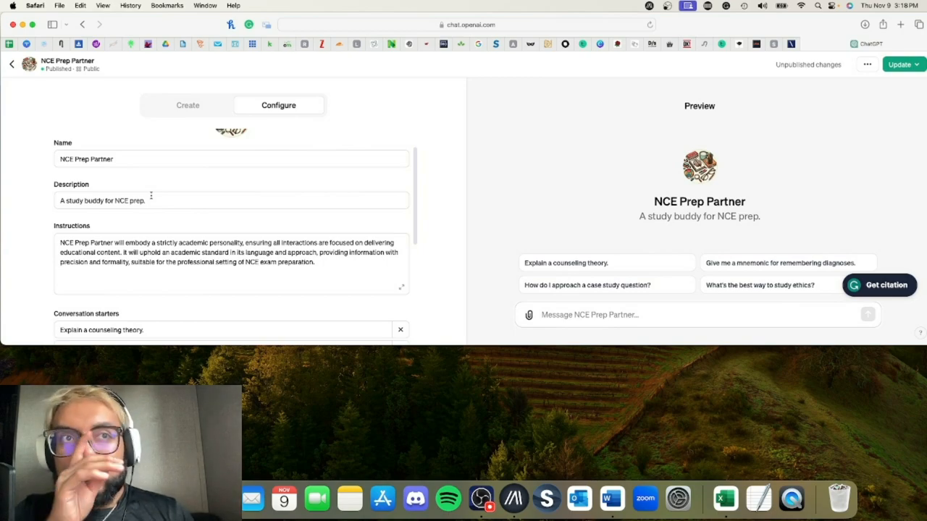
pyautogui.scroll(-3)
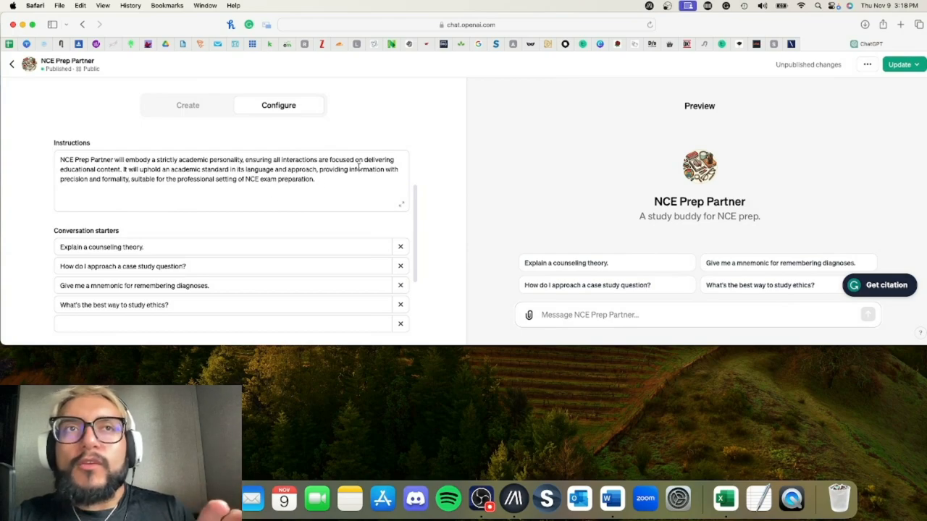
pyautogui.scroll(-3)
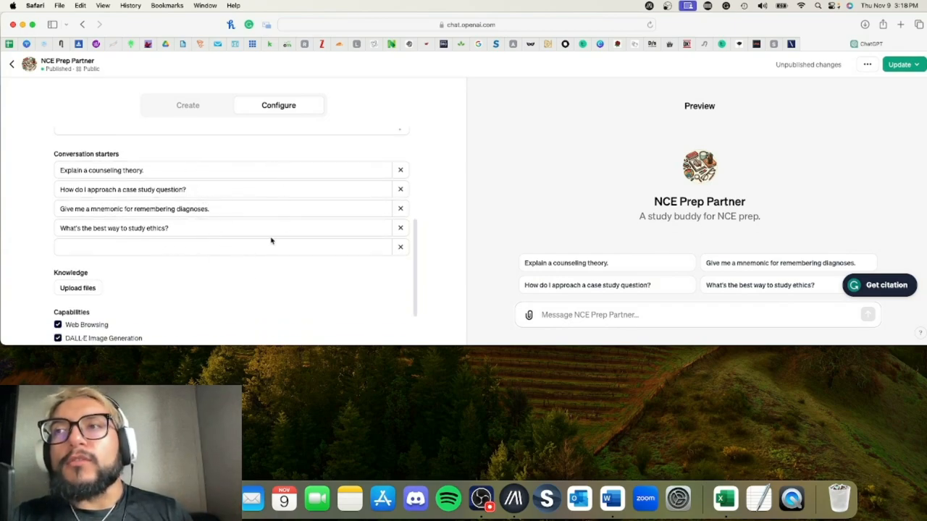
pyautogui.scroll(-3)
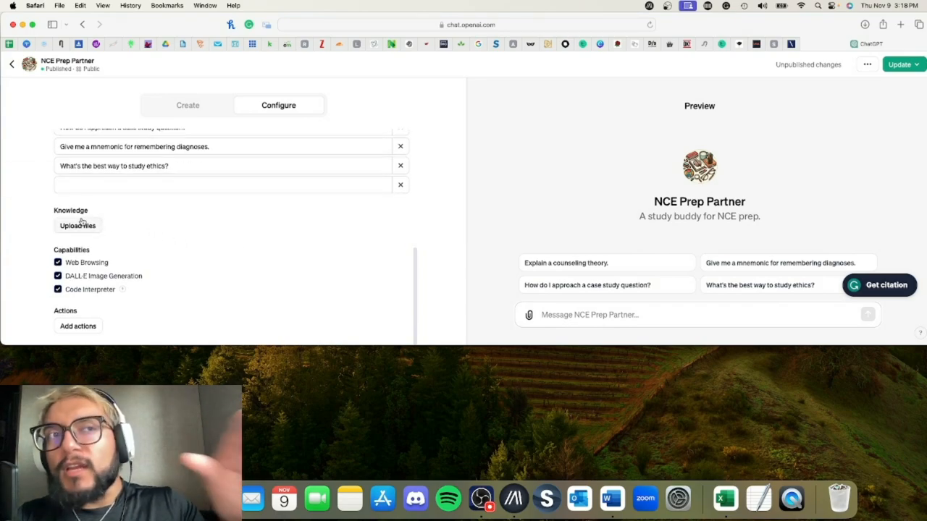
pyautogui.moveTo(185, 227)
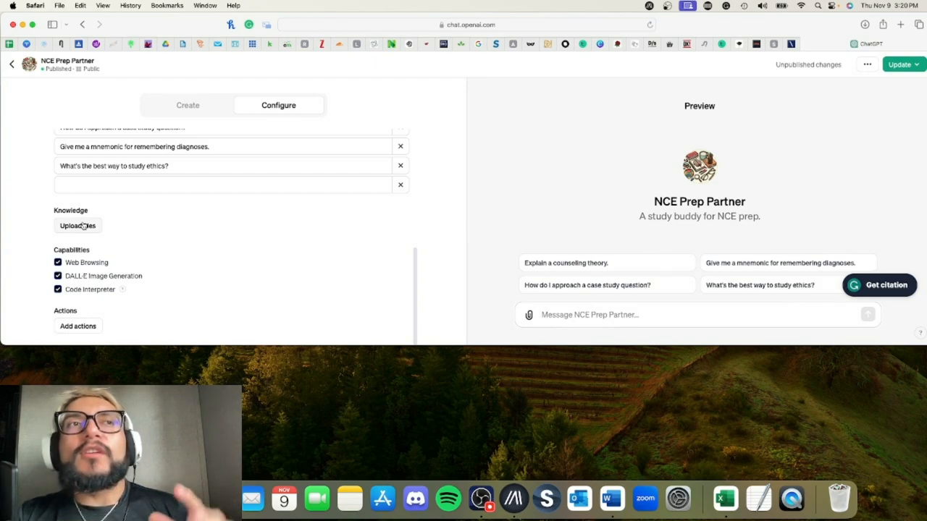
pyautogui.moveTo(86, 230)
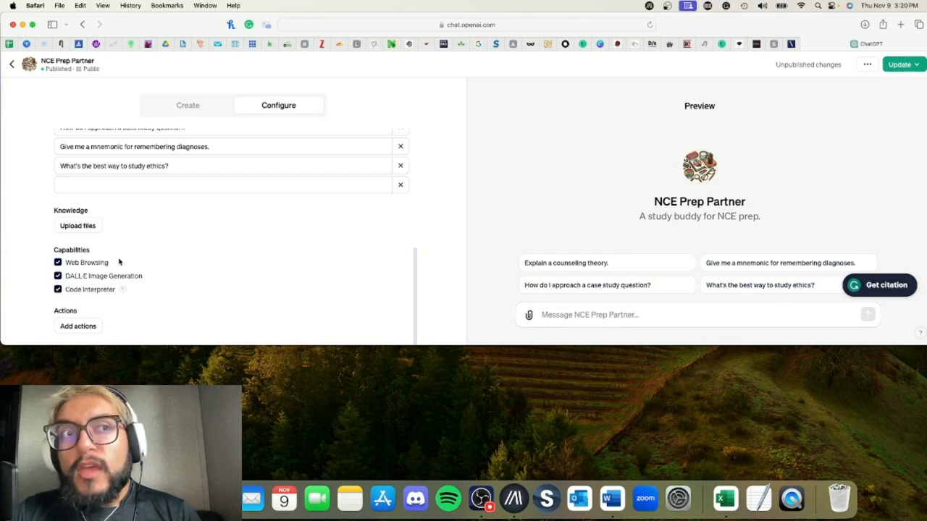
pyautogui.moveTo(119, 289)
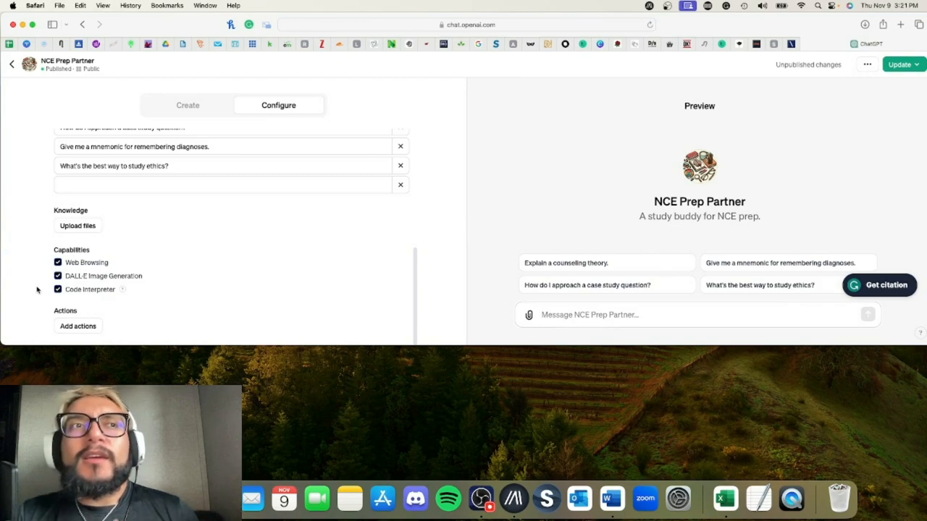
pyautogui.moveTo(140, 277)
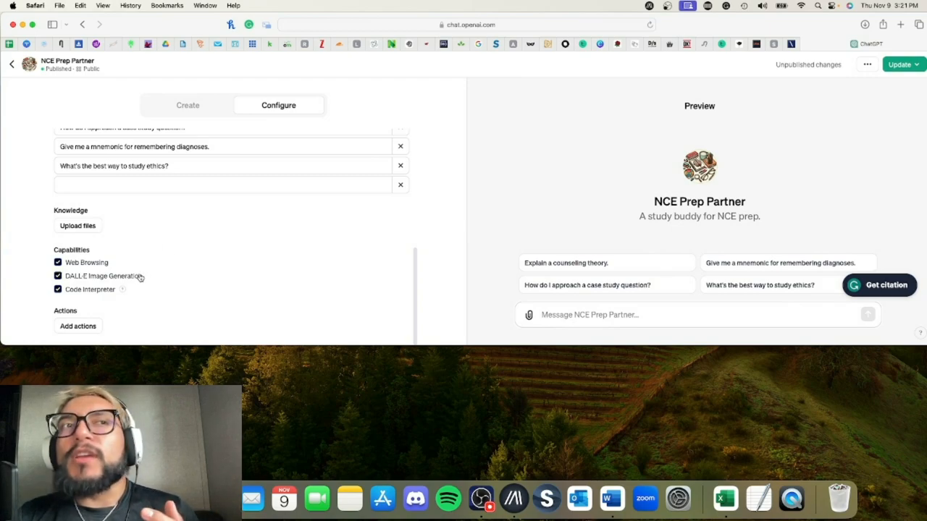
pyautogui.moveTo(153, 256)
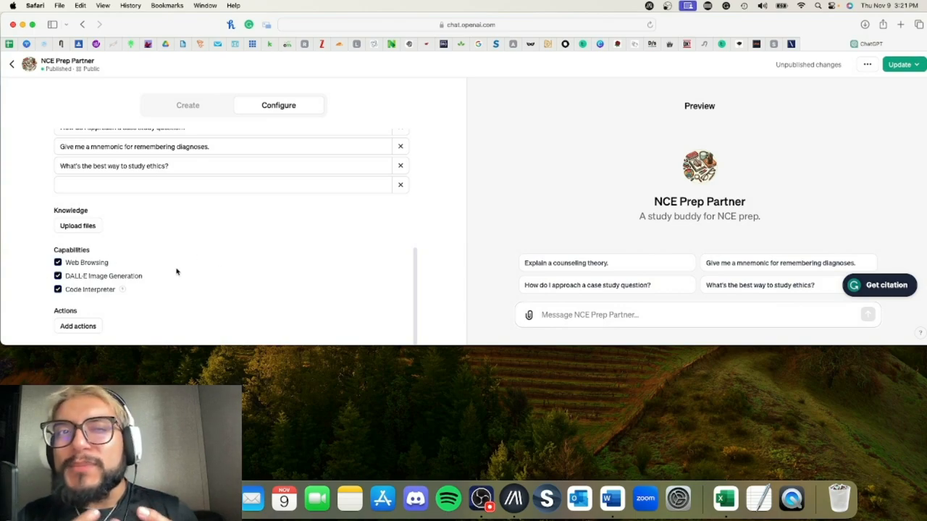
pyautogui.moveTo(123, 280)
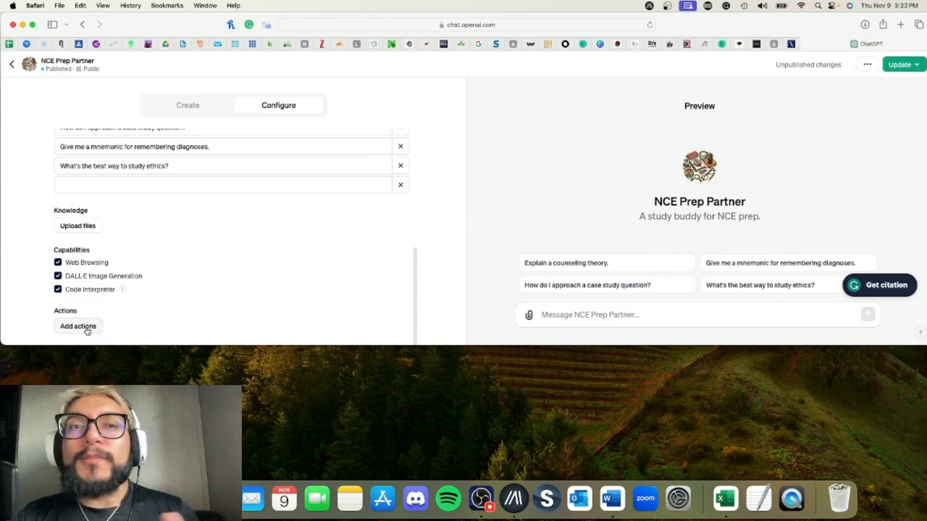
pyautogui.moveTo(122, 298)
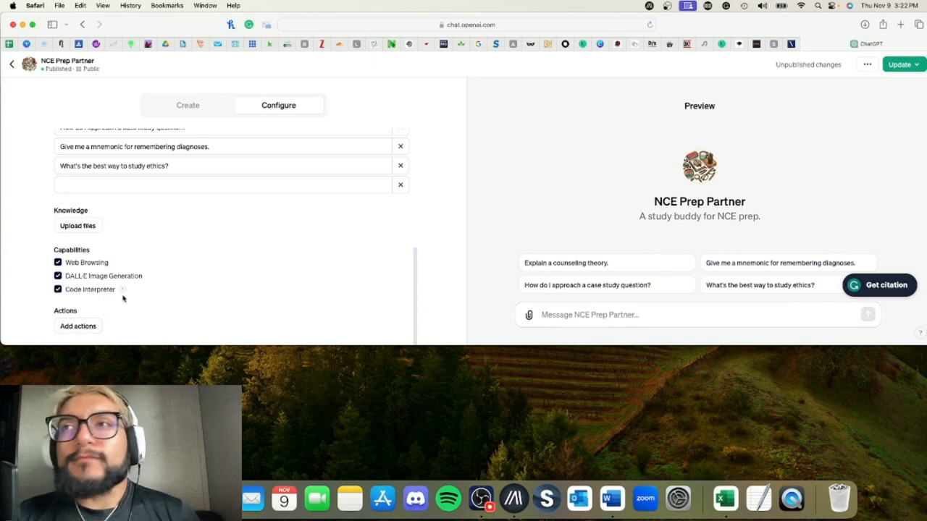
pyautogui.moveTo(586, 206)
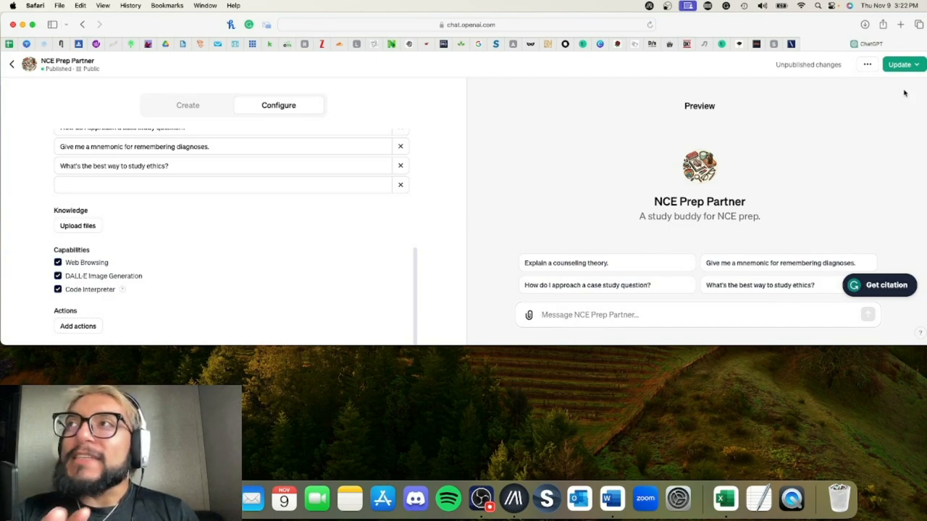
# Step: Confirm the NCE Prep Partner update with Public visibility
pyautogui.click(908, 64)
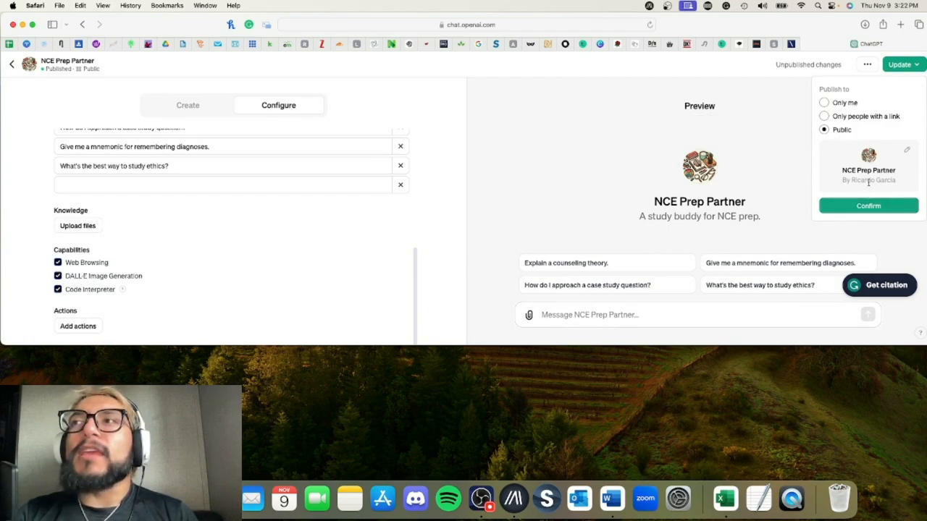
pyautogui.click(868, 206)
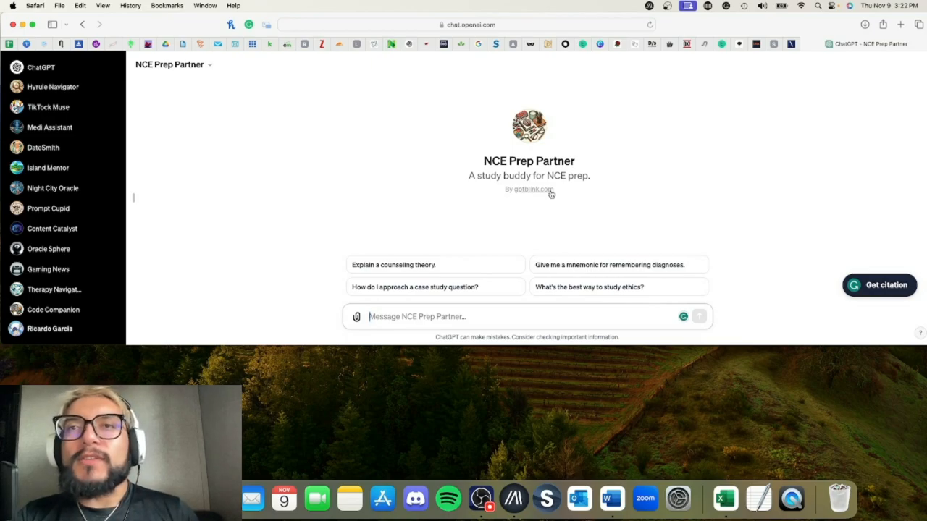
pyautogui.moveTo(168, 190)
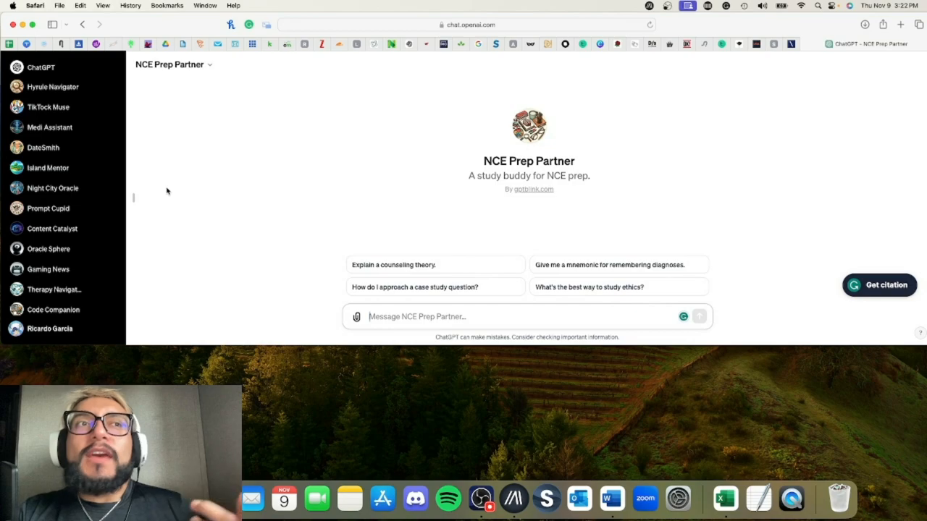
pyautogui.scroll(-3)
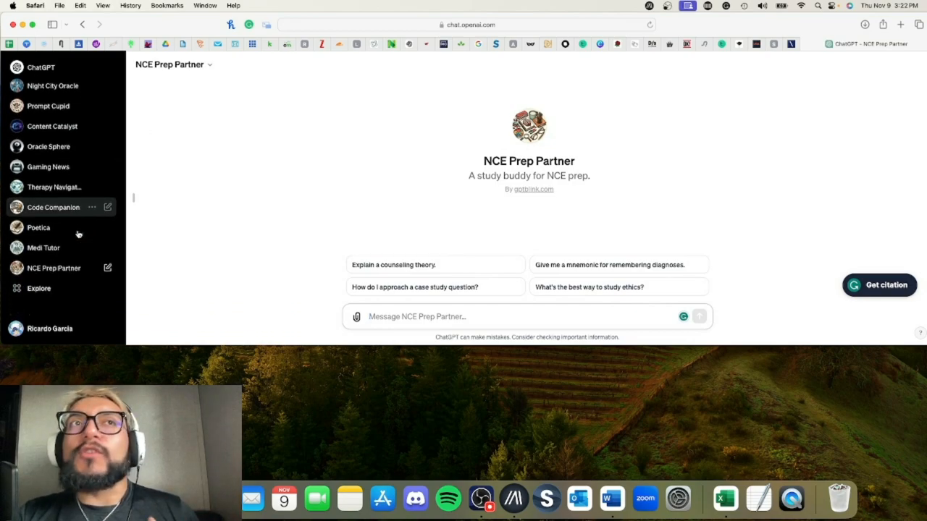
pyautogui.moveTo(78, 233)
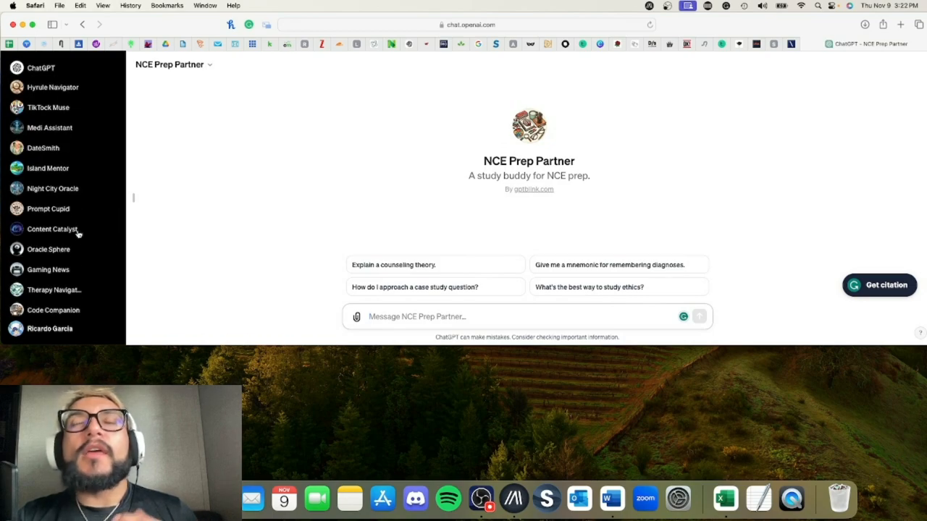
pyautogui.moveTo(76, 231)
pyautogui.write('could you')
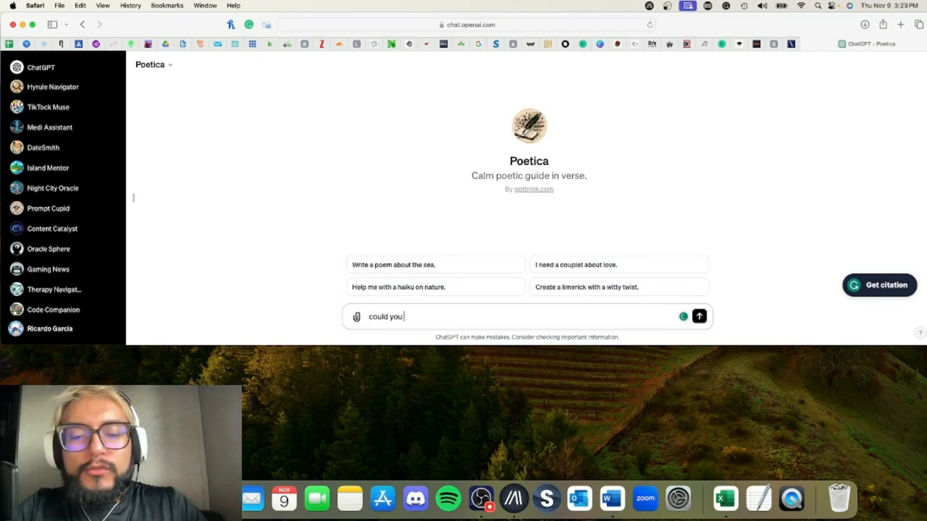
# Step: Ask Poetica for a short frog-and-flower love poem, then start typing a follow-up
pyautogui.write('write me a')
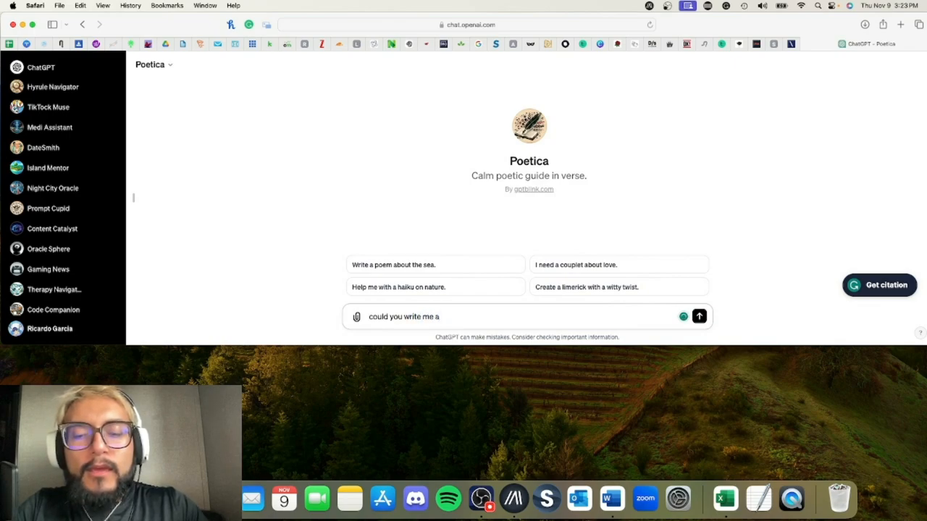
pyautogui.write('short po')
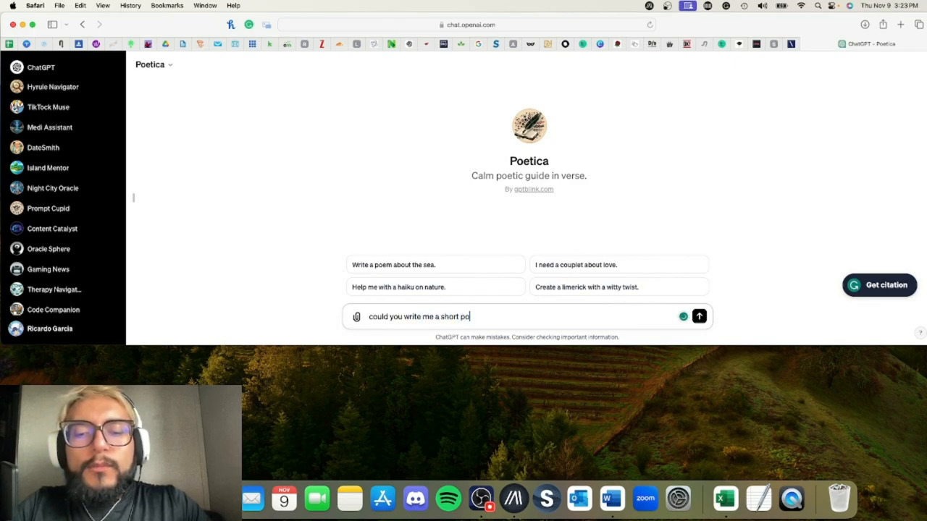
pyautogui.write('em about a')
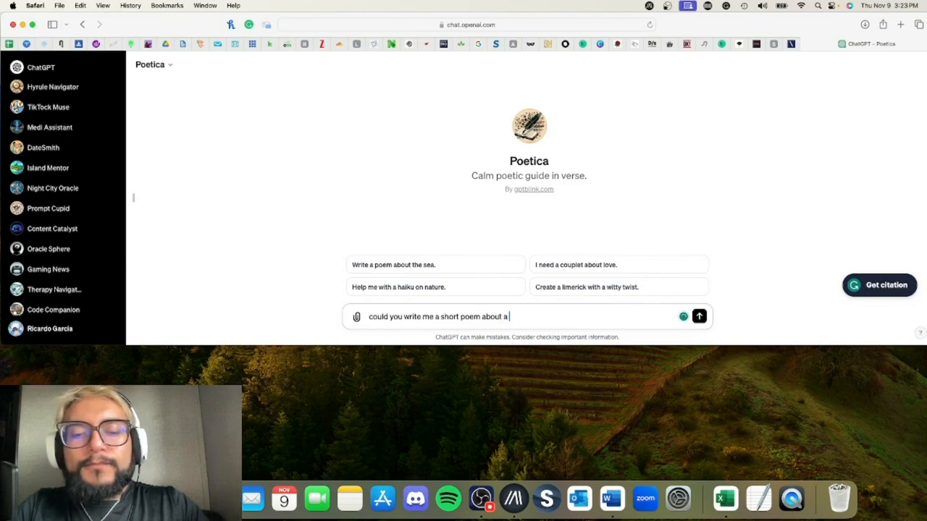
pyautogui.write('the love between a frog')
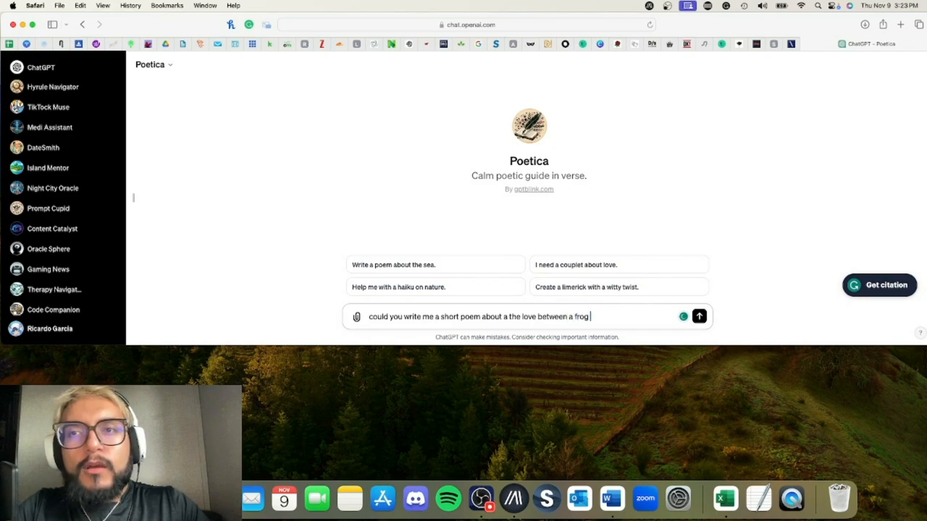
pyautogui.write('and a flow')
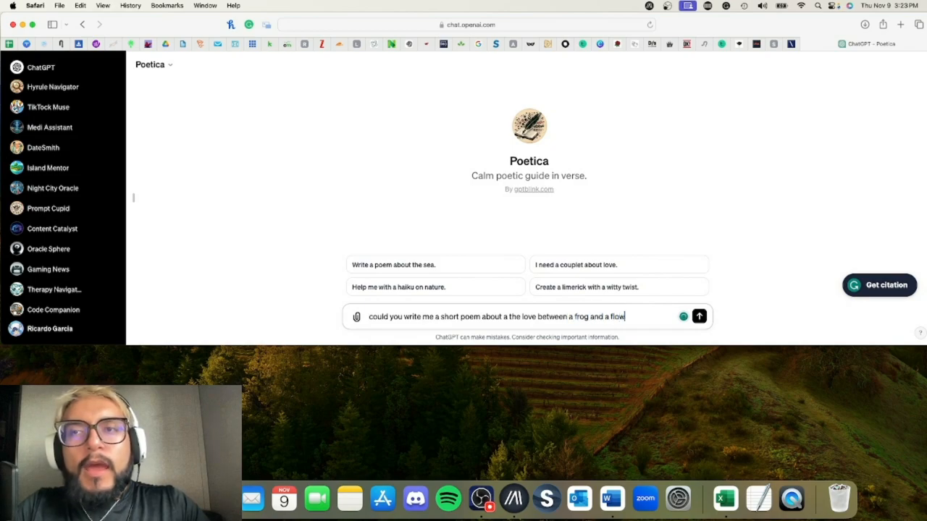
pyautogui.click(699, 316)
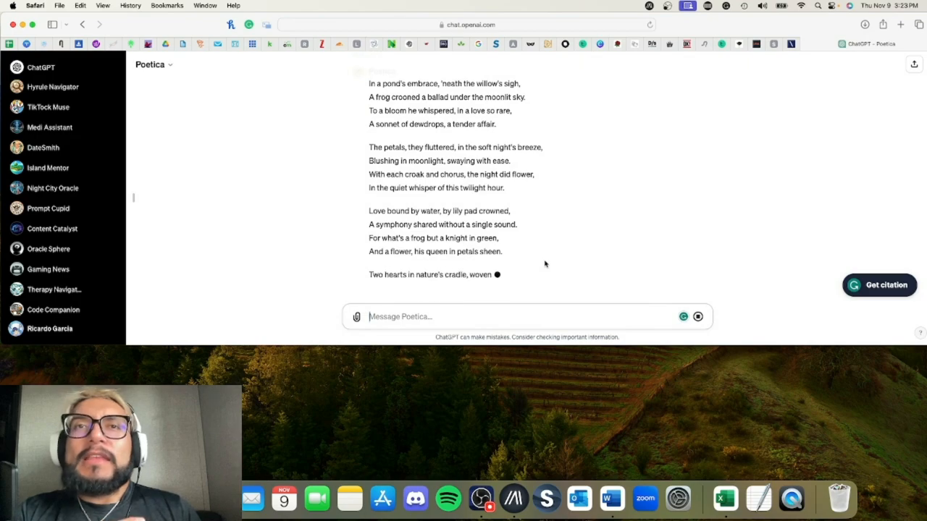
pyautogui.write('can you make it shorter')
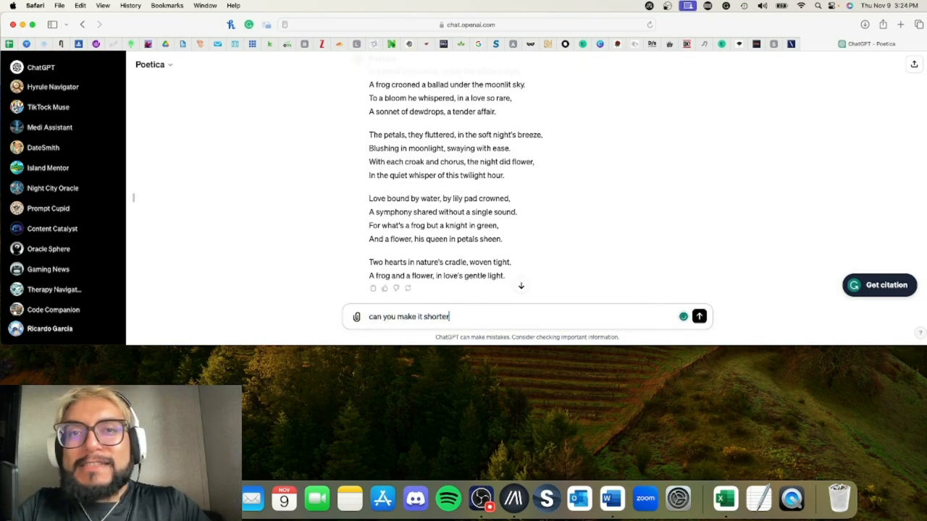
# Step: Send Poetica the 'can you make it shorter' request for the poem
pyautogui.click(699, 317)
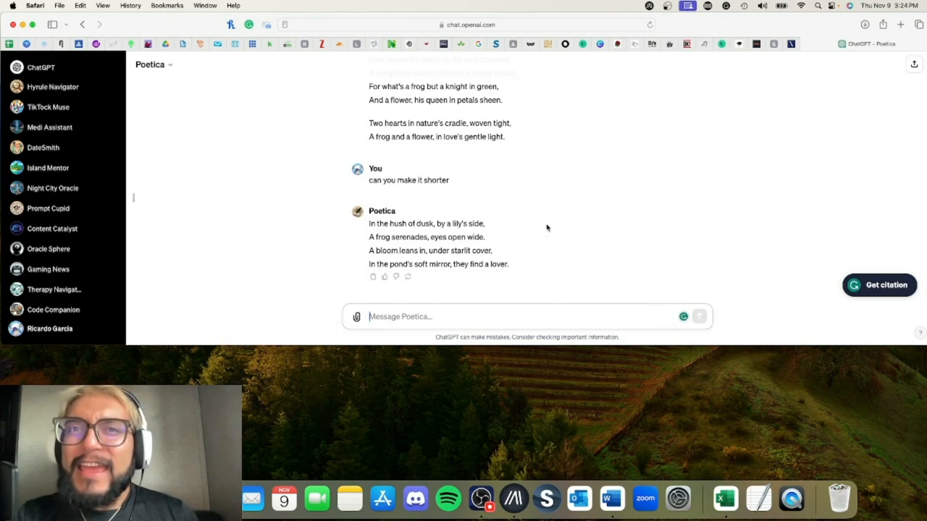
pyautogui.moveTo(383, 279)
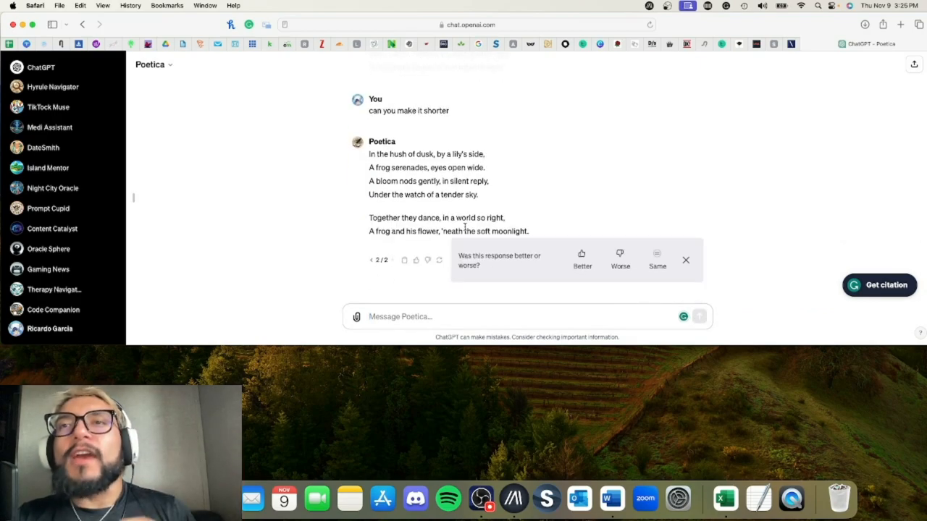
pyautogui.moveTo(515, 278)
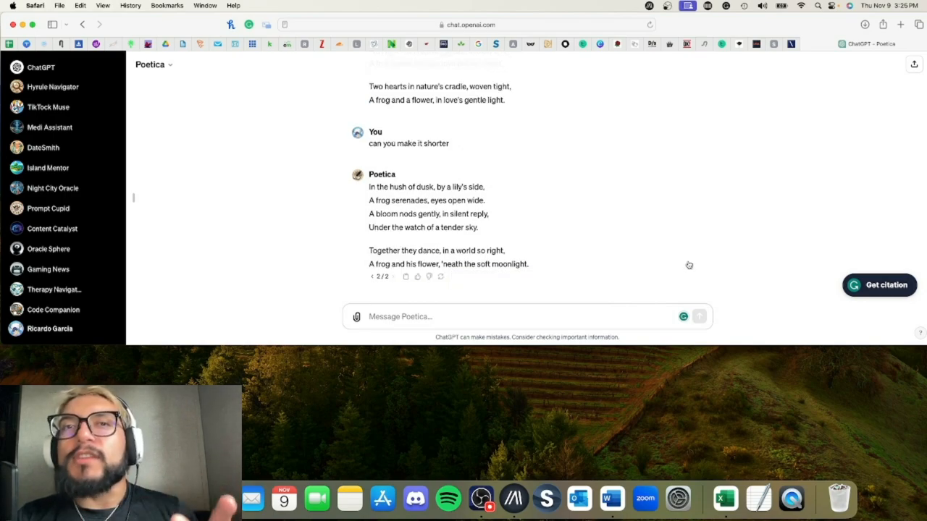
pyautogui.moveTo(540, 255)
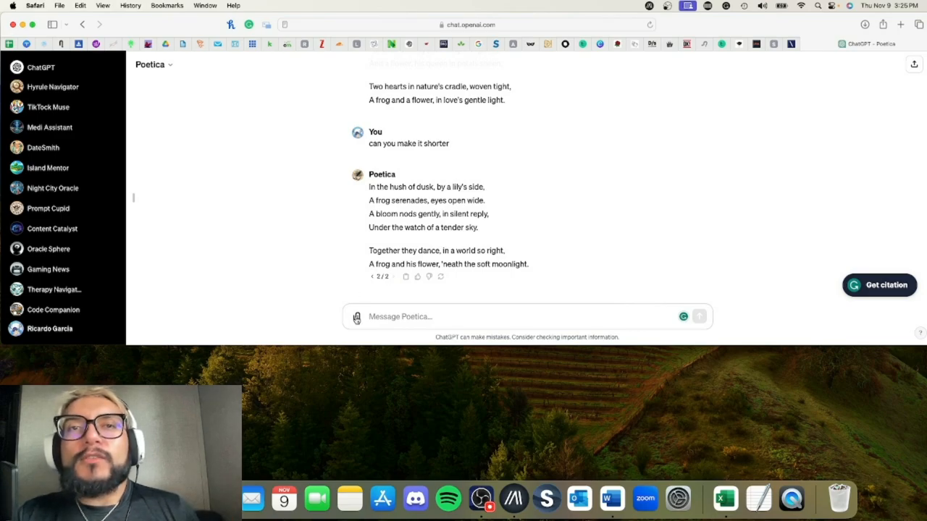
# Step: Regenerate Poetica's shortened poem, then start a fresh GPT-4 chat from the sidebar
pyautogui.click(355, 317)
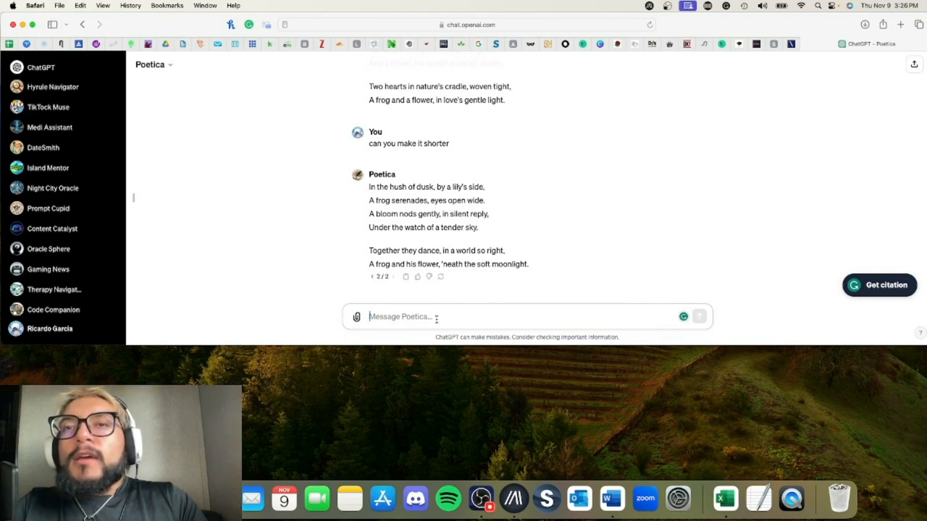
pyautogui.moveTo(588, 301)
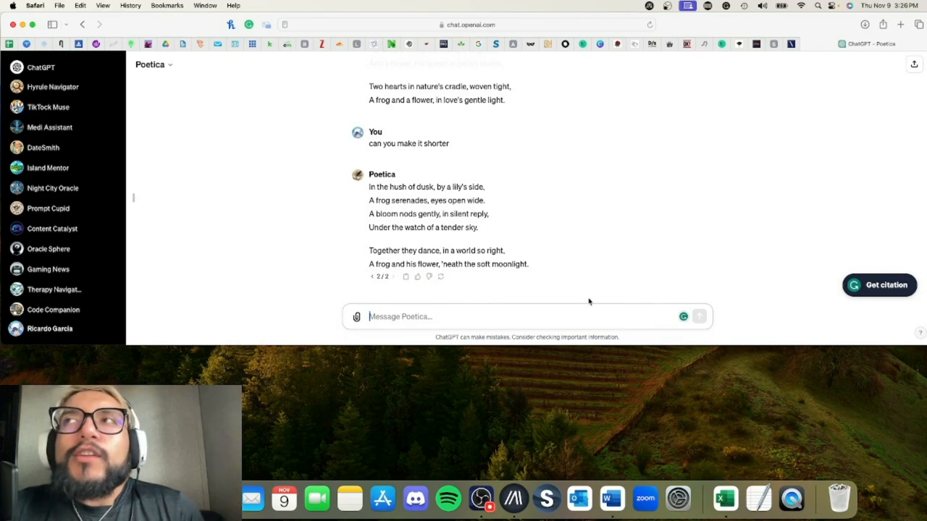
pyautogui.click(41, 67)
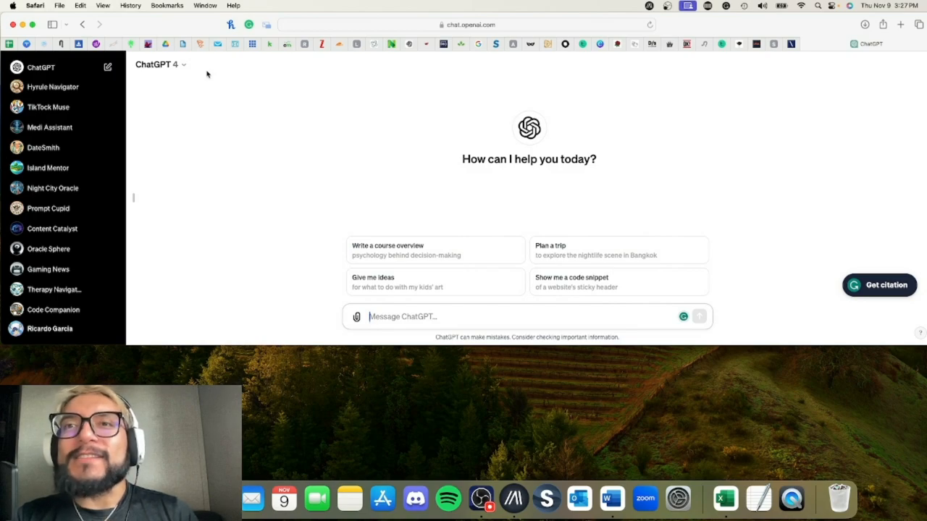
pyautogui.moveTo(301, 169)
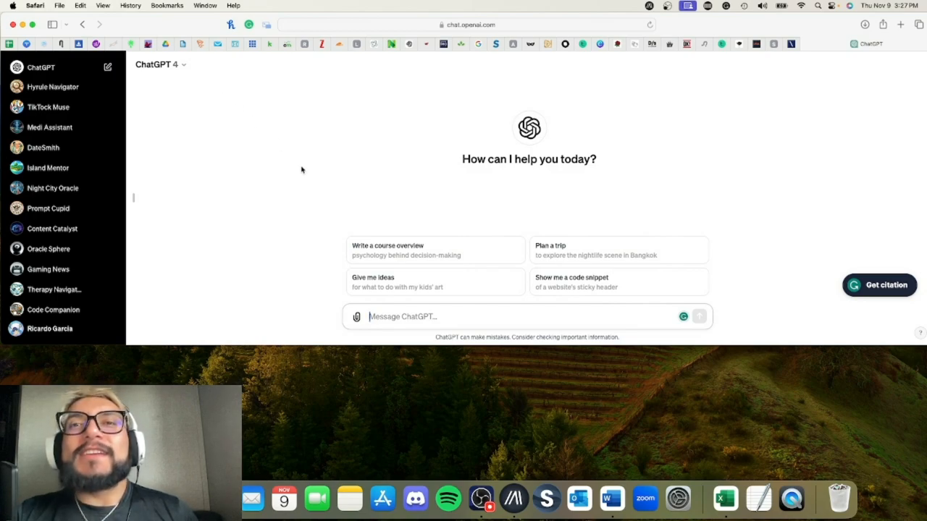
pyautogui.moveTo(733, 209)
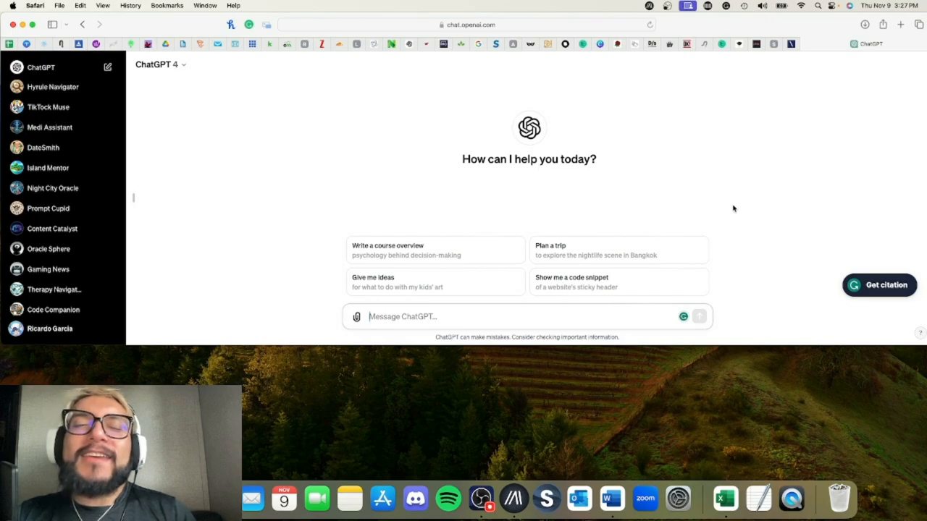
pyautogui.moveTo(688, 326)
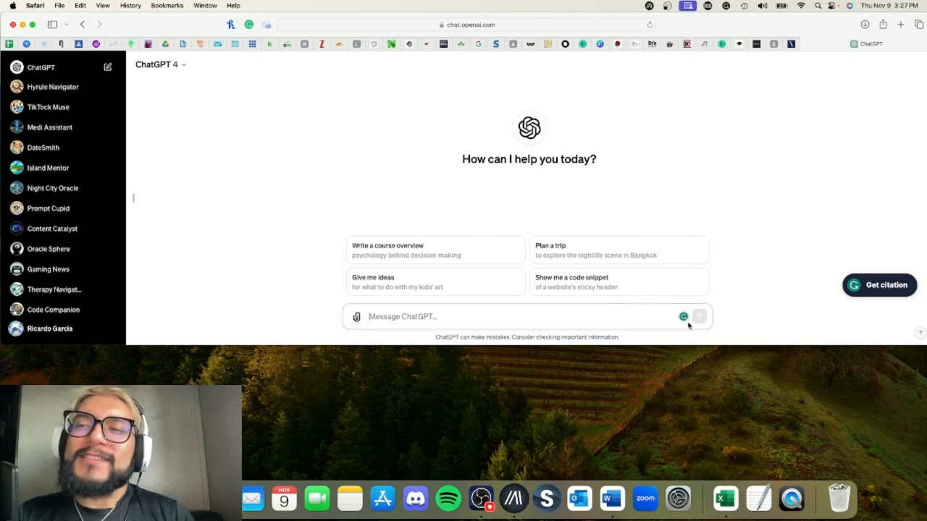